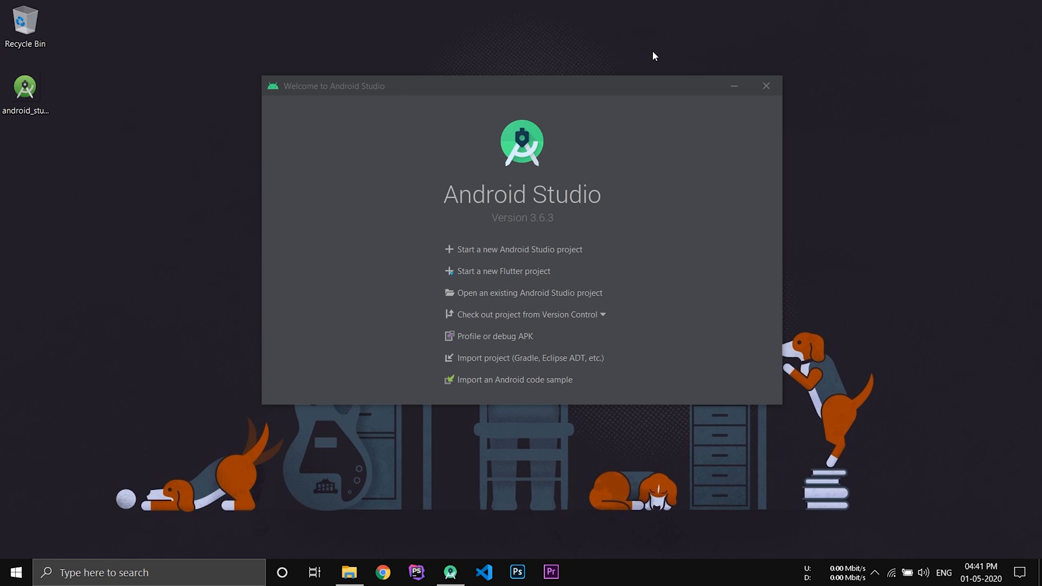
mouse_move(651, 57)
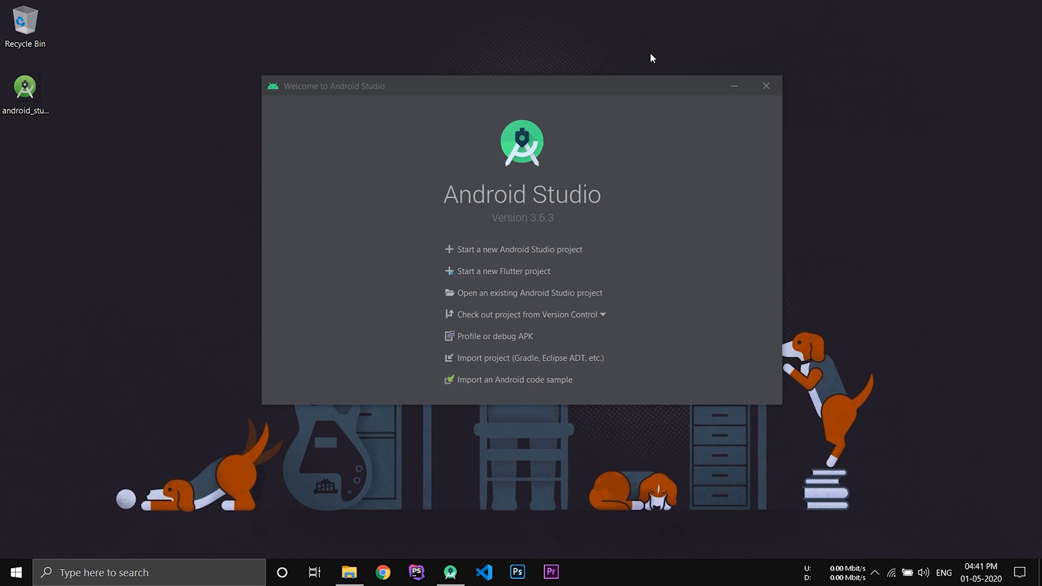
mouse_move(564, 255)
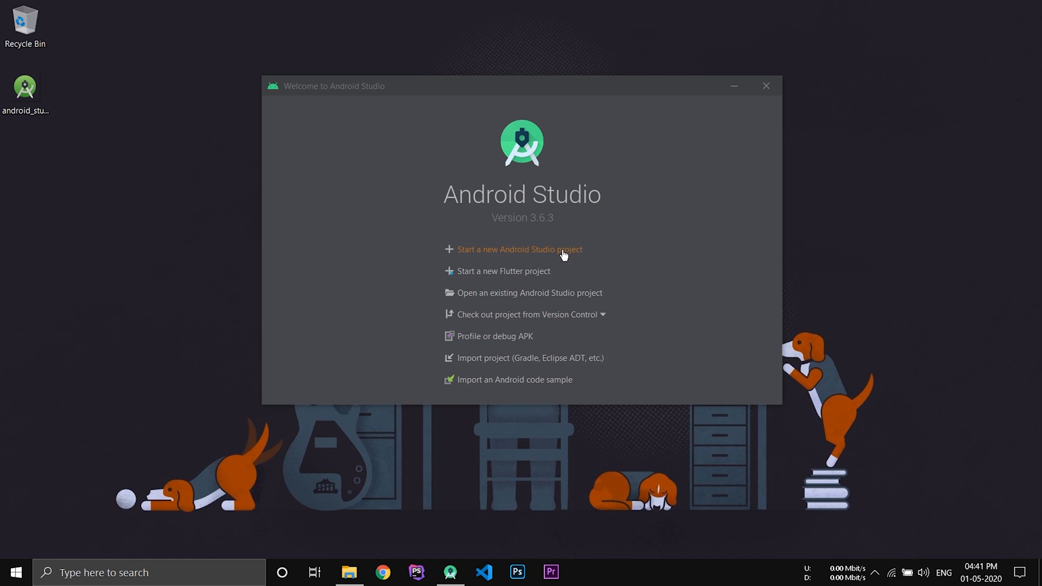
- Start a new project and browse the templates, keeping Empty Activity selected
left_click(520, 249)
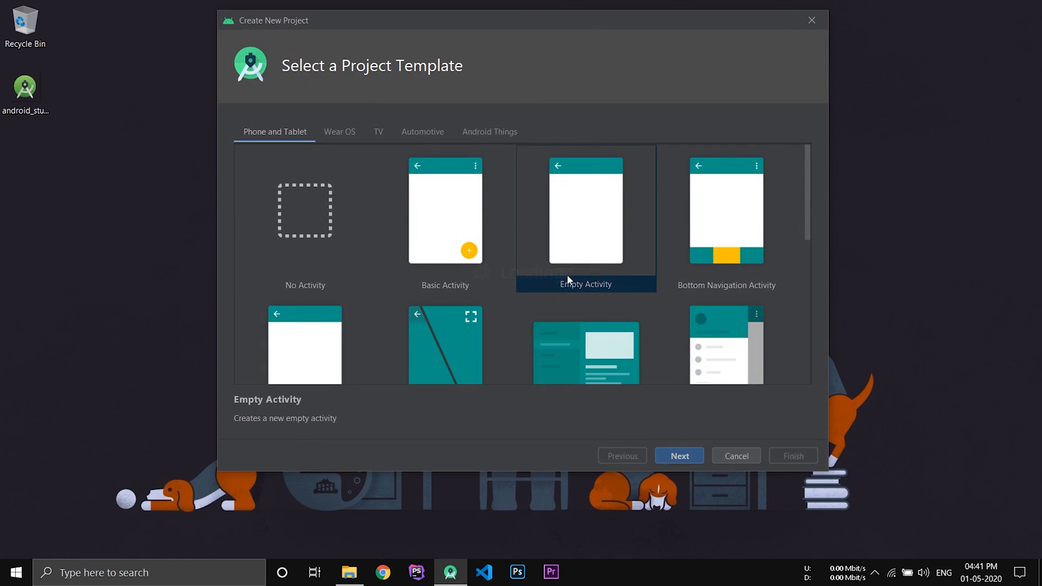
mouse_move(578, 282)
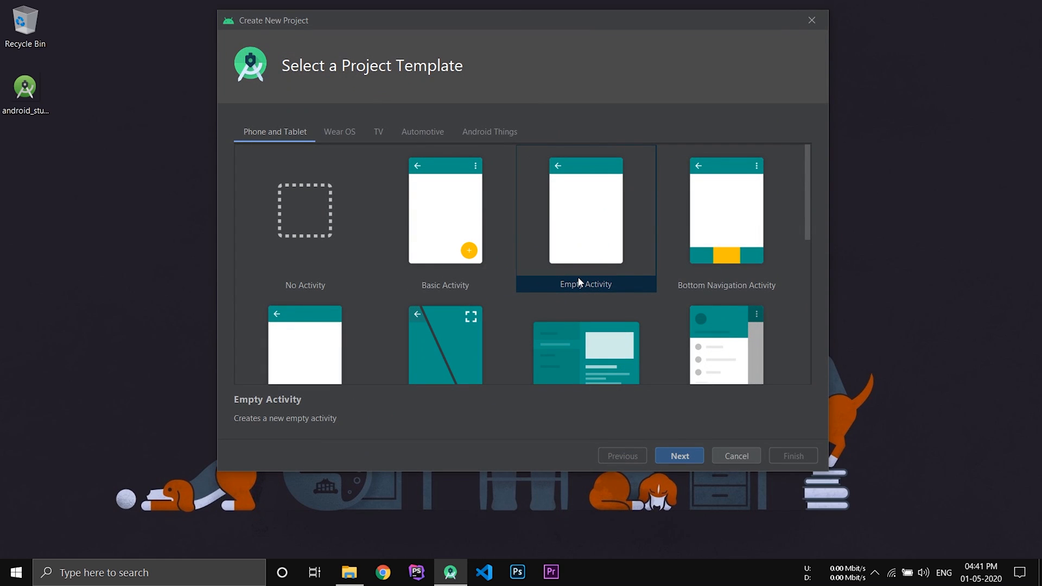
mouse_move(585, 278)
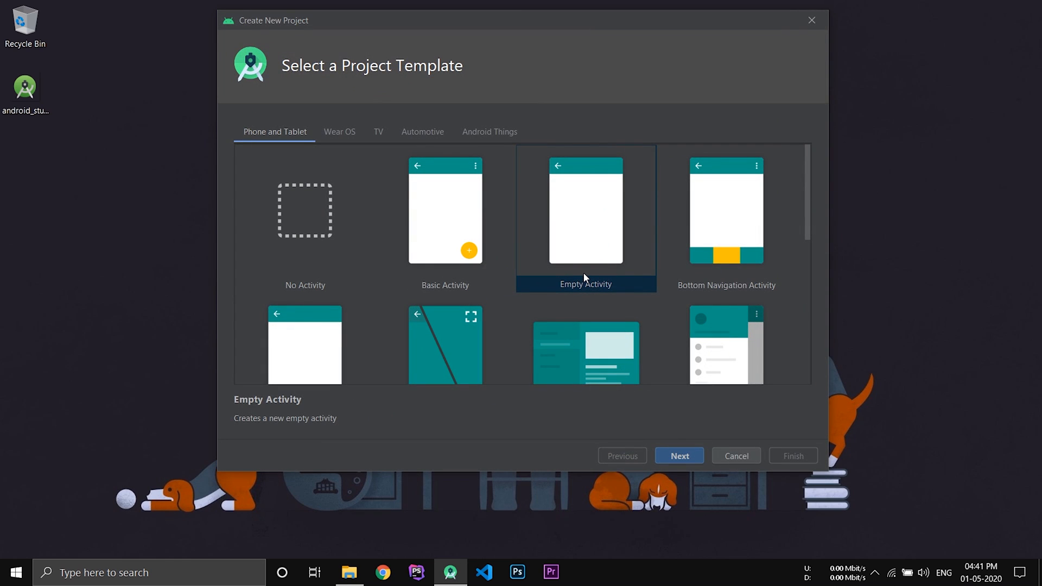
mouse_move(477, 286)
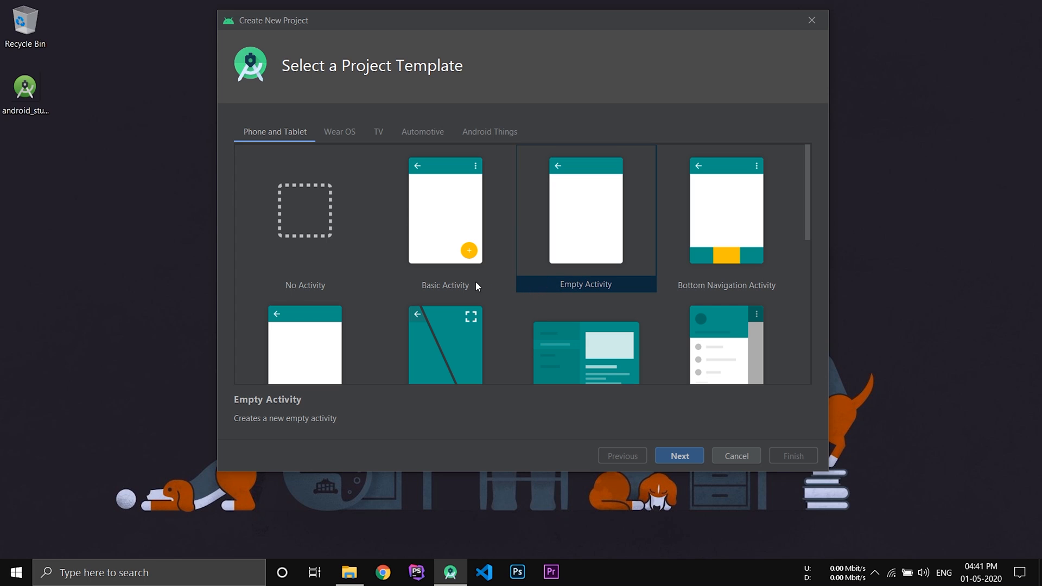
mouse_move(587, 262)
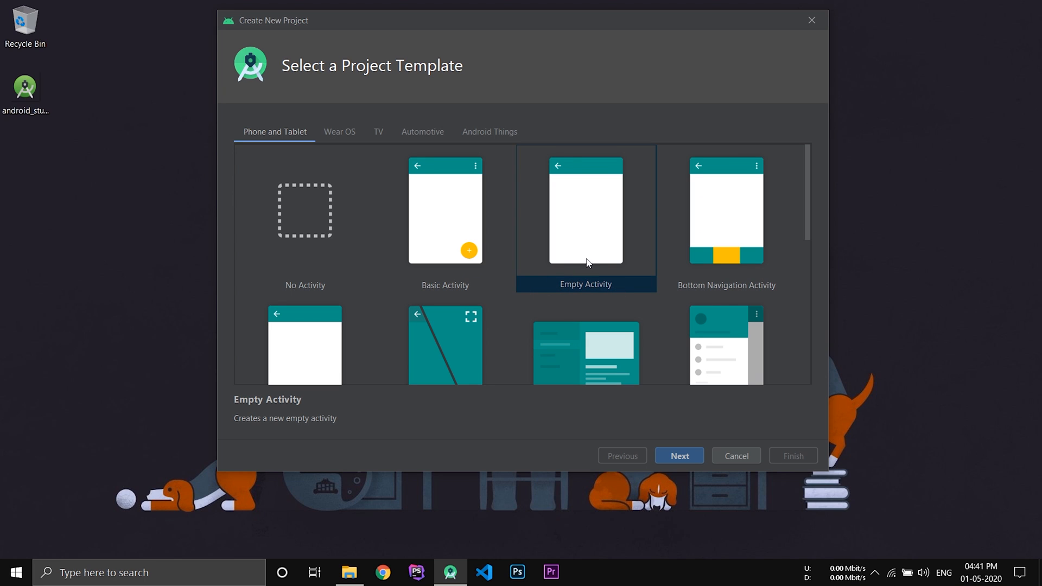
scroll("down", 3)
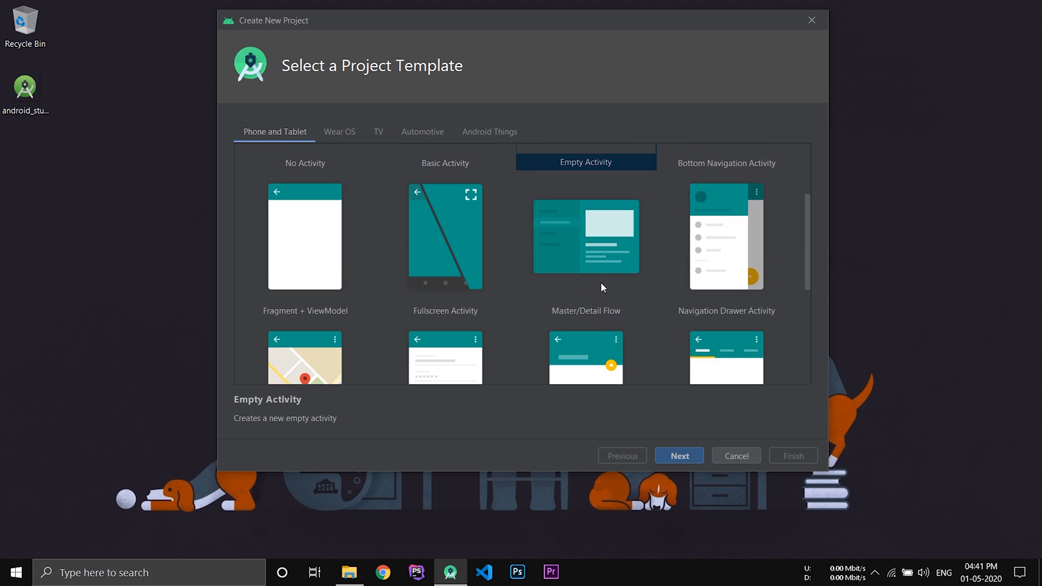
scroll("down", 3)
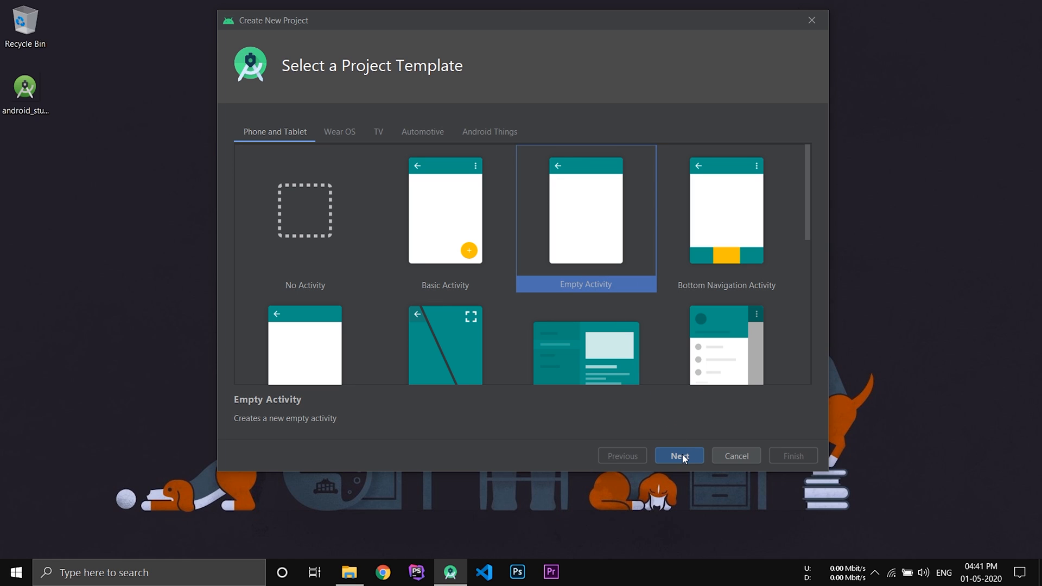
- Proceed to Configure Your Project and rename the app to 'First App'
left_click(678, 455)
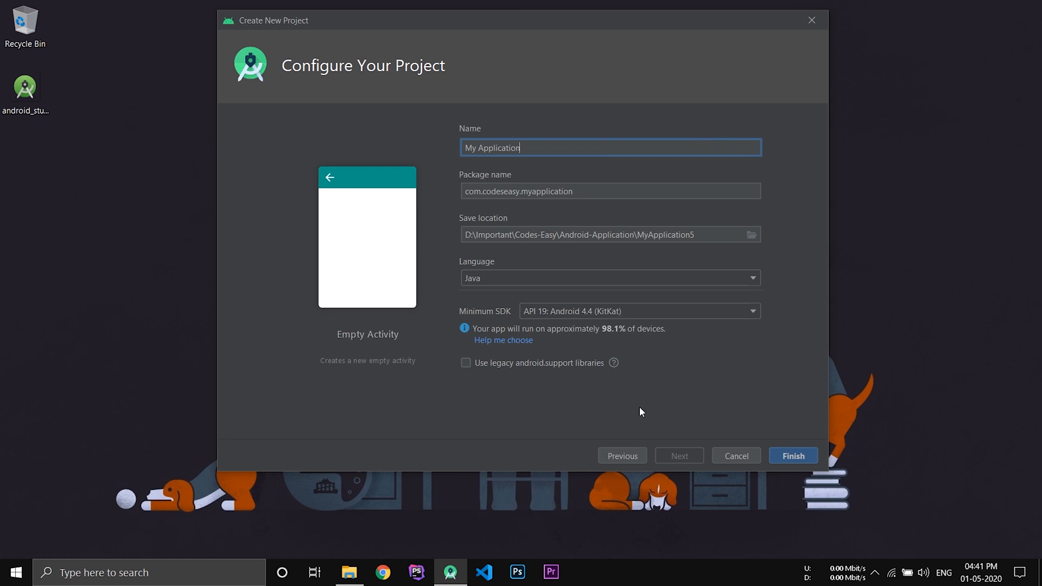
triple_click(490, 147)
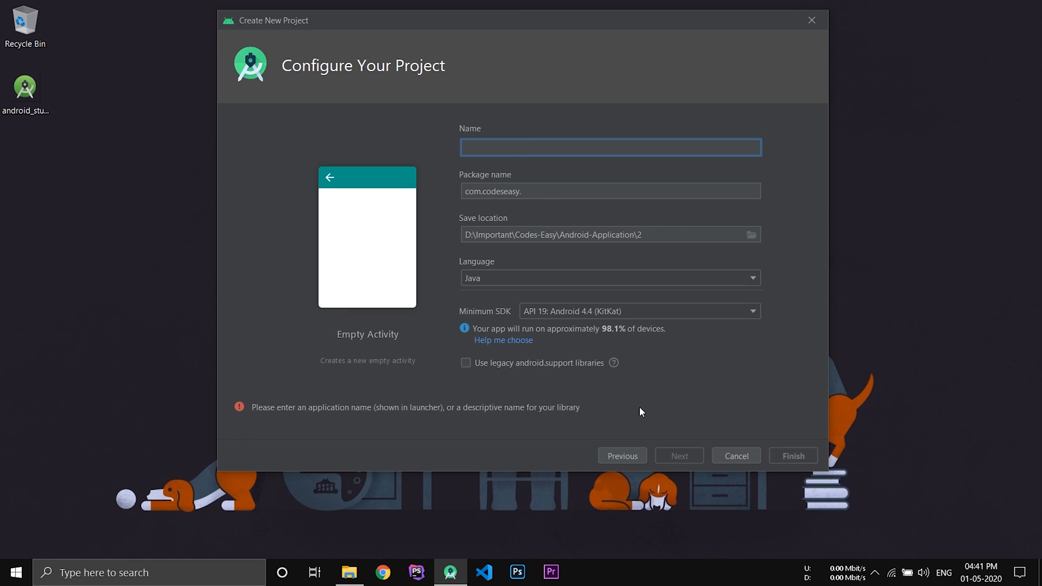
type("First App")
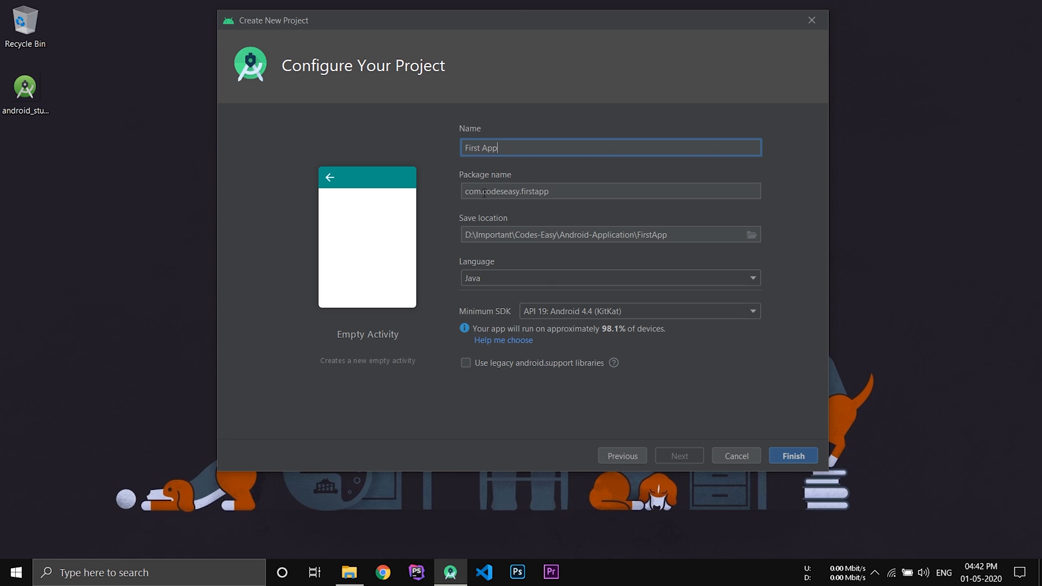
- Edit the package name to com.firstapp.app, removing the codeseasy part
double_click(501, 191)
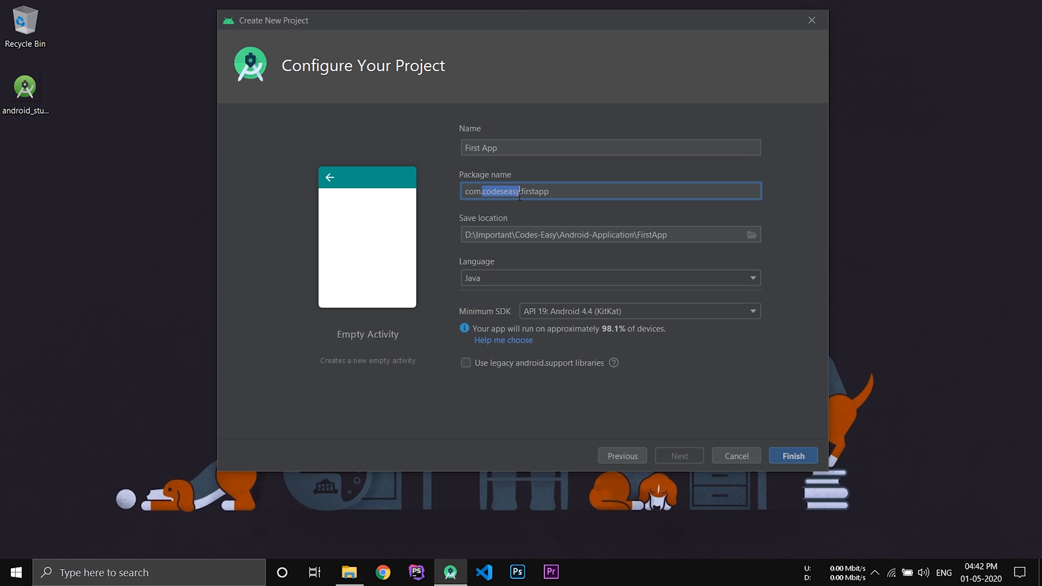
key("Delete")
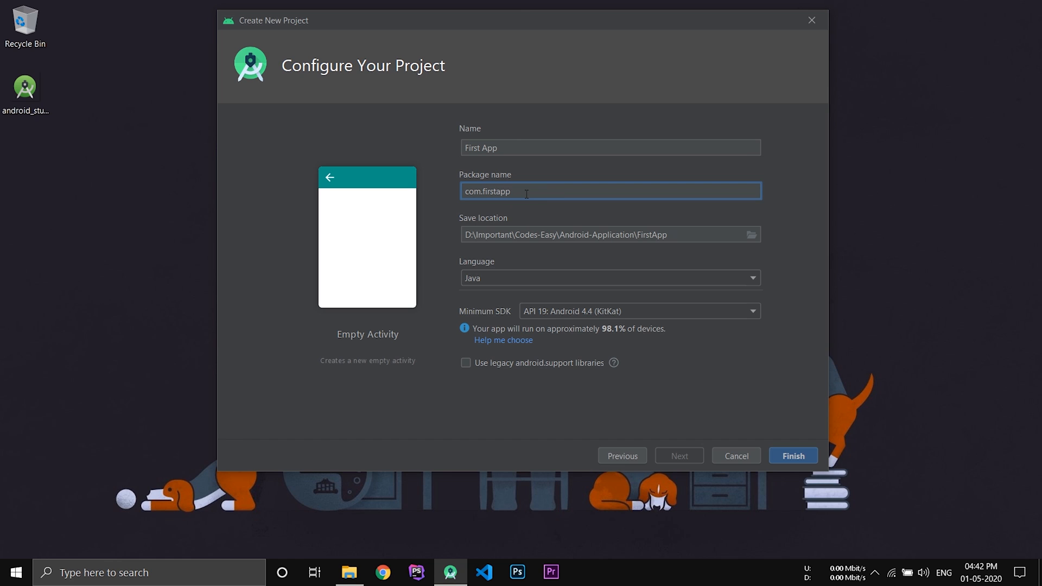
type(".a")
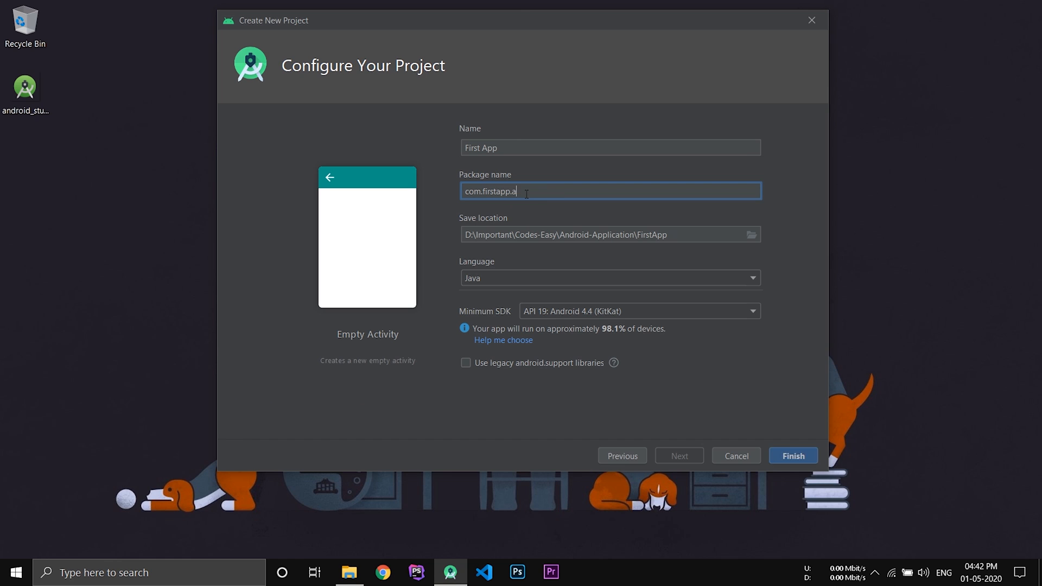
type("pp")
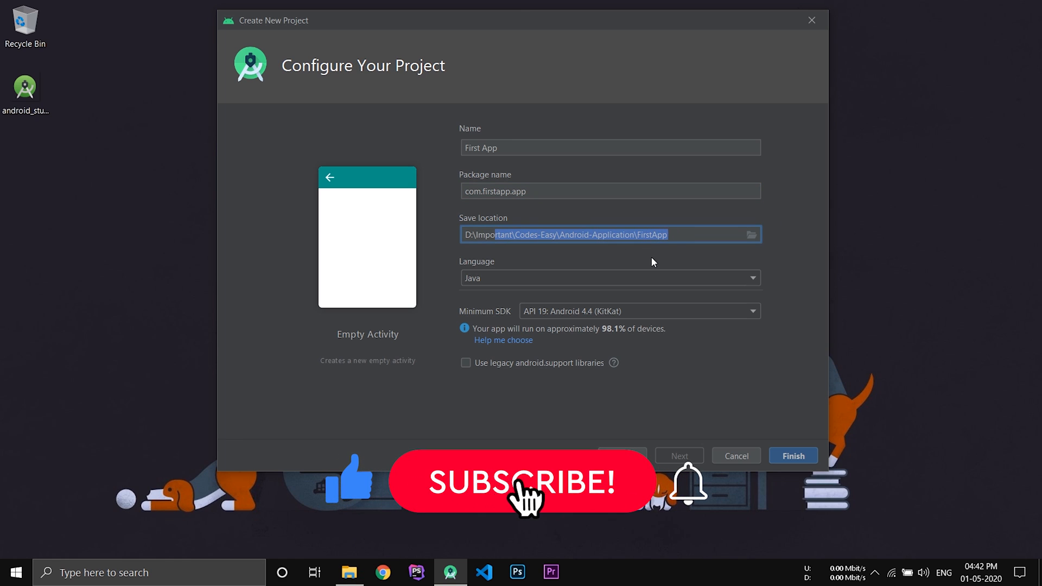
left_click(520, 482)
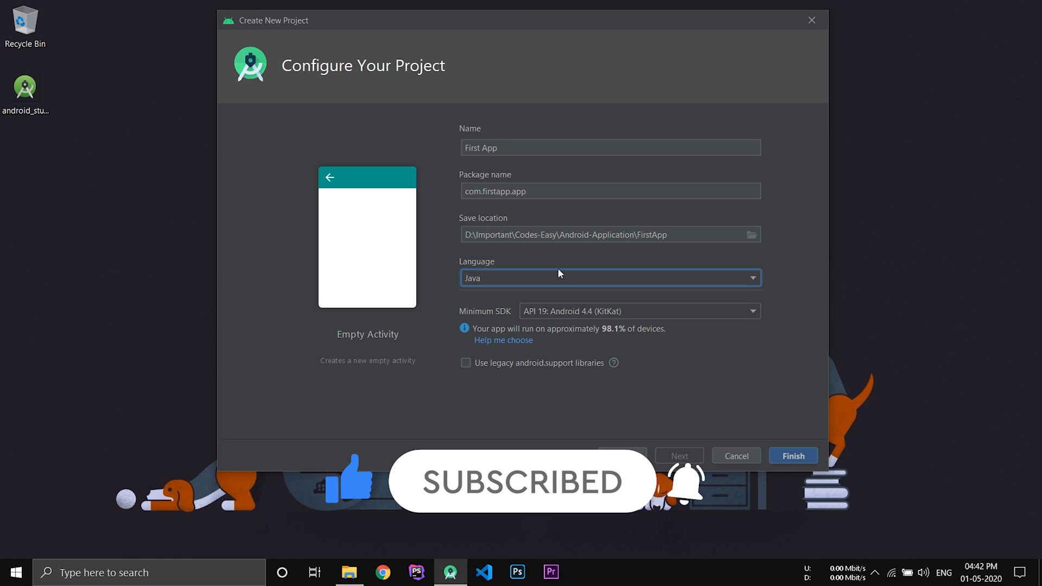
left_click(610, 278)
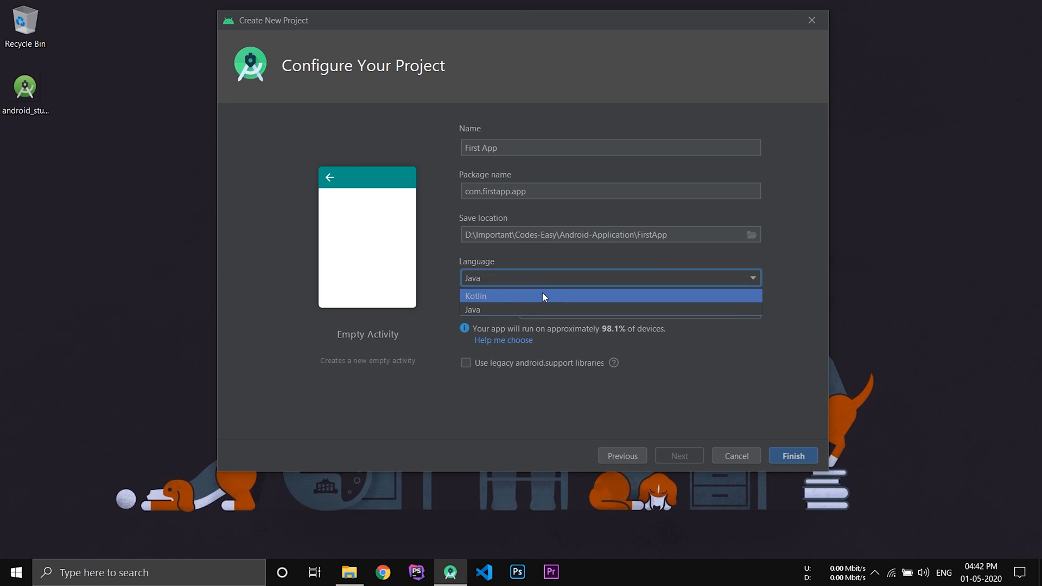
mouse_move(531, 310)
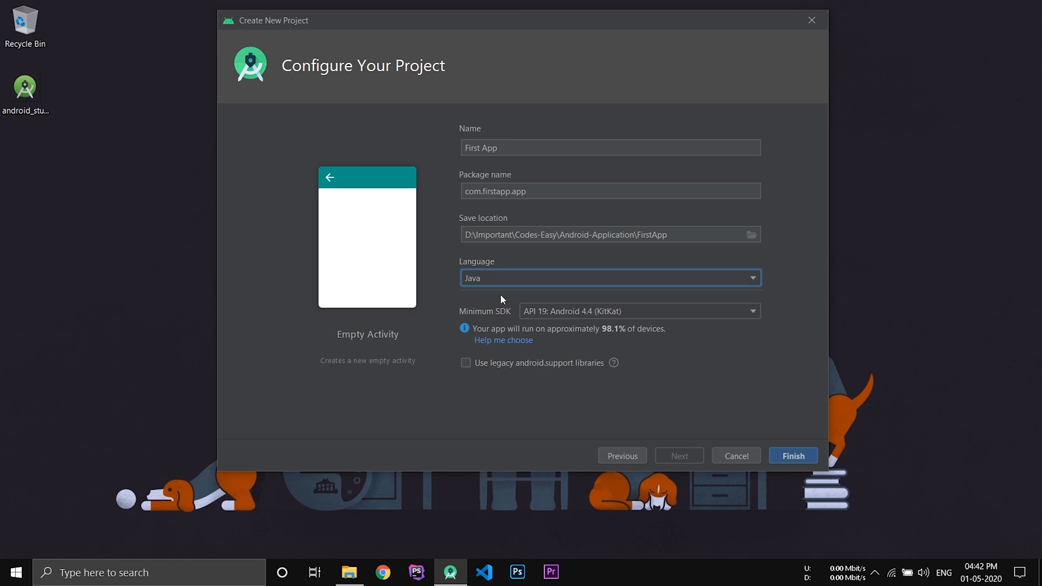
mouse_move(484, 289)
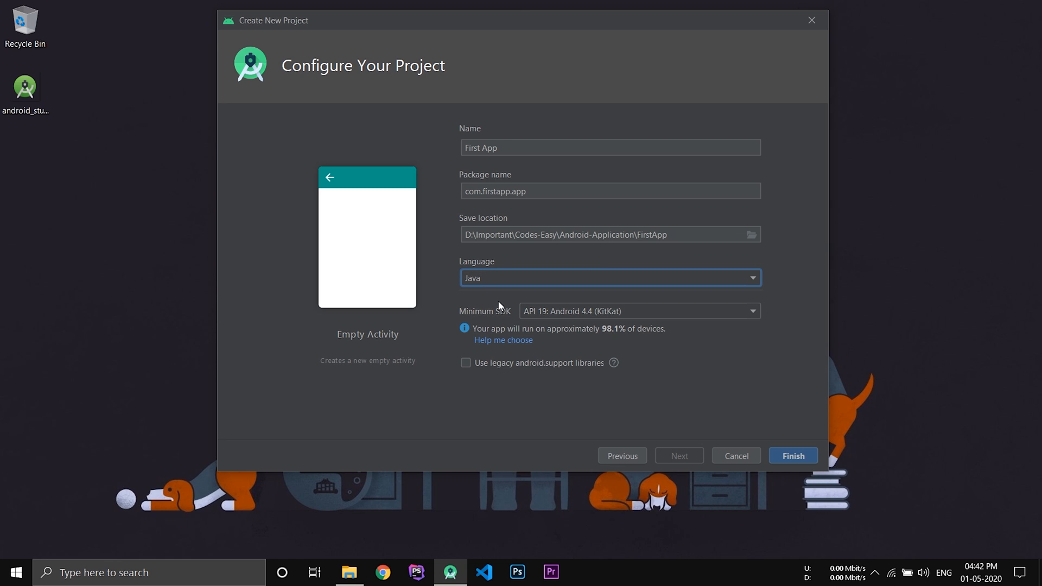
mouse_move(510, 323)
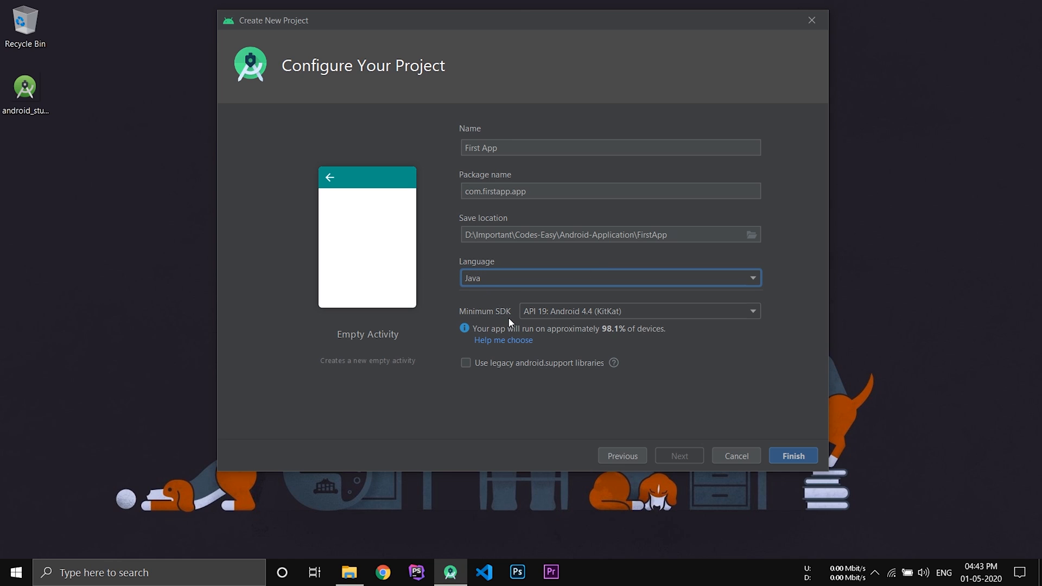
mouse_move(524, 319)
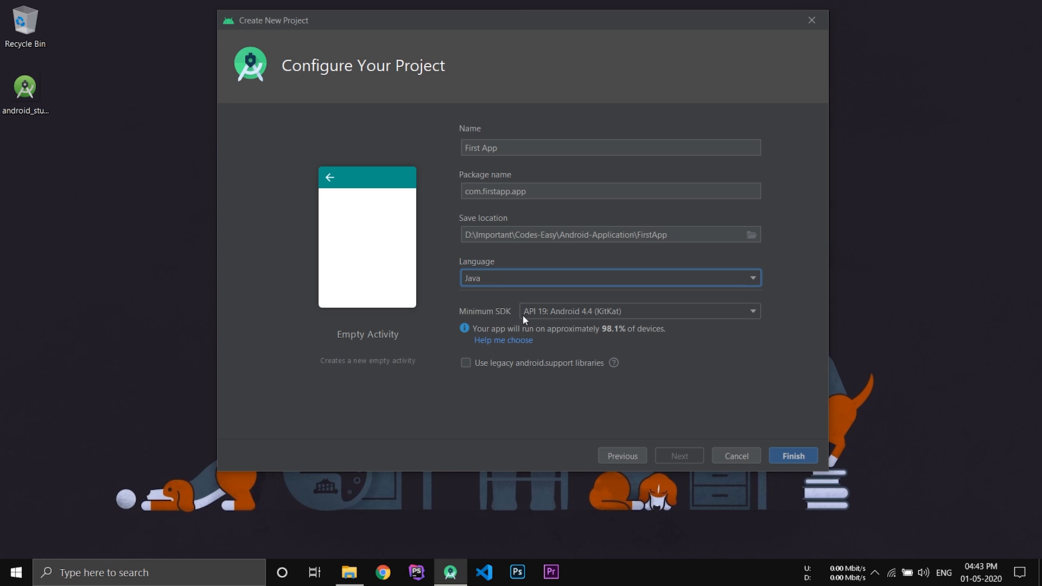
mouse_move(509, 320)
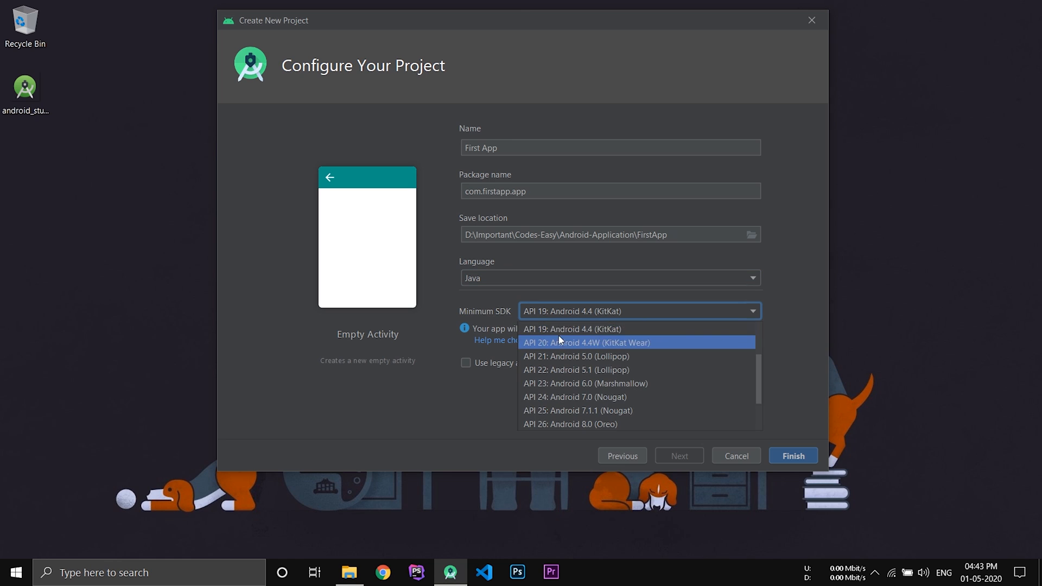
mouse_move(597, 332)
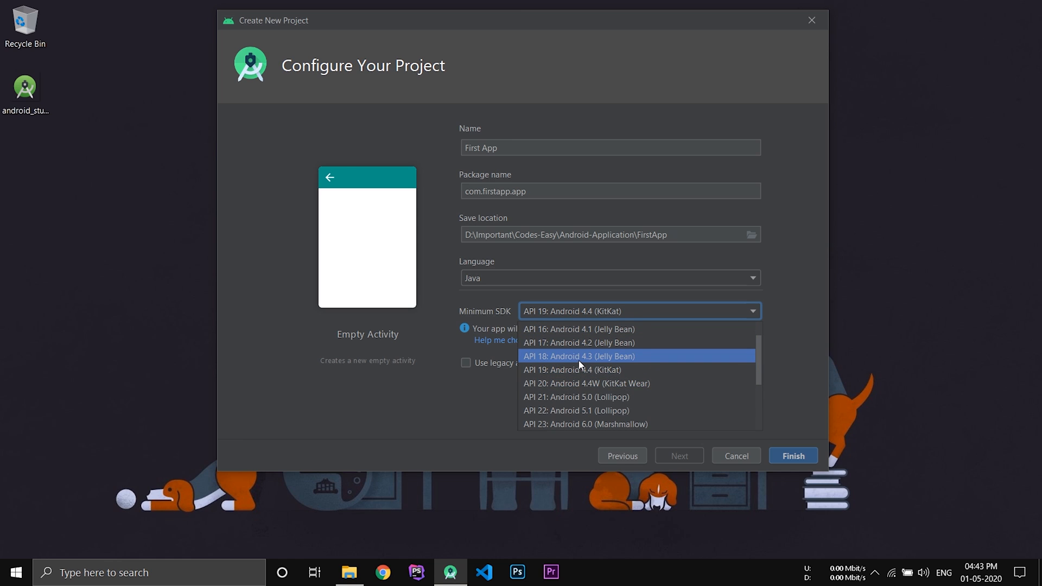
mouse_move(587, 358)
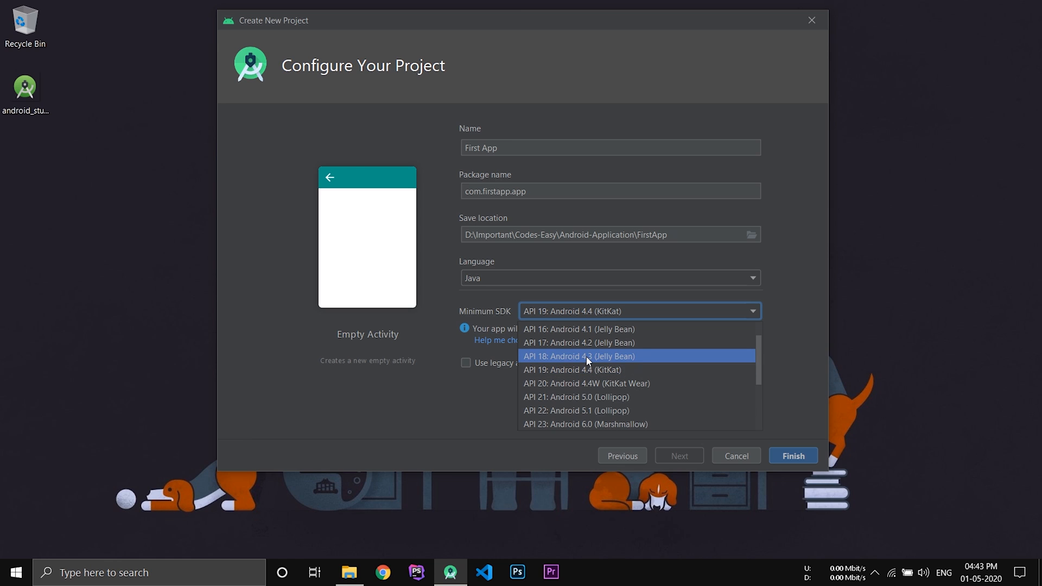
mouse_move(618, 397)
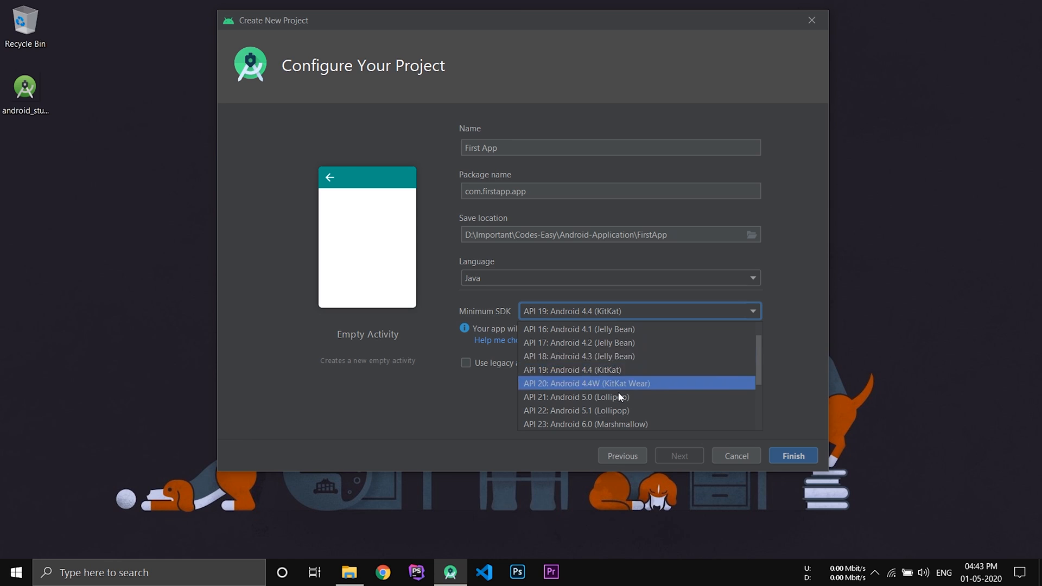
- Set Minimum SDK to API 19: Android 4.4 (KitKat) after trying API 21
left_click(571, 397)
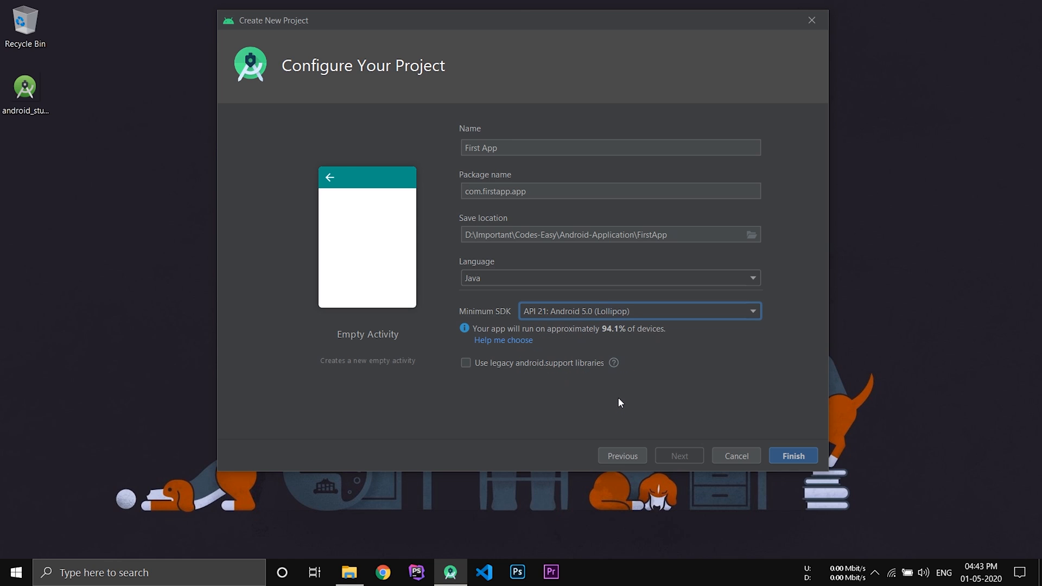
mouse_move(634, 318)
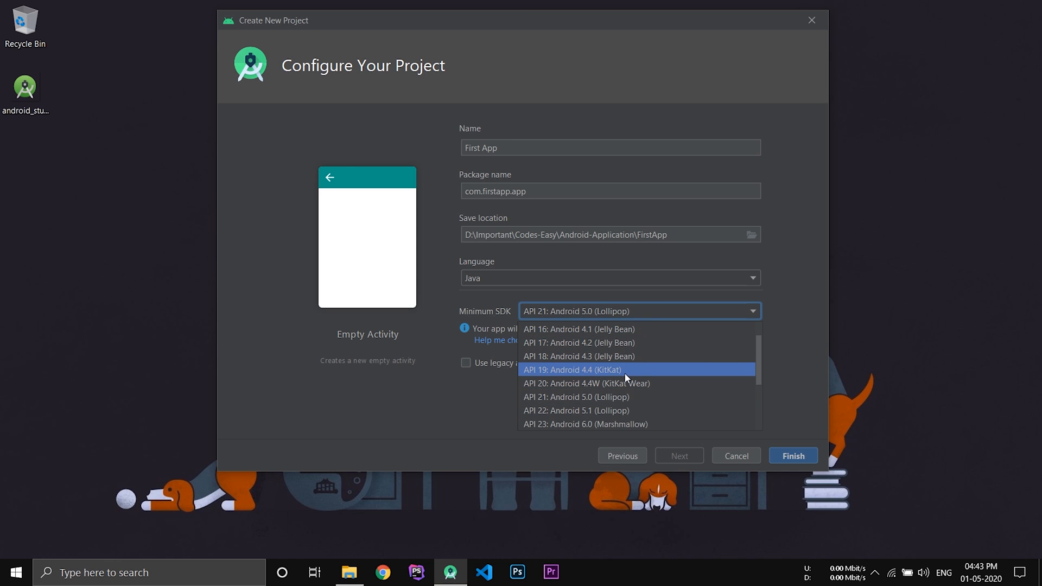
mouse_move(625, 371)
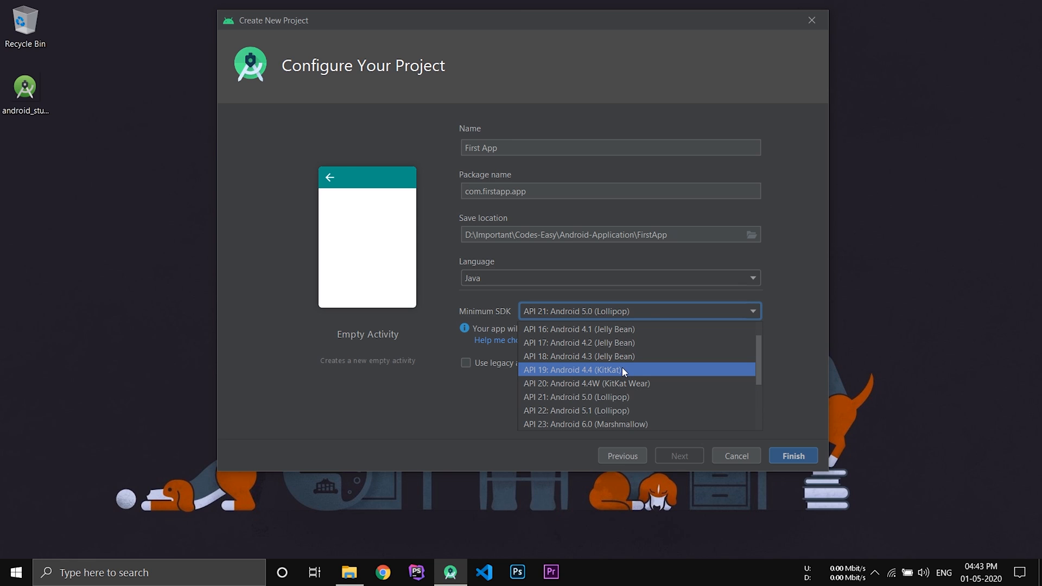
left_click(571, 369)
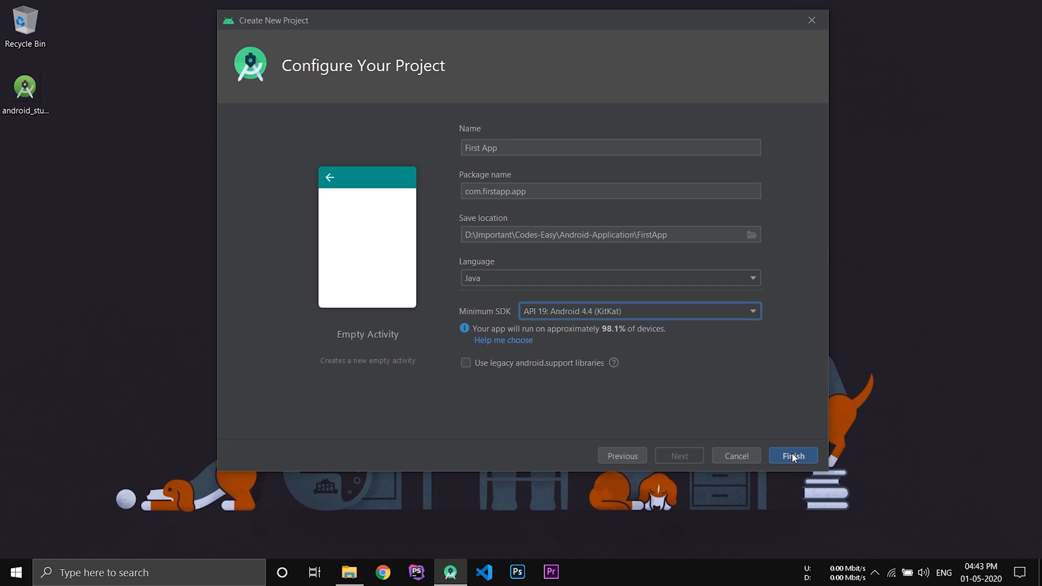
- Finish creating the First App project and maximize the IDE window
left_click(792, 455)
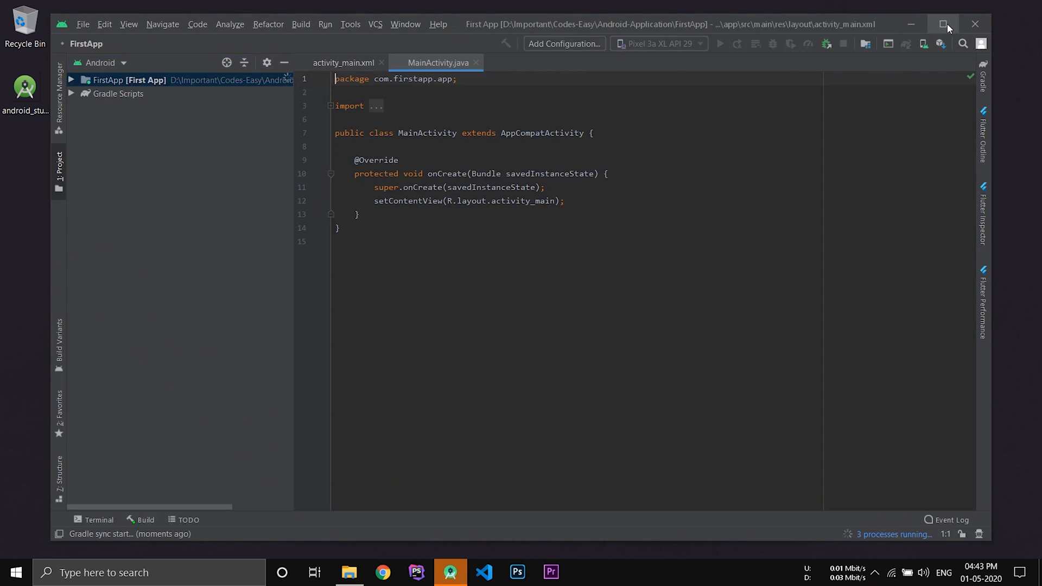
left_click(942, 23)
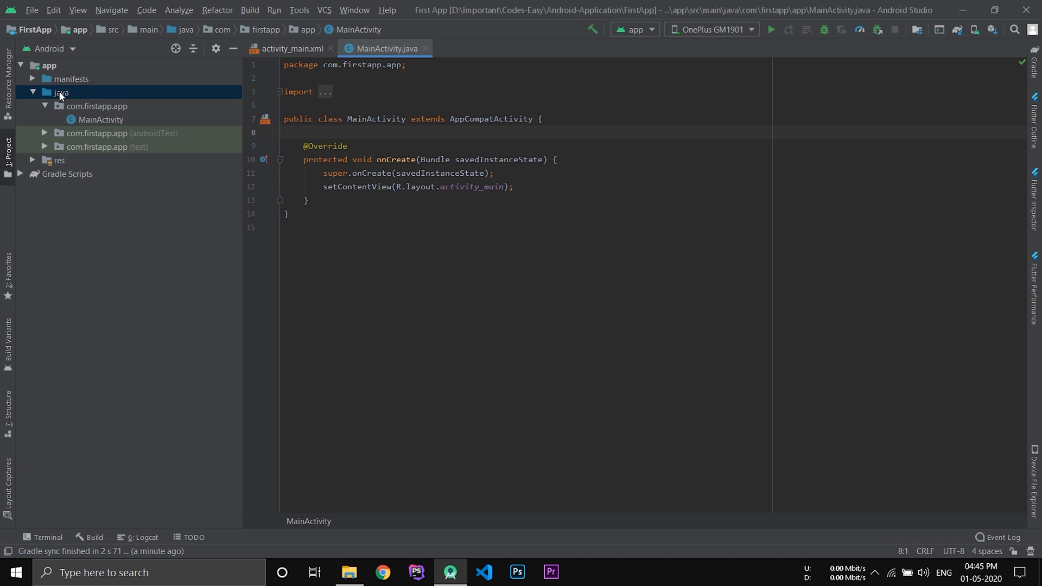
- Expand the java folder and select the main, androidTest and test com.firstapp.app packages
left_click(59, 92)
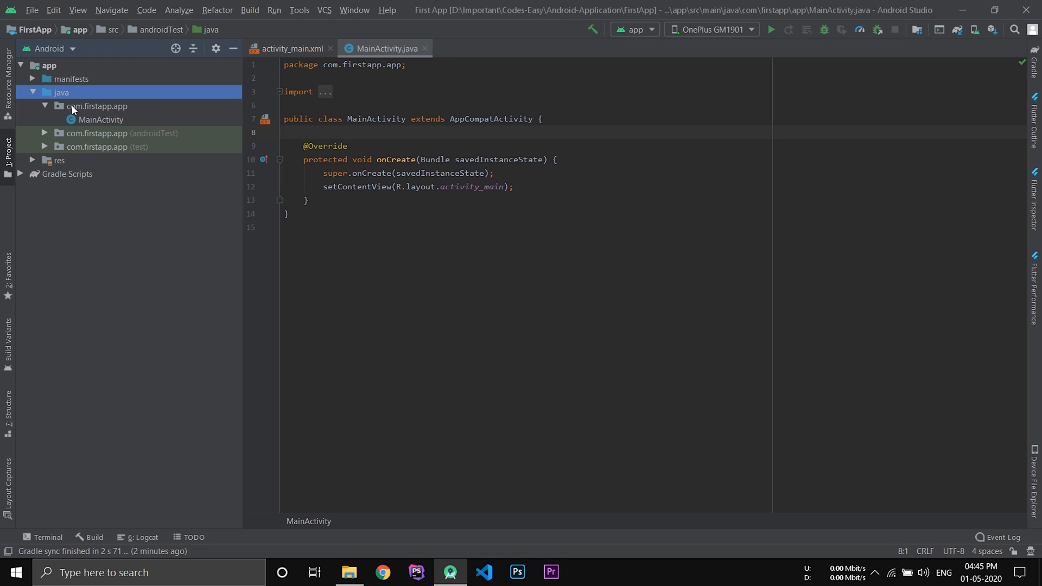
left_click(96, 106)
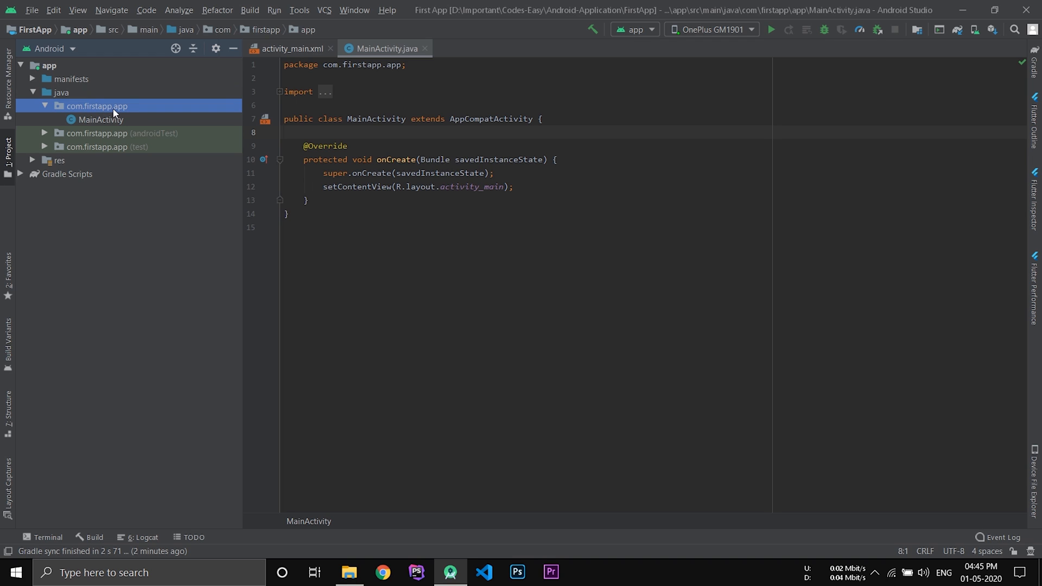
mouse_move(92, 109)
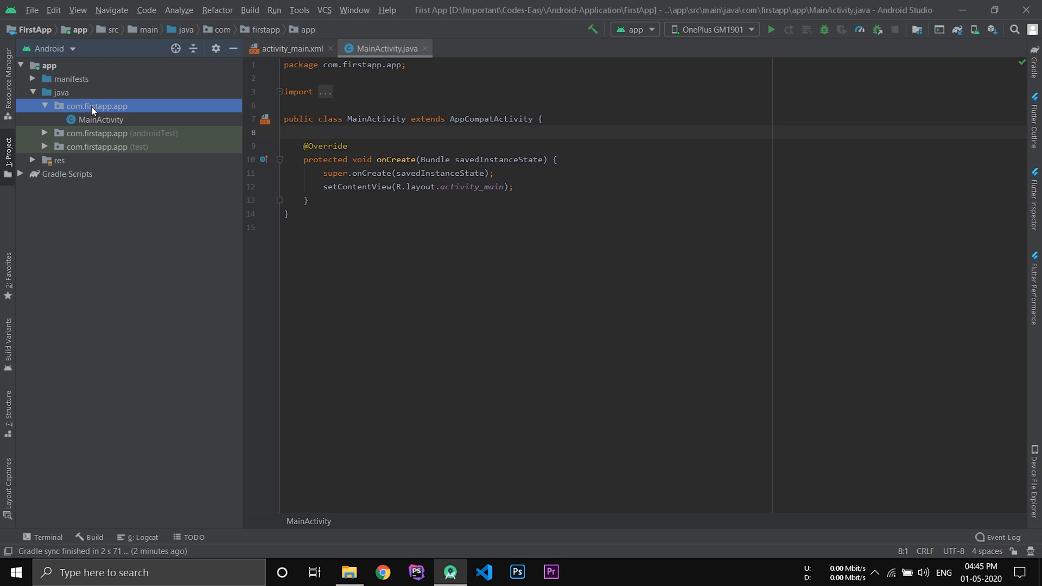
mouse_move(116, 109)
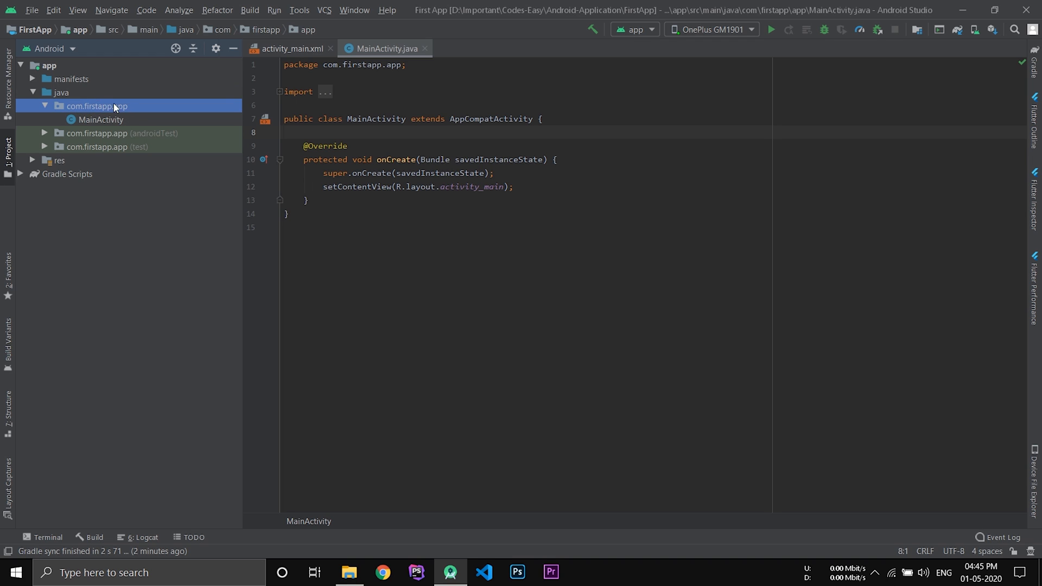
mouse_move(119, 115)
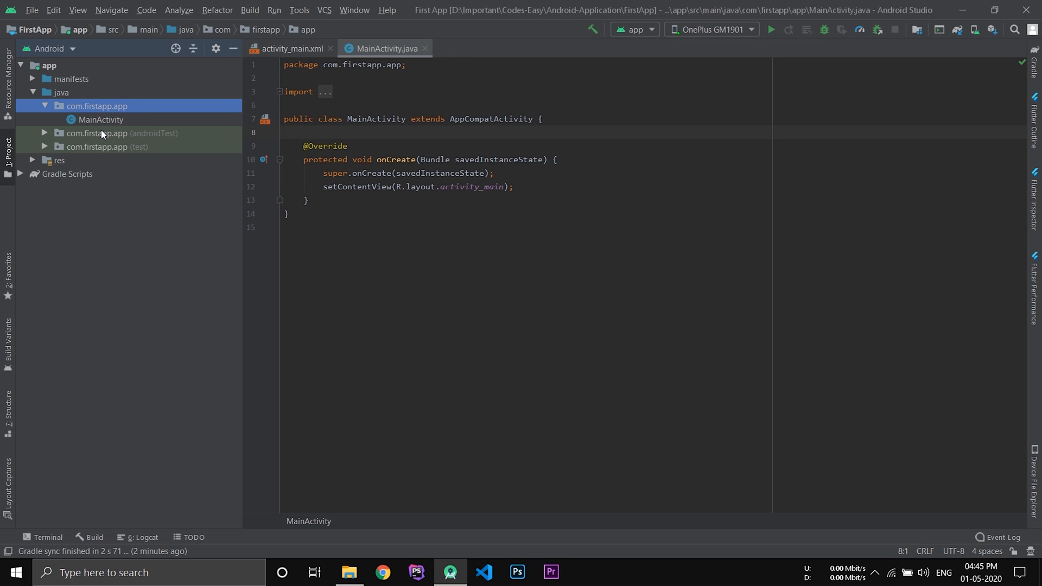
left_click(110, 132)
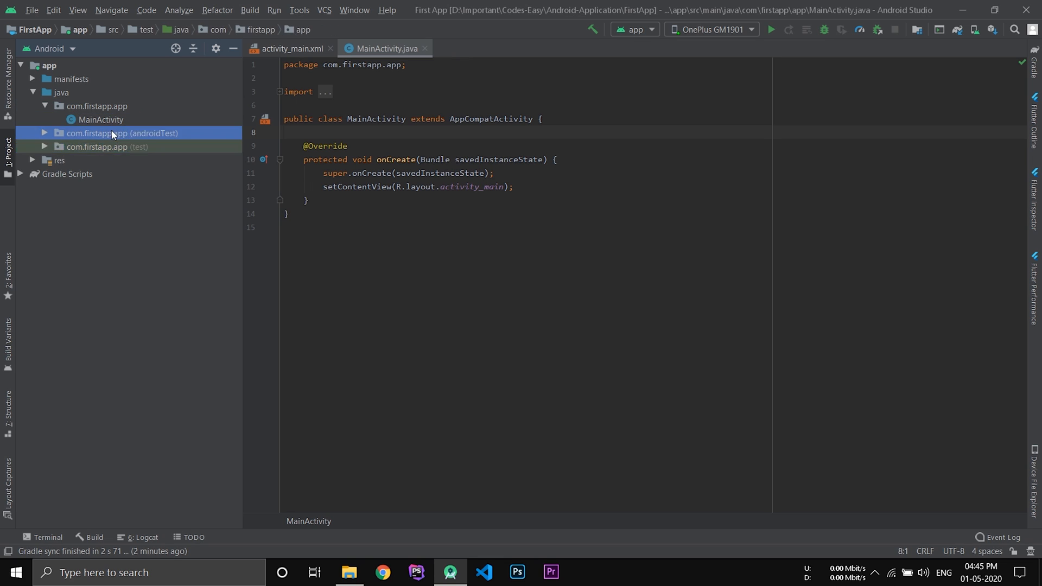
left_click(107, 147)
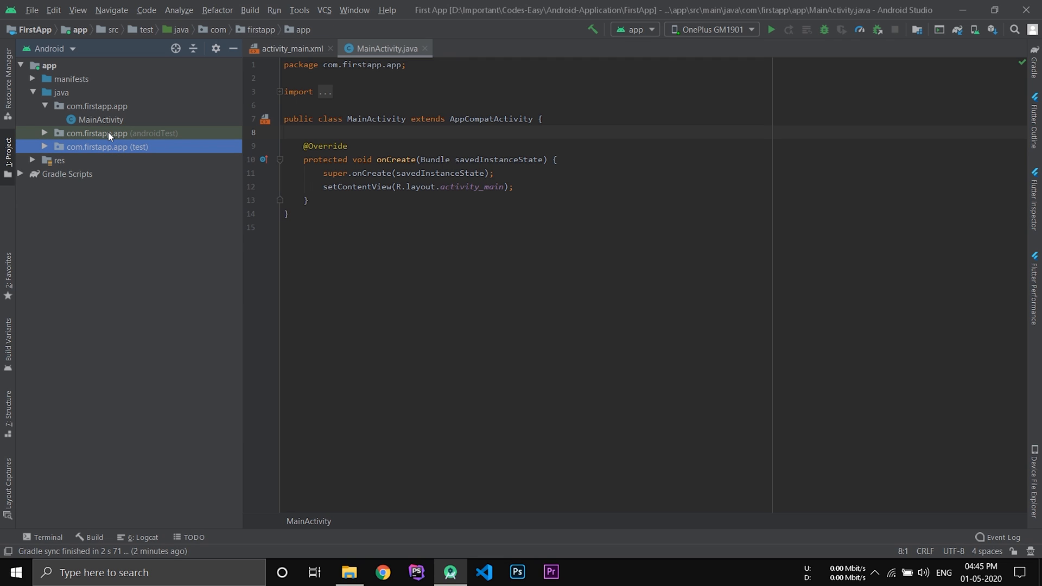
left_click(97, 106)
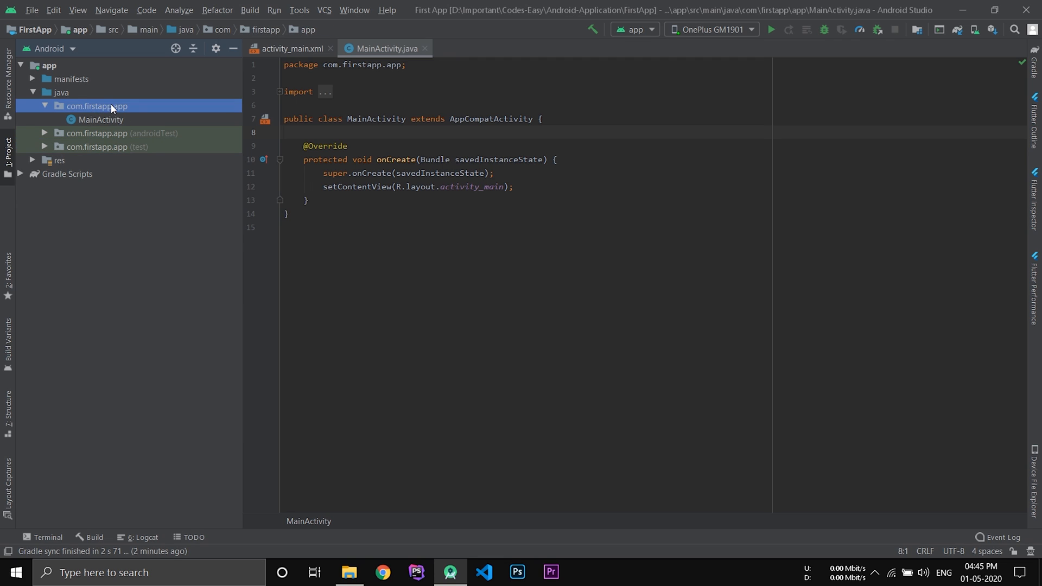
right_click(111, 106)
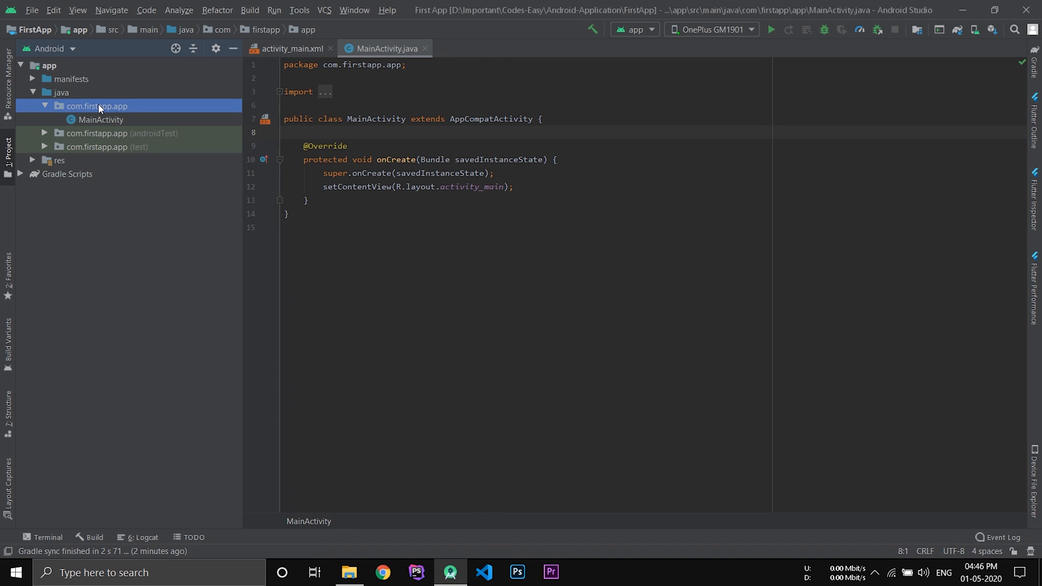
right_click(98, 106)
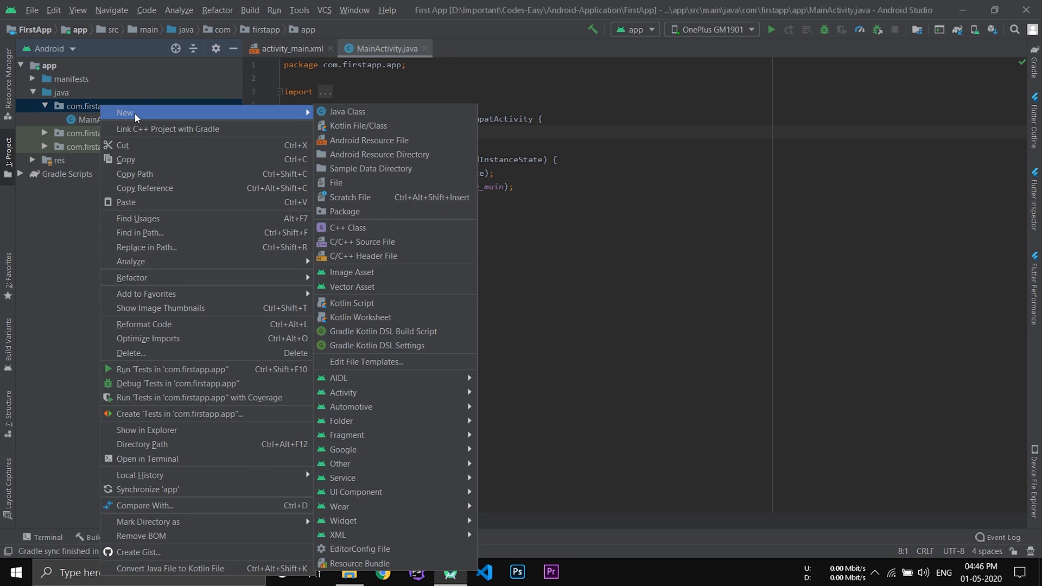
mouse_move(359, 110)
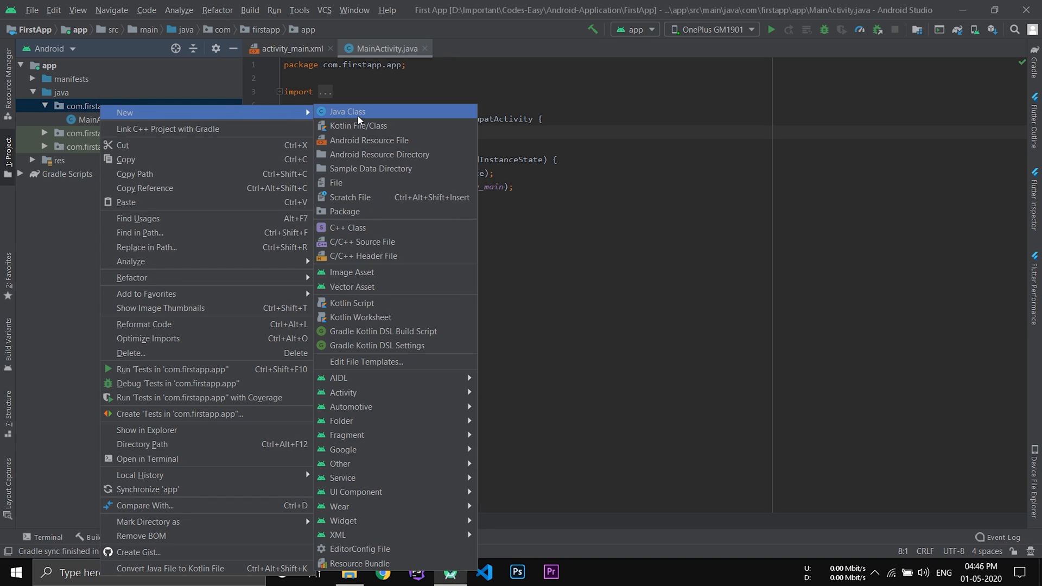
left_click(348, 110)
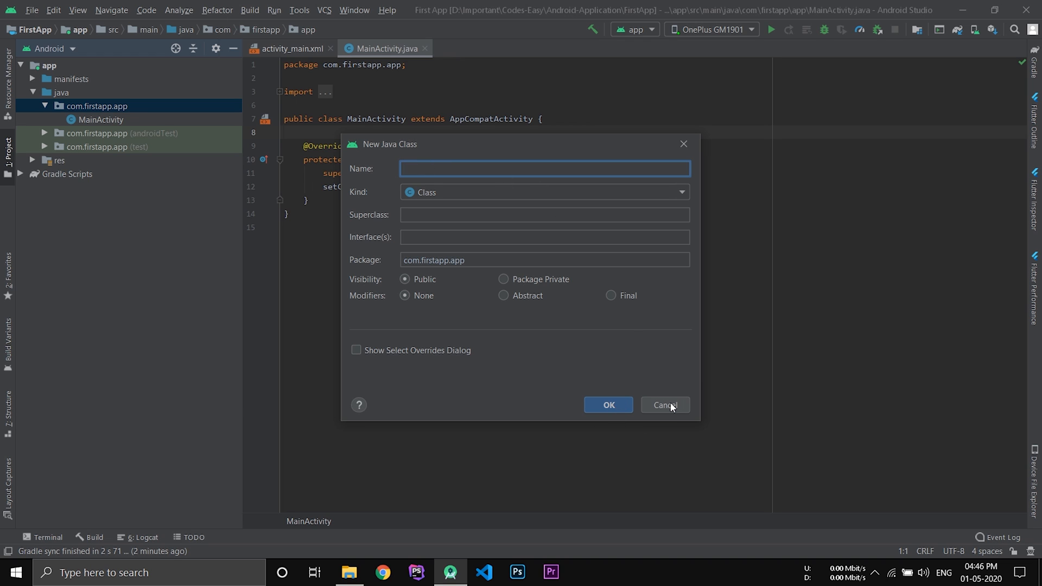
left_click(665, 405)
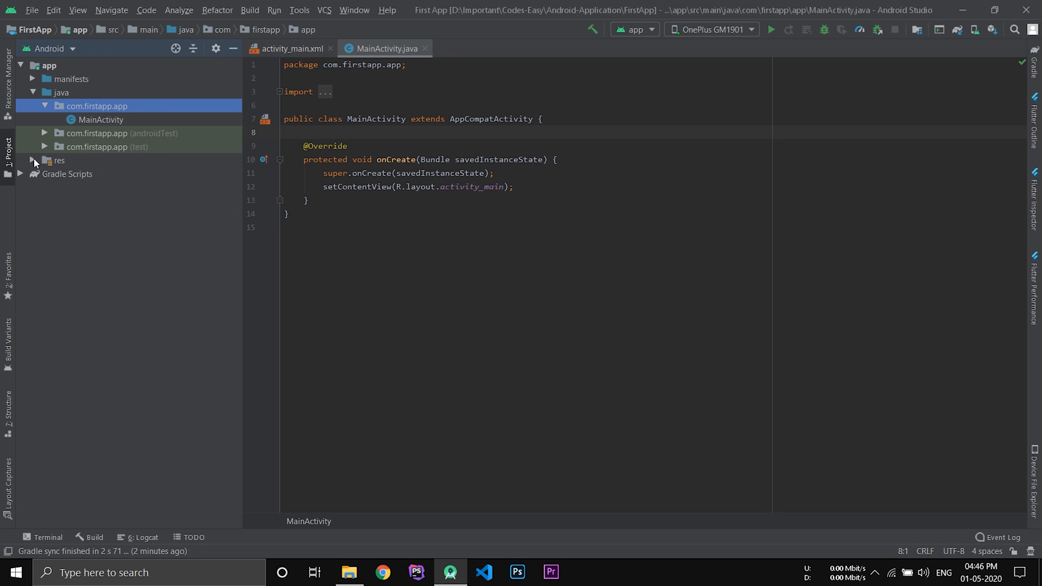
- Expand res, open activity_main.xml in the designer, and expand the drawable folder
left_click(34, 160)
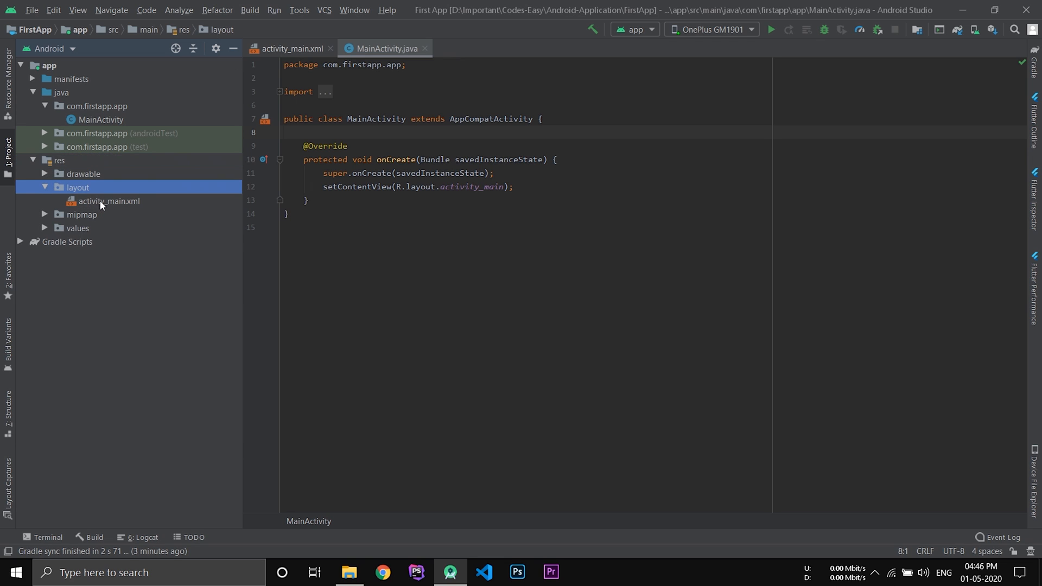
left_click(108, 201)
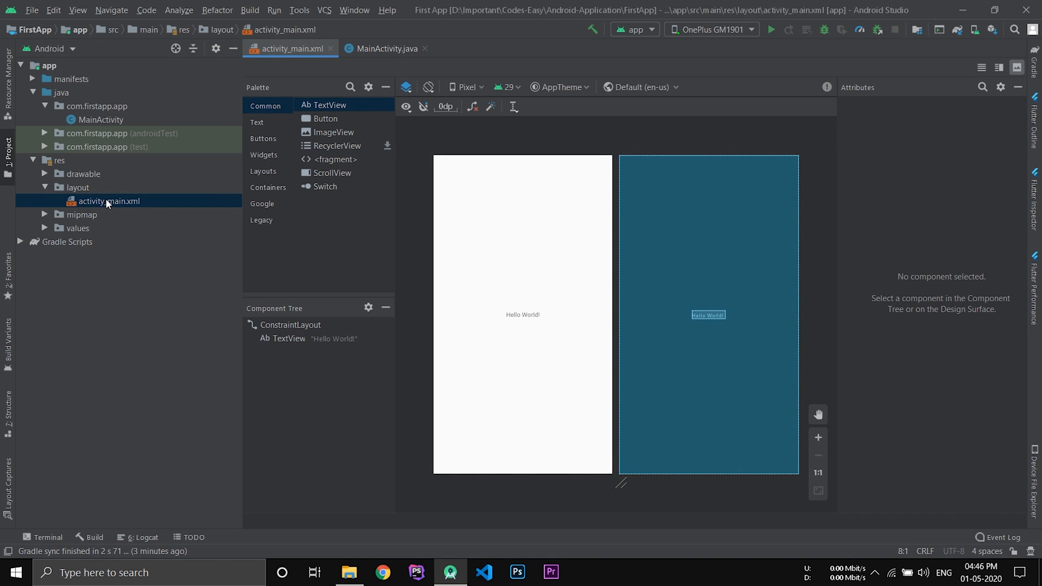
mouse_move(124, 202)
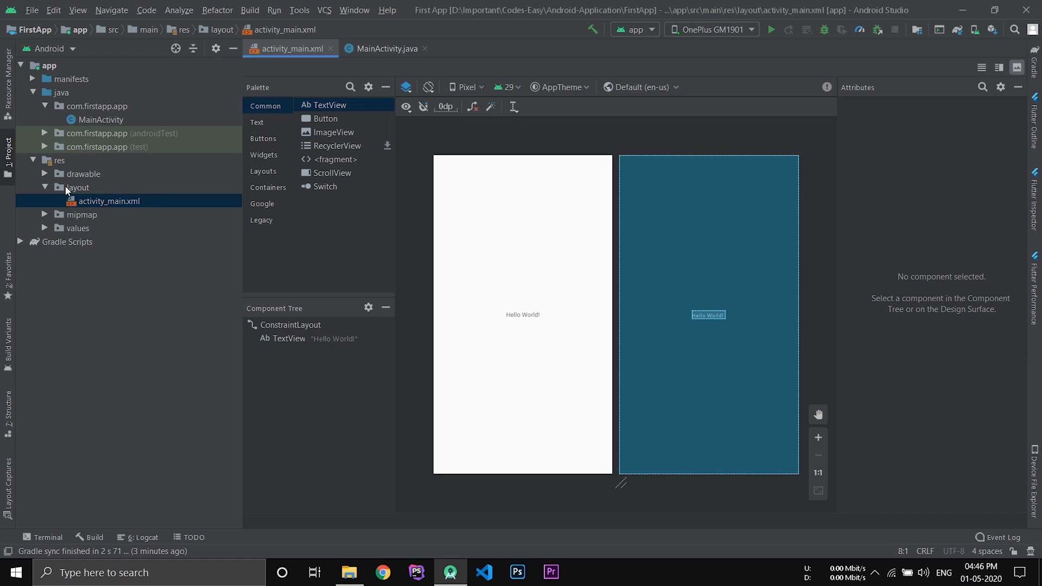
mouse_move(45, 175)
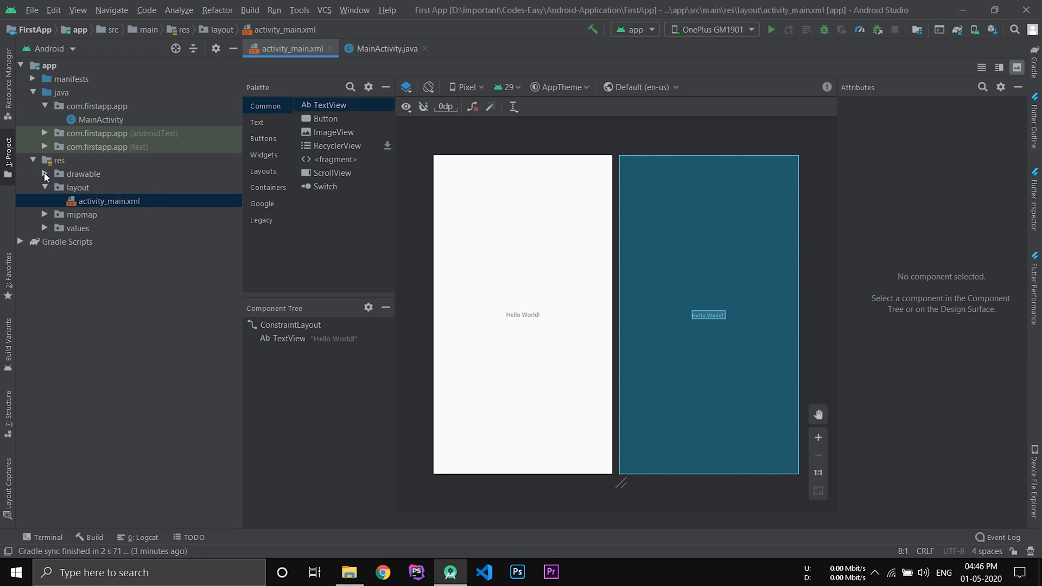
left_click(44, 174)
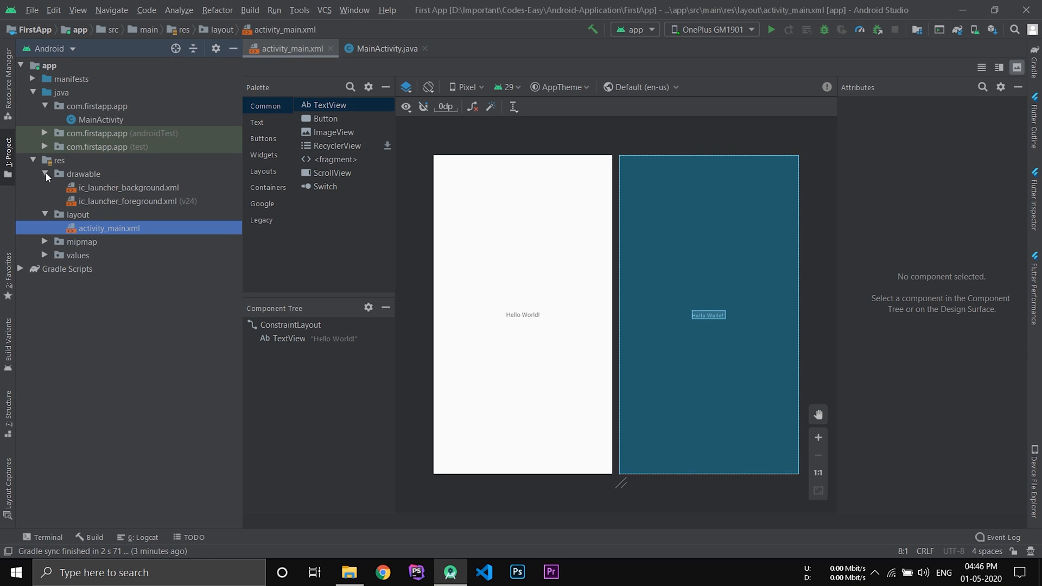
left_click(83, 174)
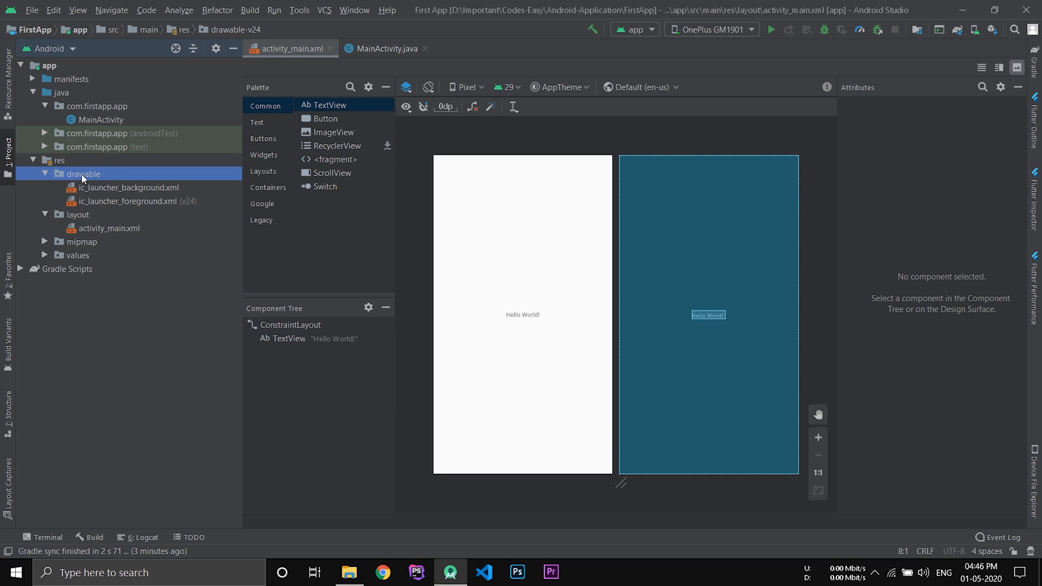
mouse_move(108, 255)
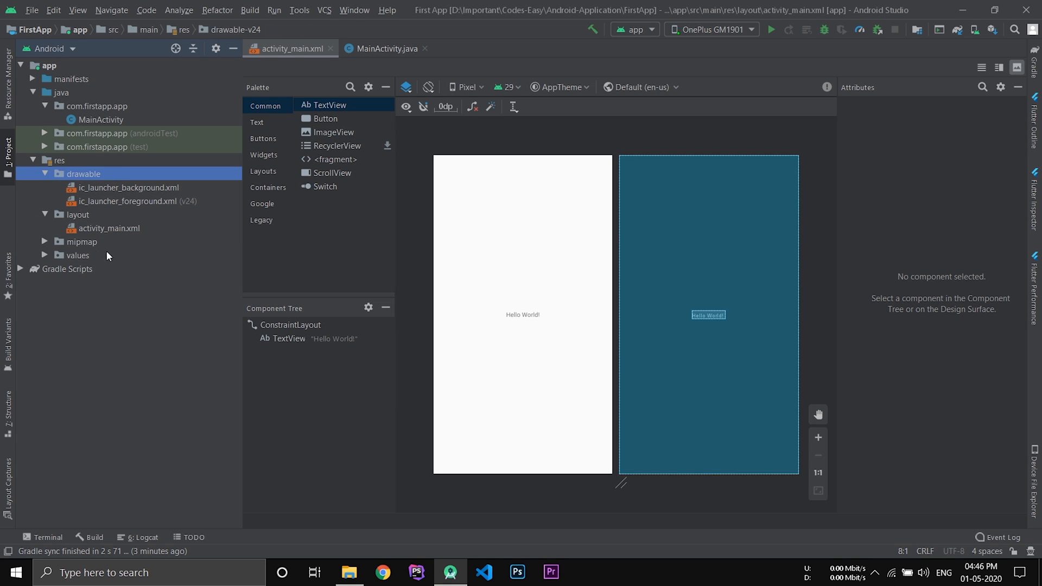
mouse_move(76, 96)
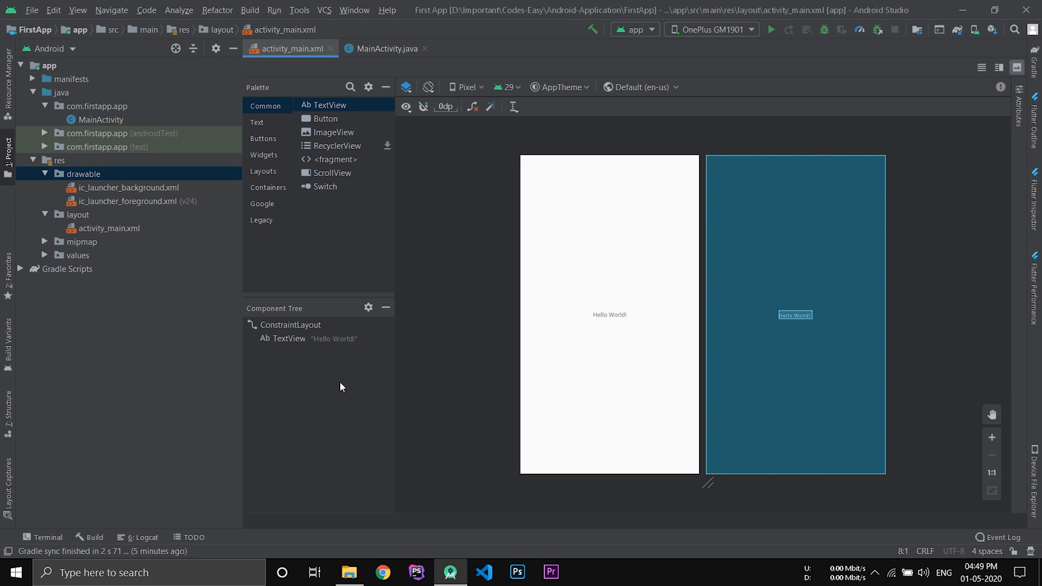
mouse_move(368, 373)
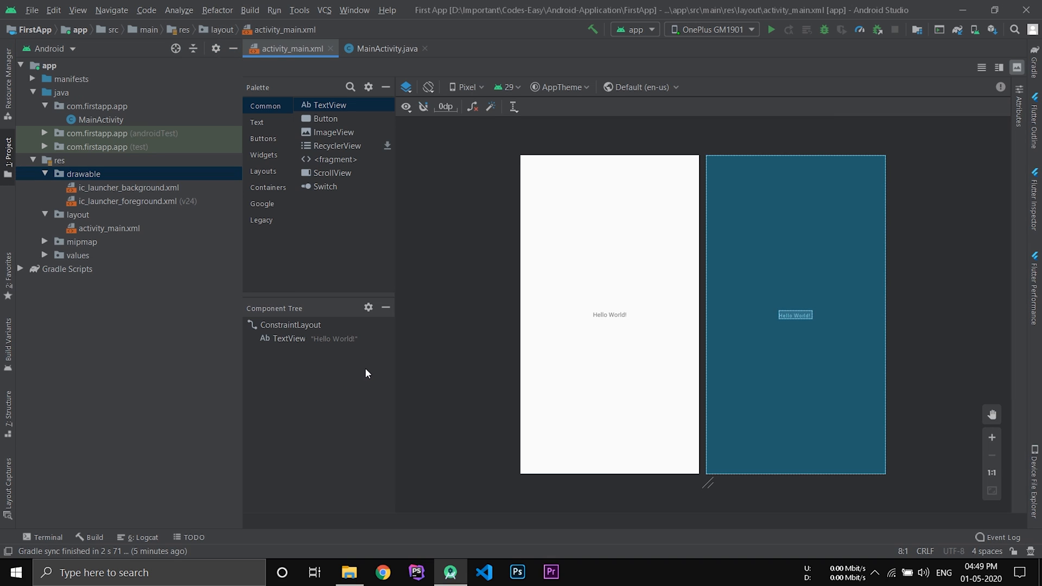
- Select the Hello World! TextView, then bring up actions for android_studio.png in the desktop folder
left_click(608, 315)
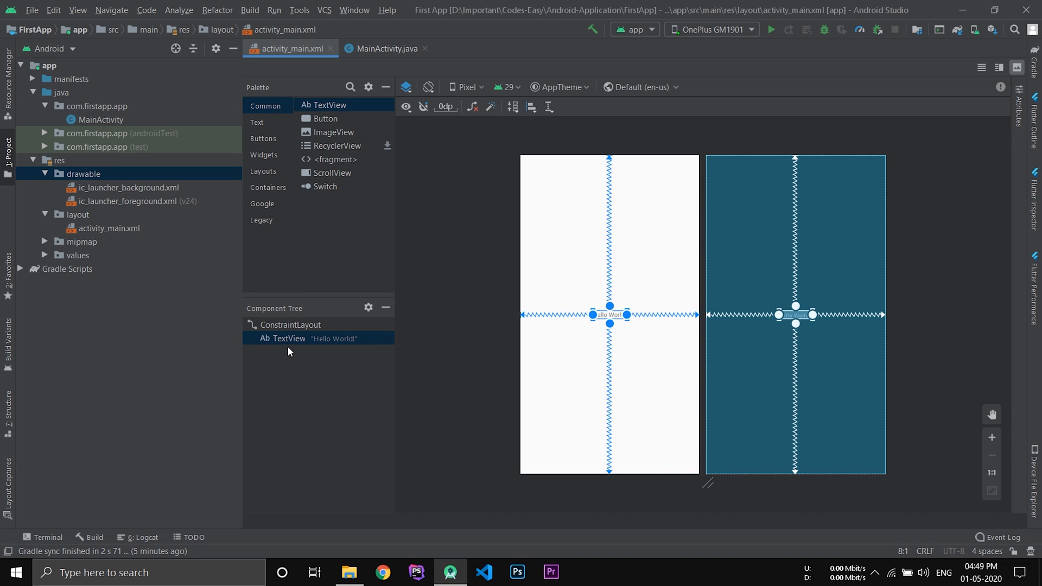
mouse_move(437, 355)
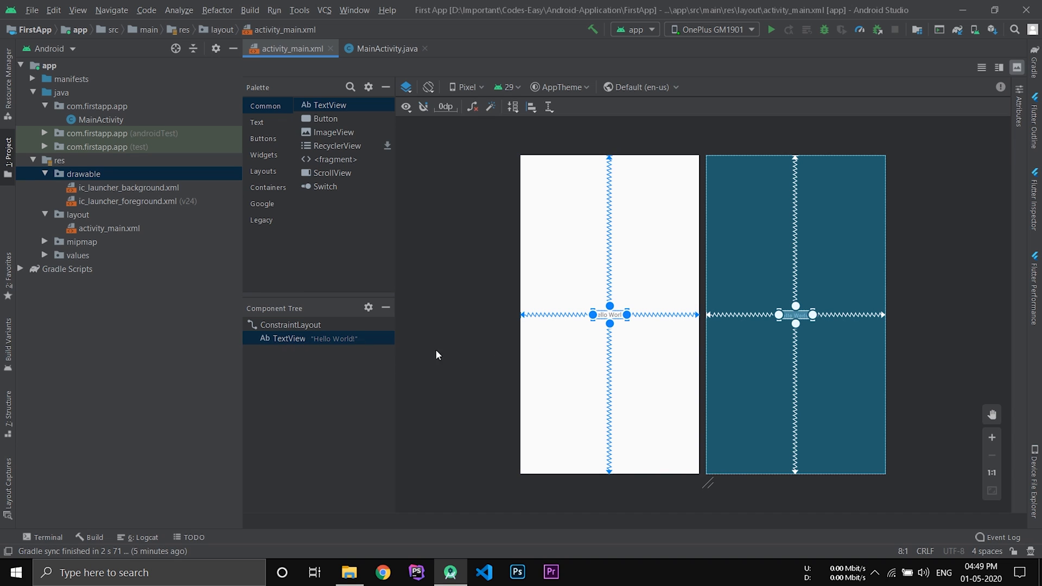
mouse_move(472, 341)
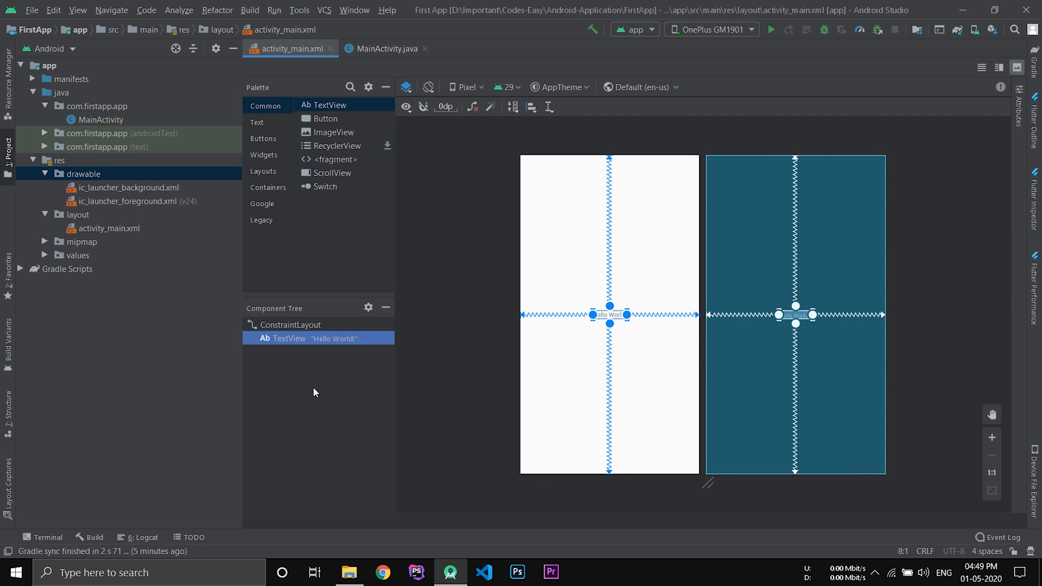
mouse_move(275, 354)
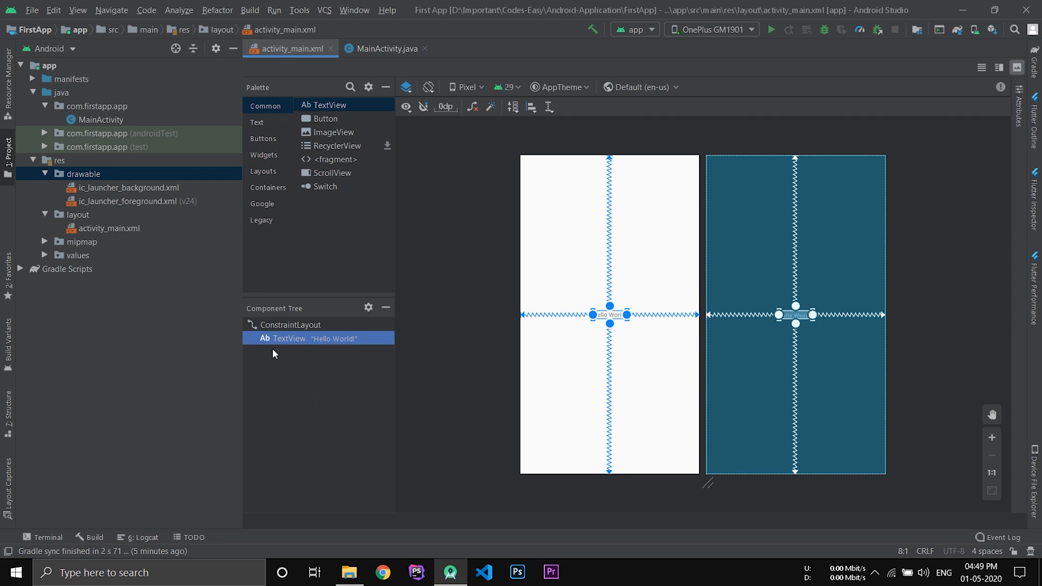
left_click(349, 573)
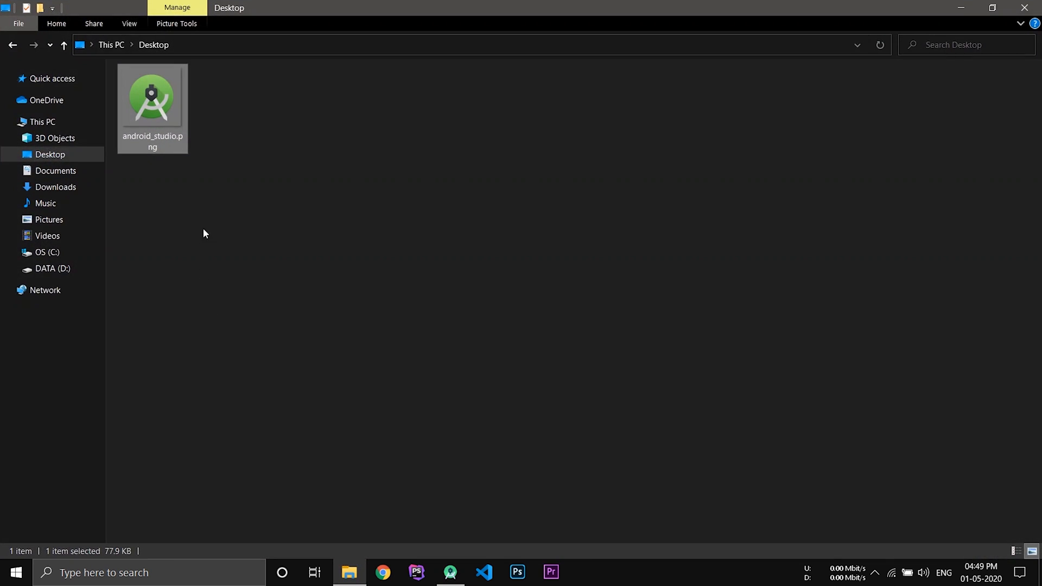
right_click(152, 98)
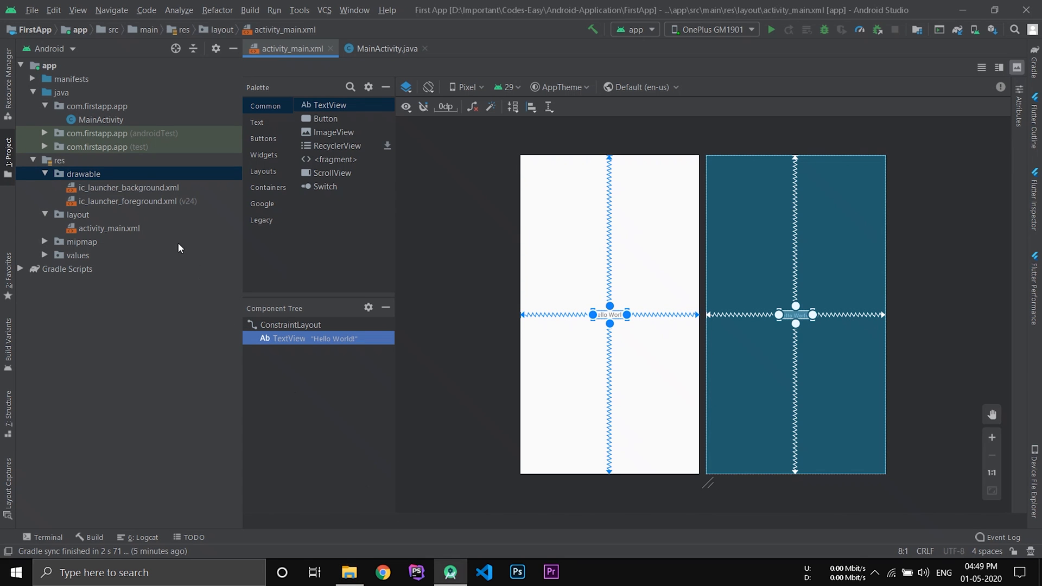
- Paste the image into res, choosing the plain drawable directory over drawable-v24
left_click(83, 174)
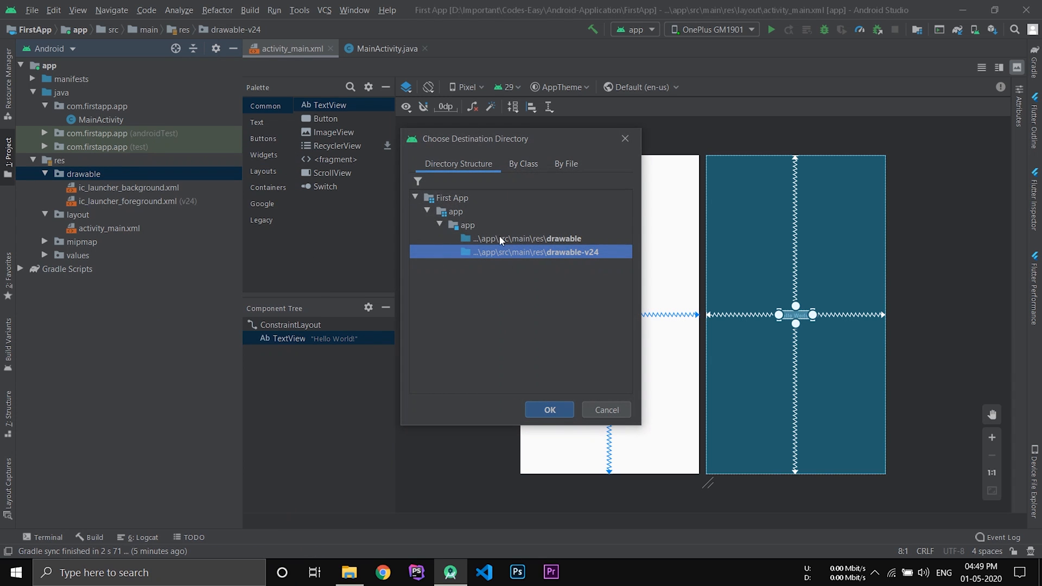
left_click(528, 238)
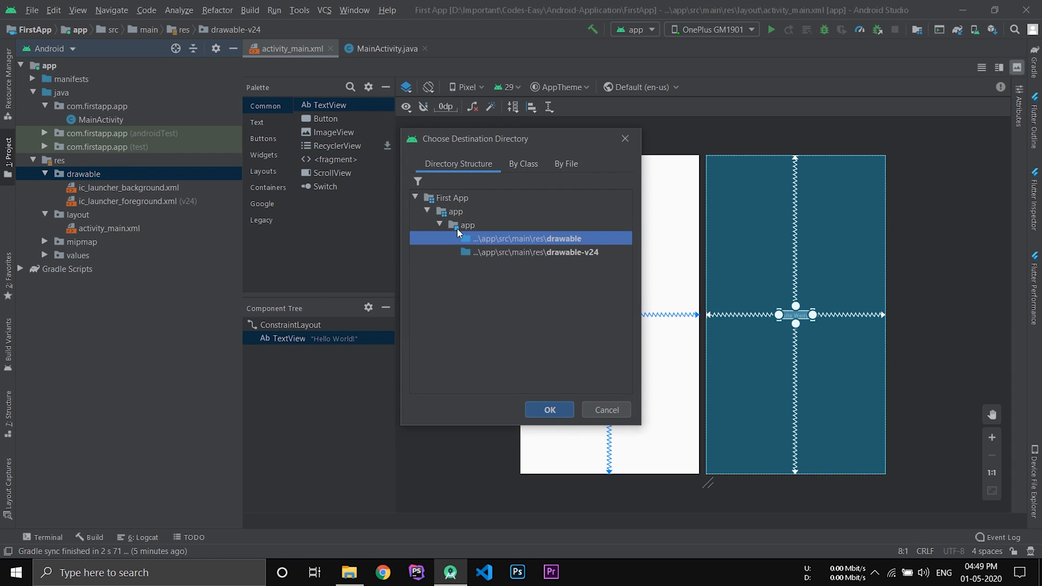
mouse_move(560, 258)
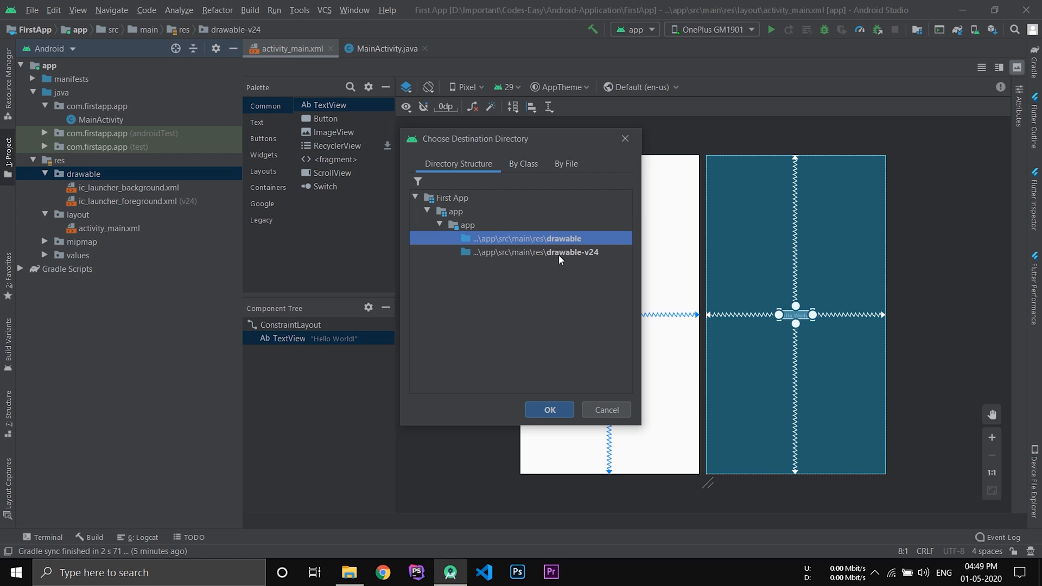
left_click(559, 252)
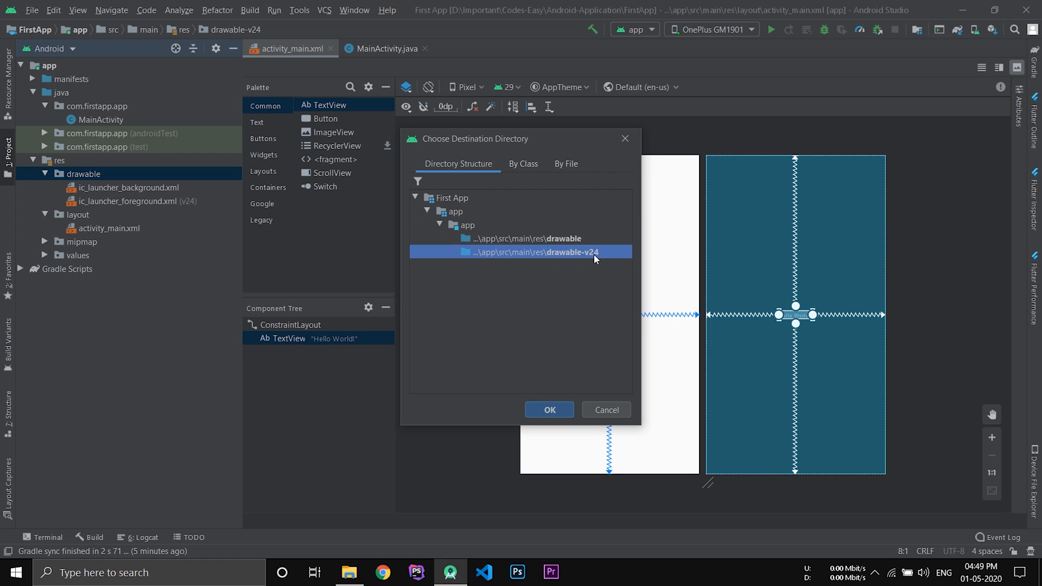
left_click(521, 238)
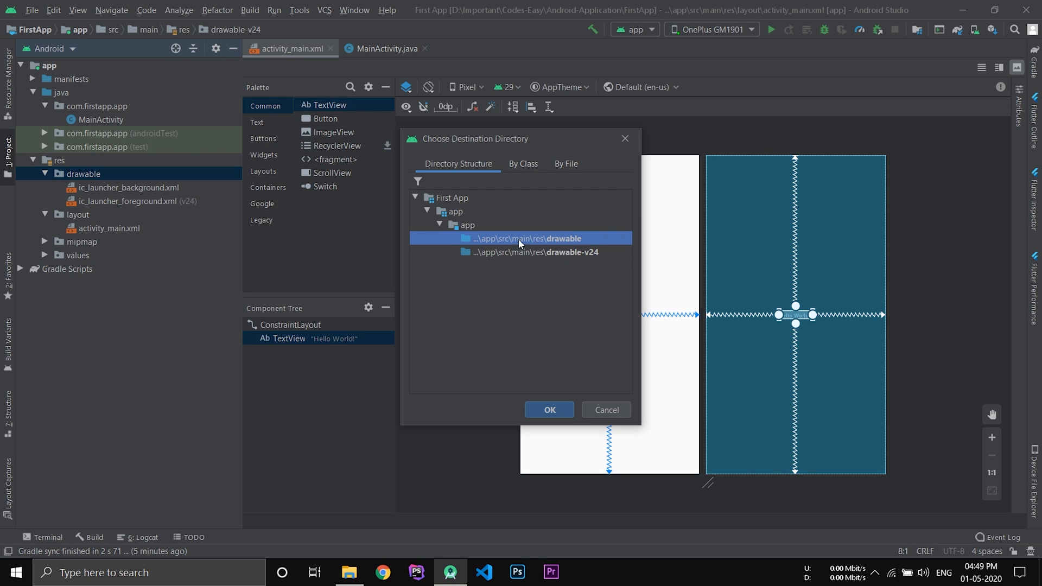
mouse_move(544, 402)
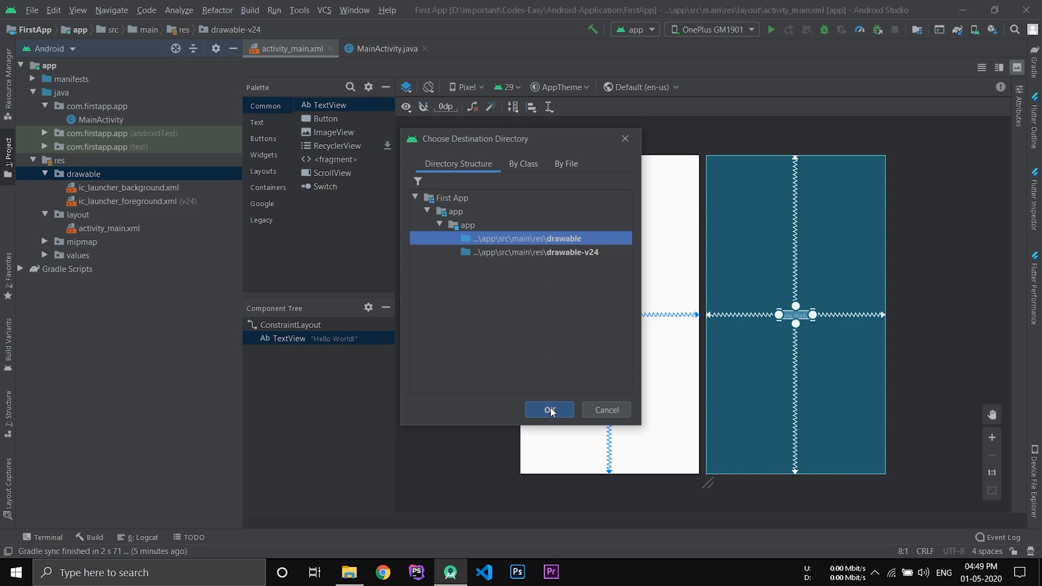
left_click(549, 410)
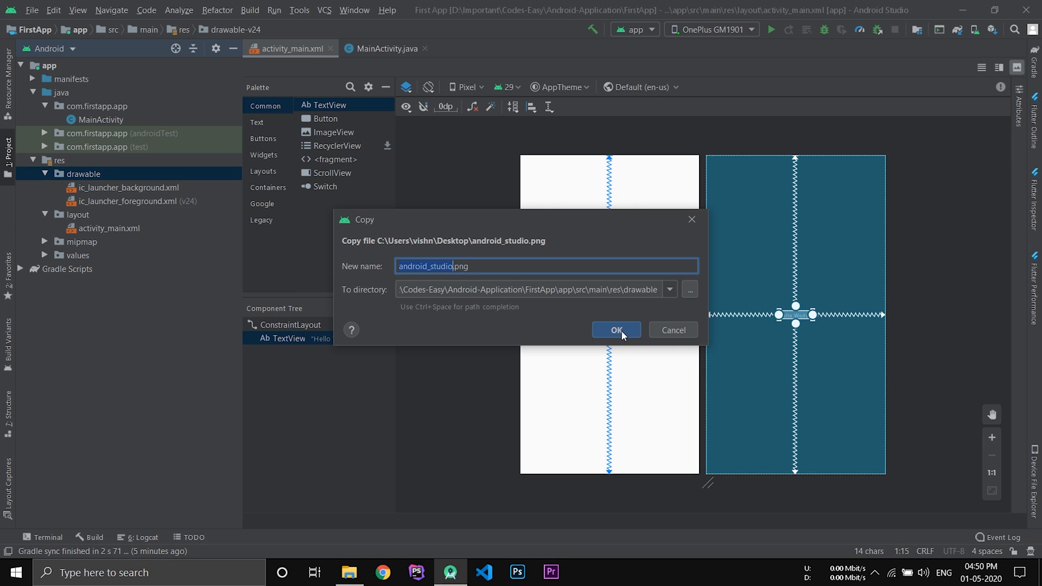
- Confirm the copy and select the new android_studio.png in the drawable folder
left_click(616, 330)
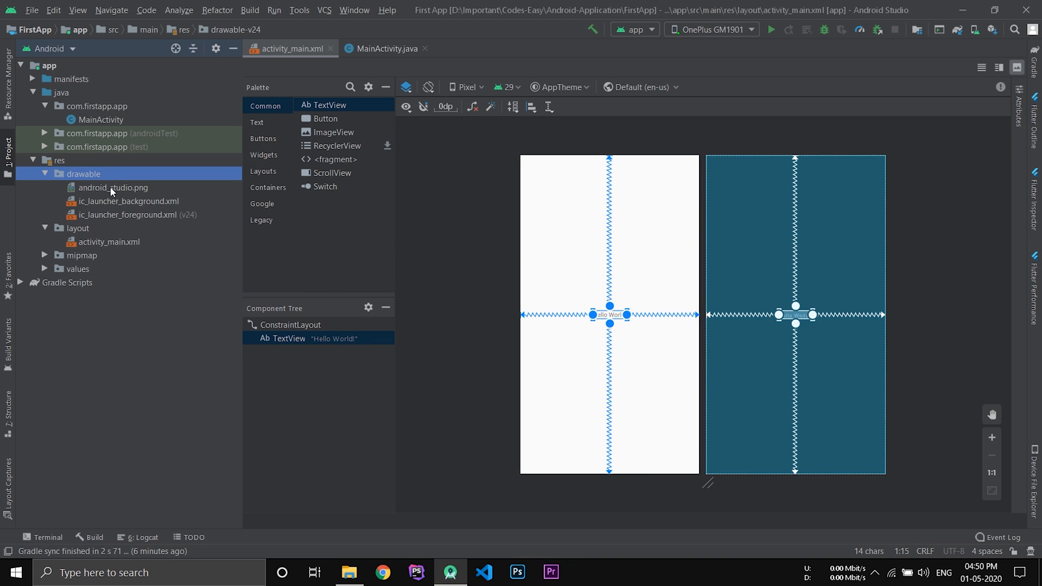
left_click(113, 188)
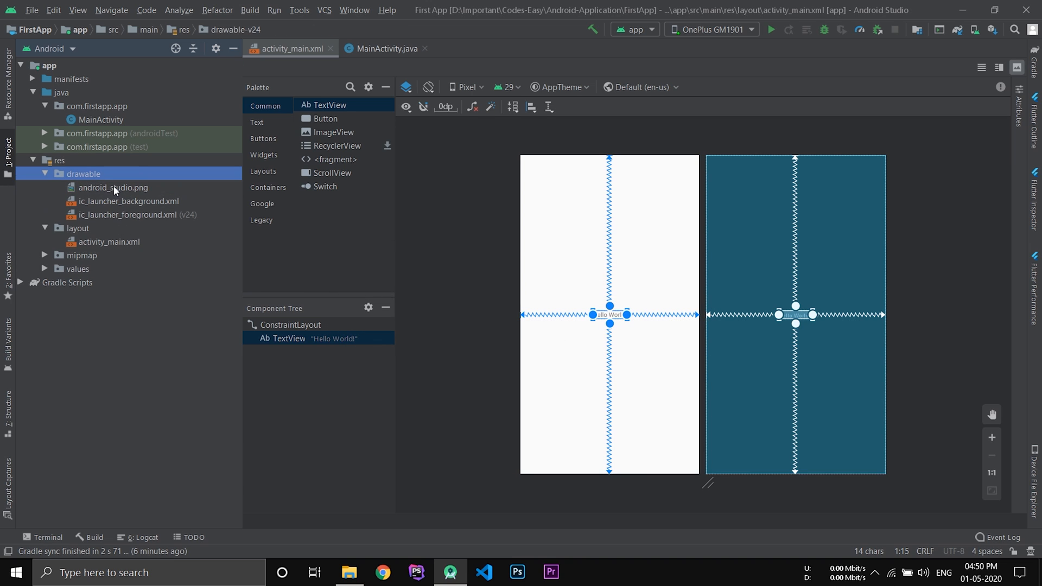
left_click(113, 187)
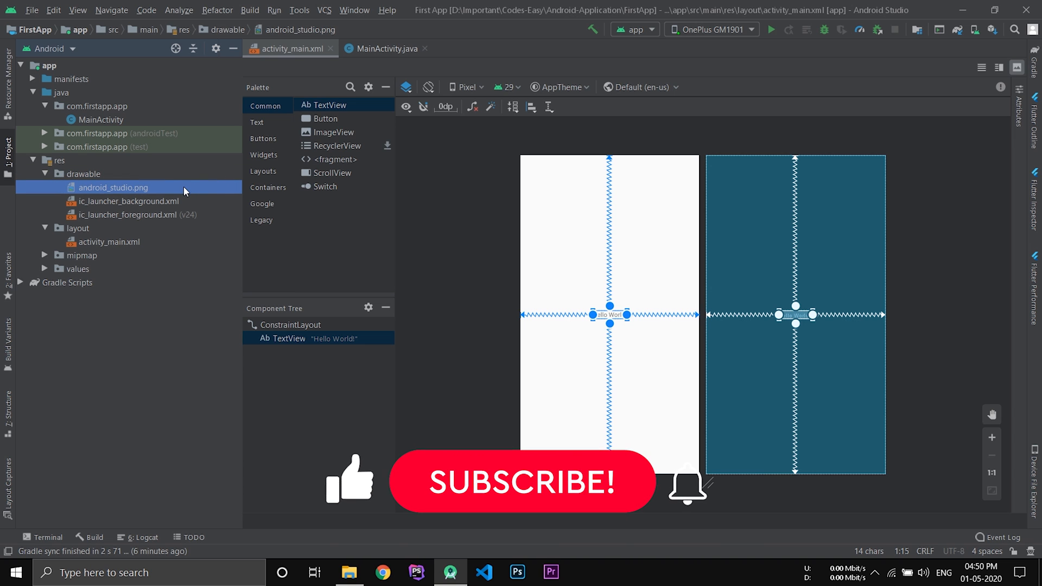
double_click(113, 186)
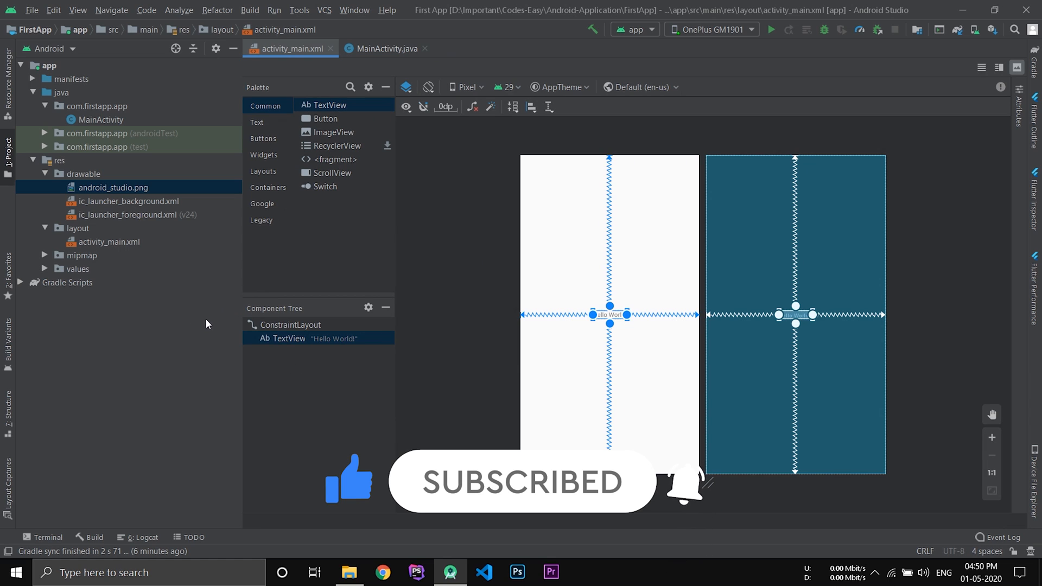
mouse_move(264, 91)
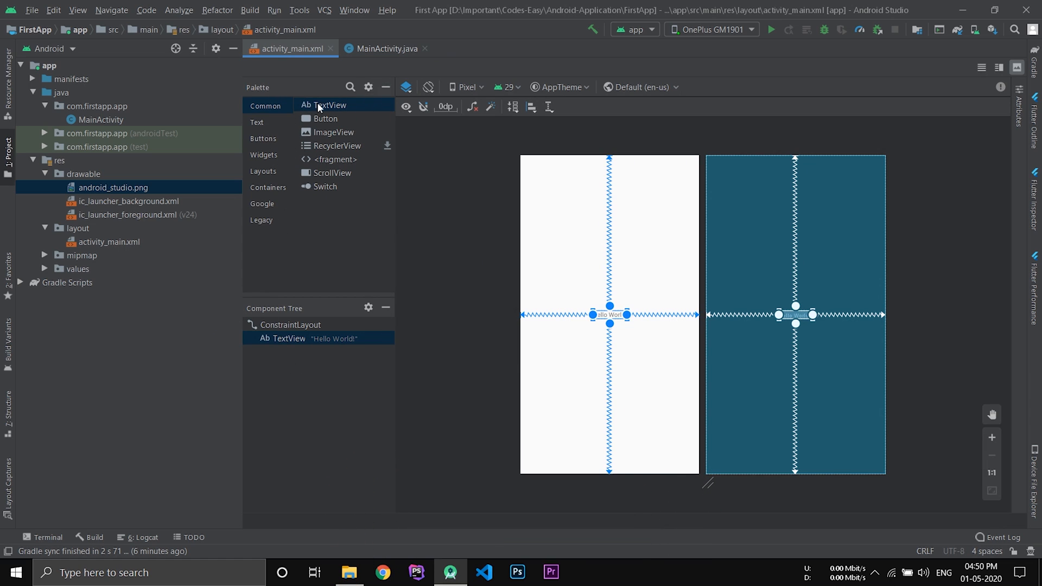
mouse_move(330, 121)
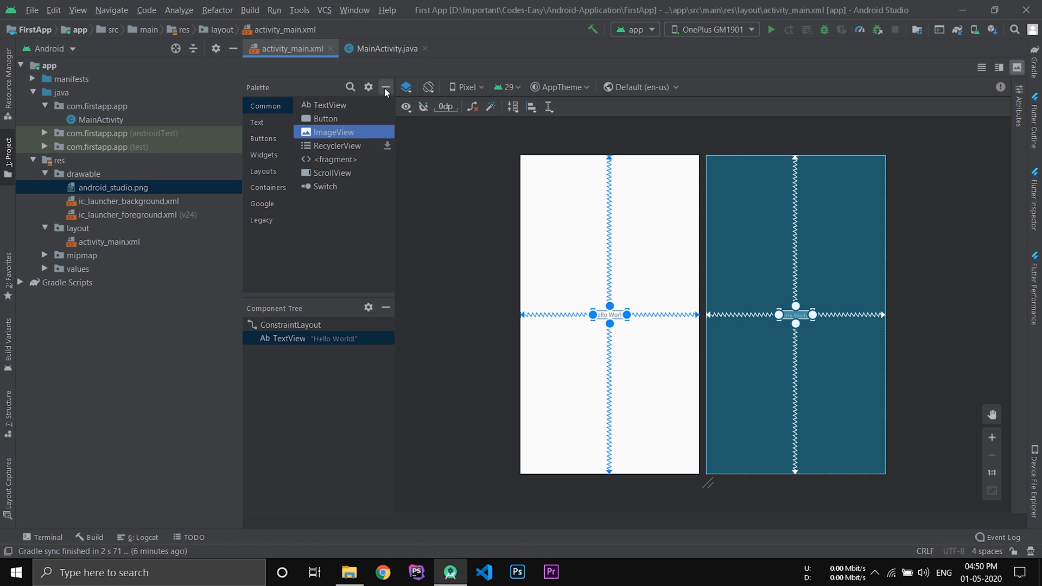
left_click(386, 87)
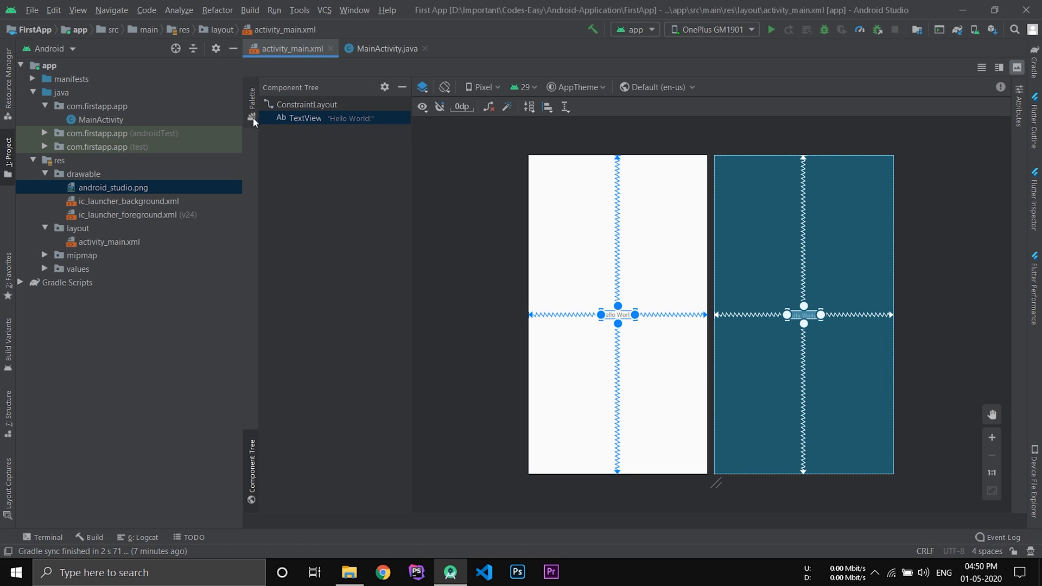
left_click(248, 117)
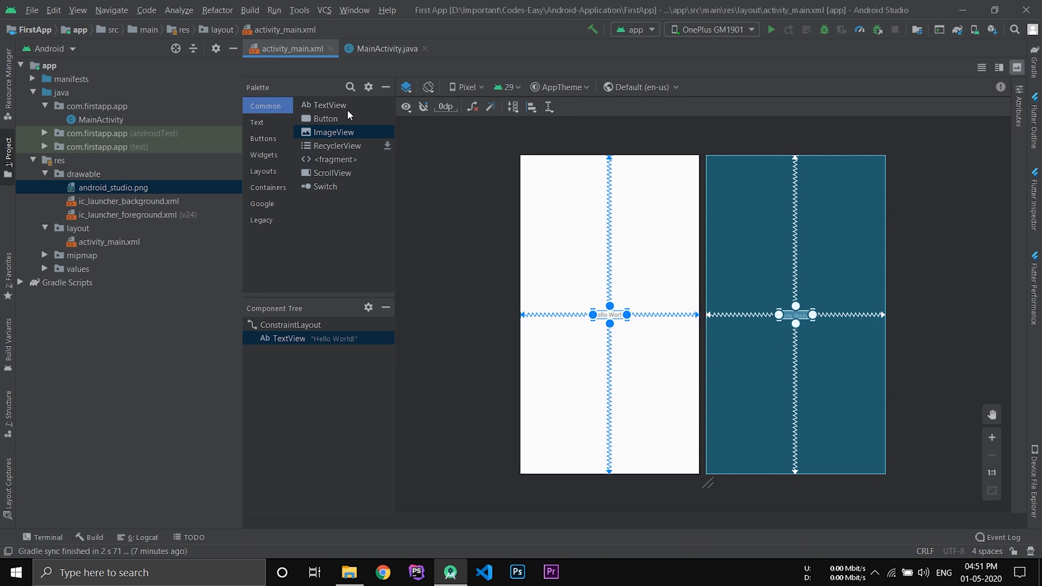
mouse_move(341, 129)
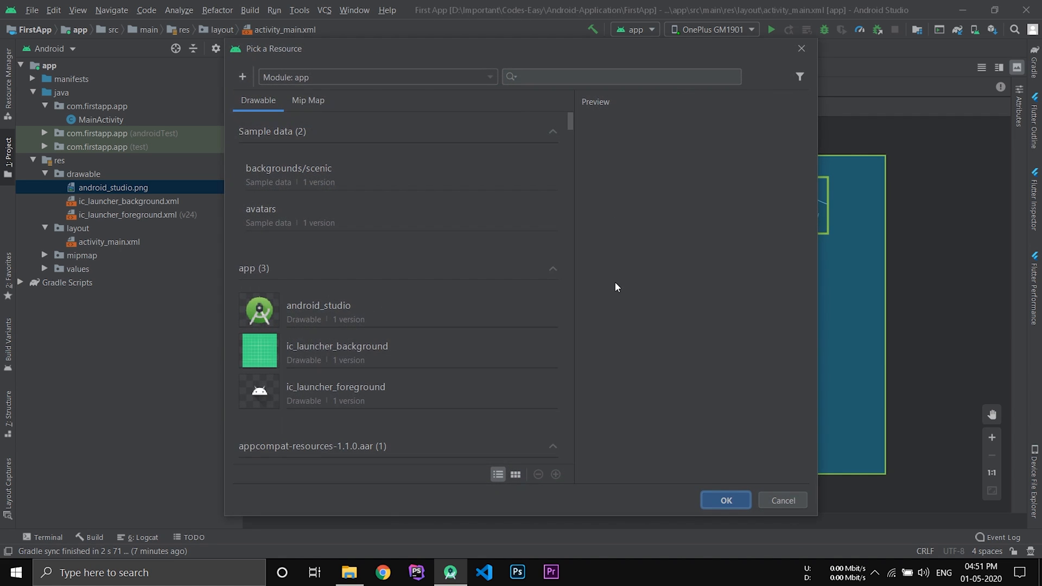
- Choose android_studio as the ImageView's source in Pick a Resource
left_click(318, 310)
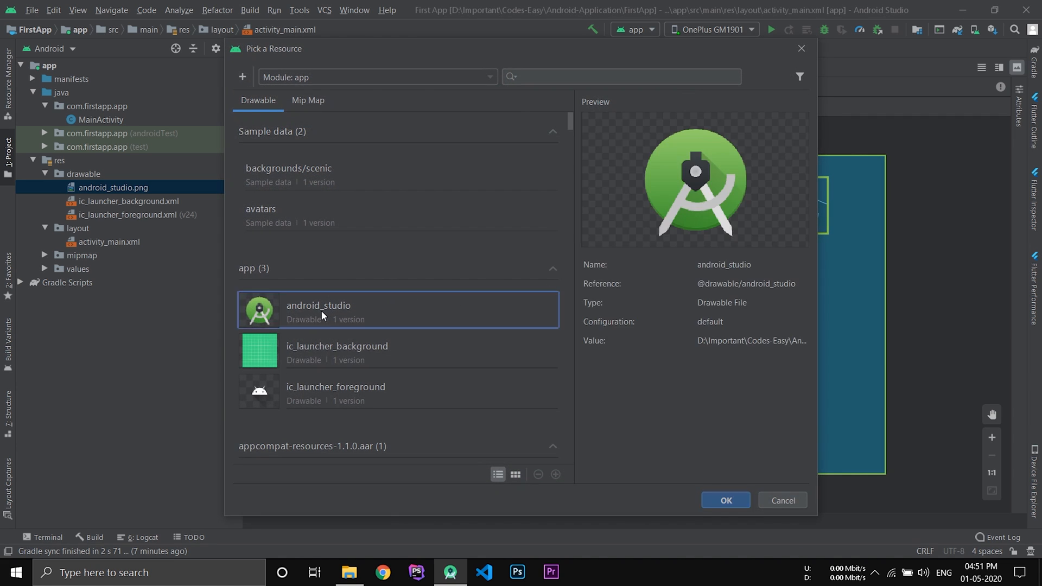
left_click(725, 499)
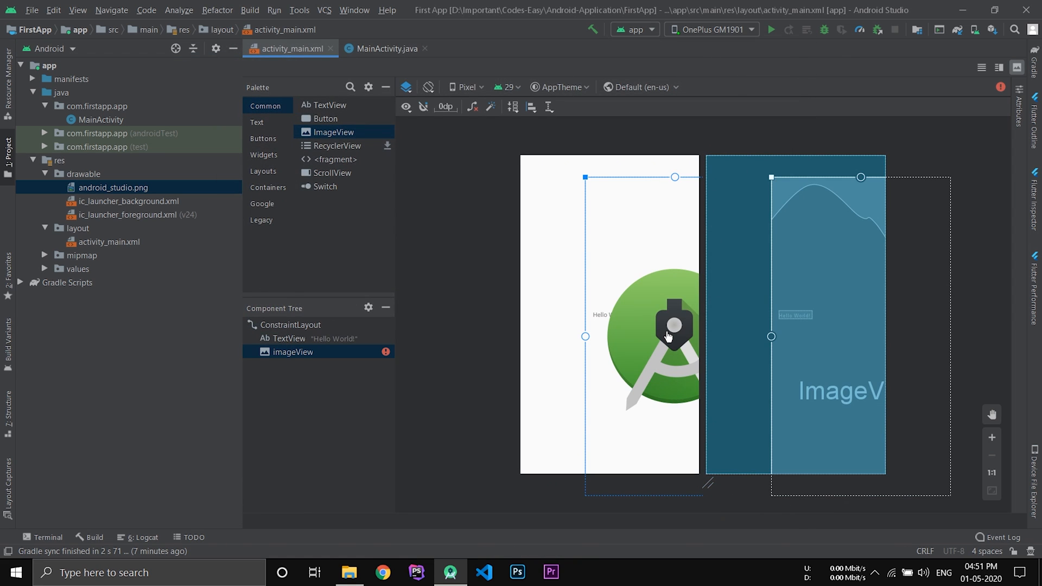
mouse_move(459, 313)
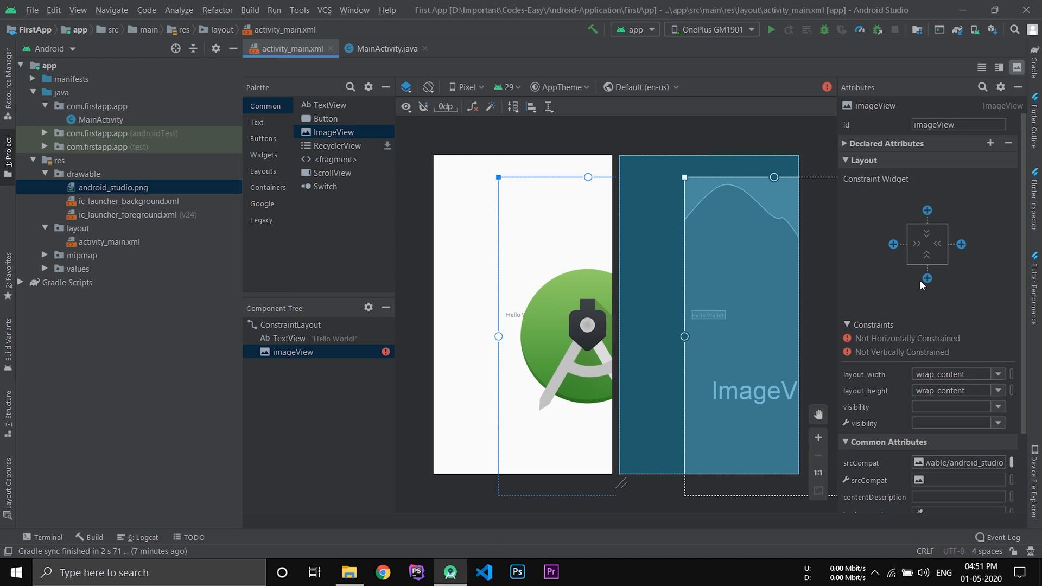
mouse_move(914, 374)
type("m")
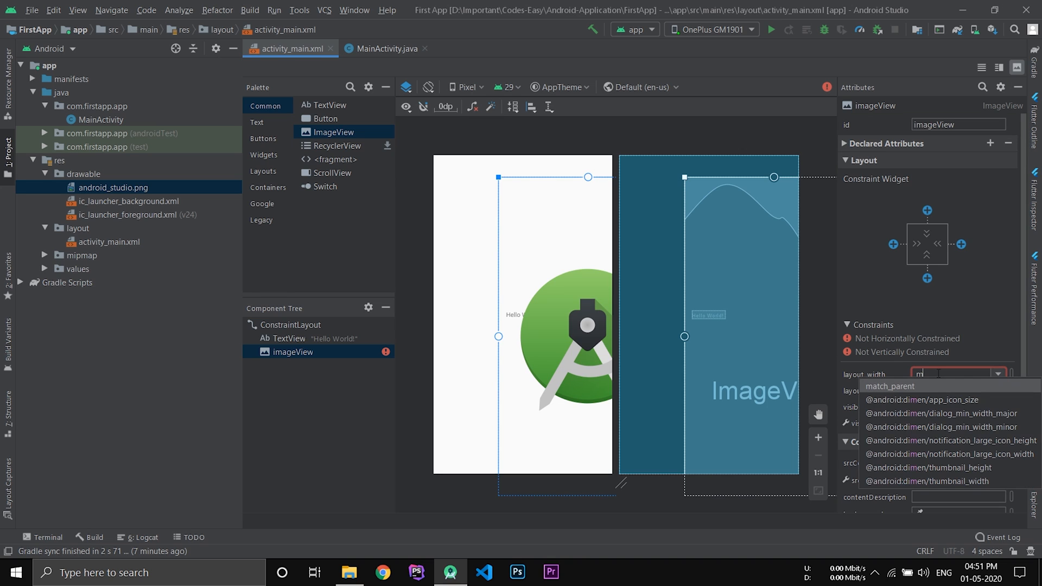
- Set the logo ImageView's layout_width to match_parent and layout_height to 300dp
left_click(890, 386)
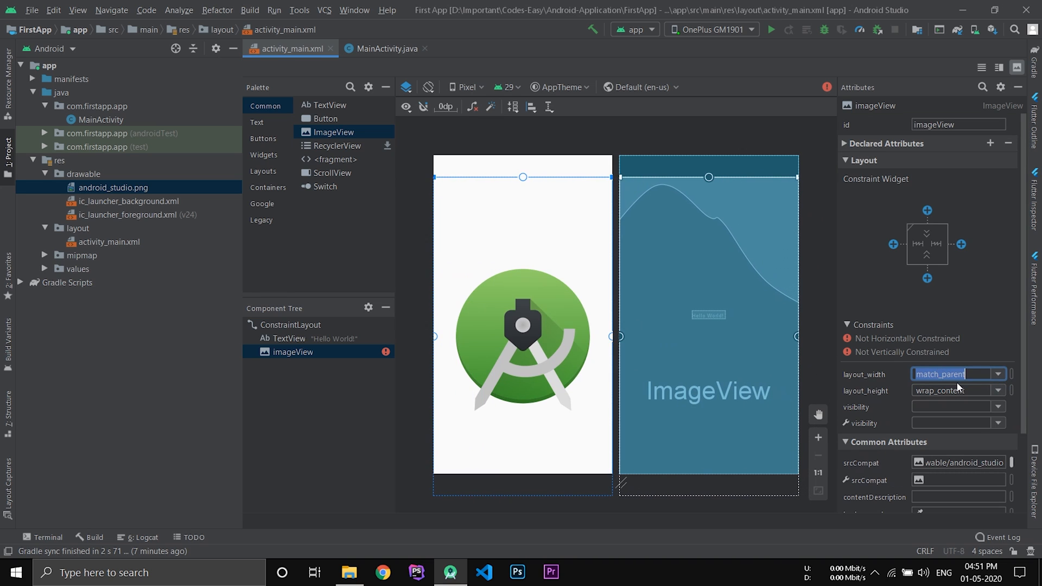
left_click(952, 390)
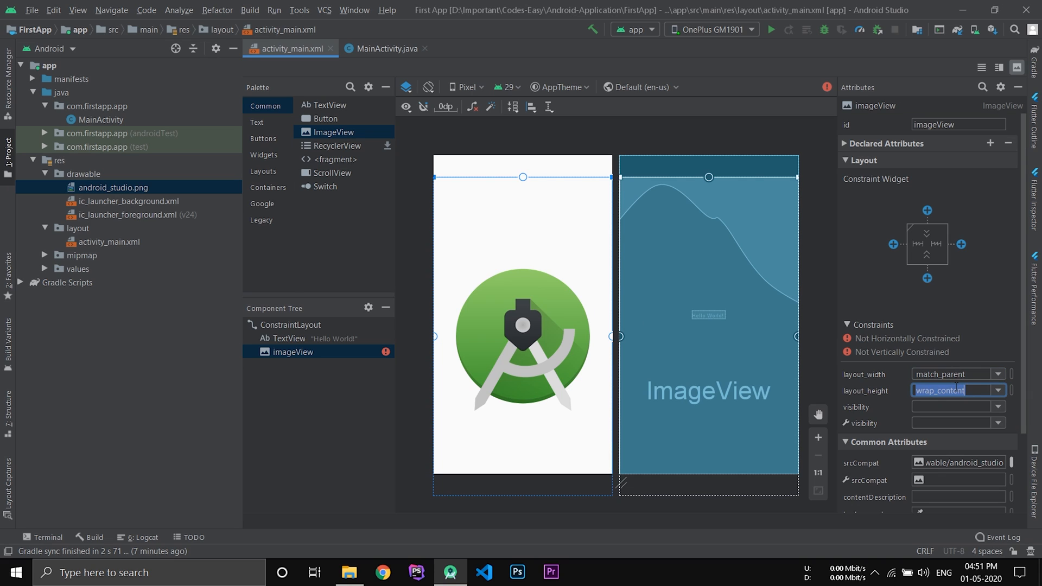
type("3")
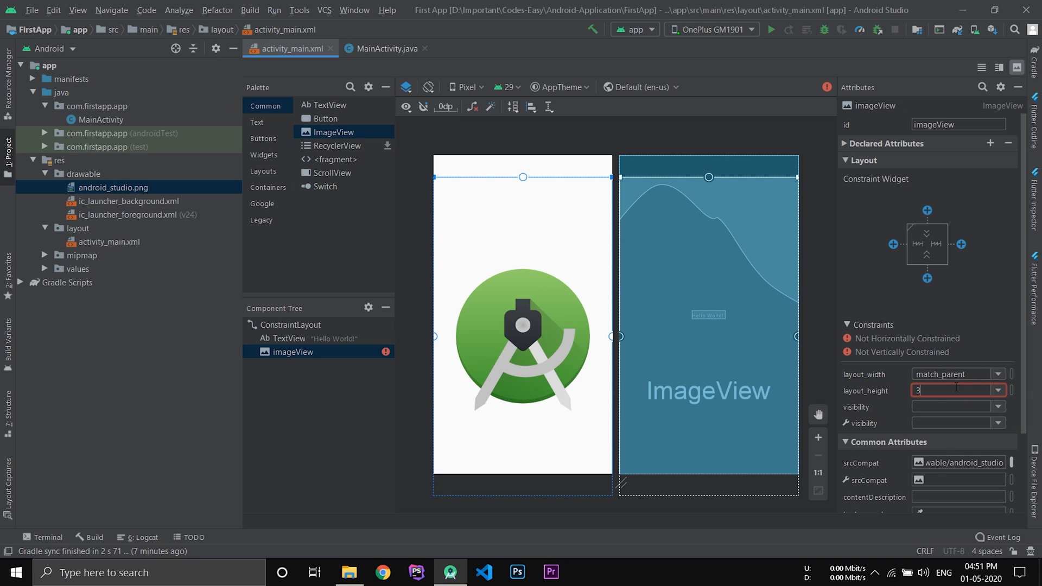
type("00dp")
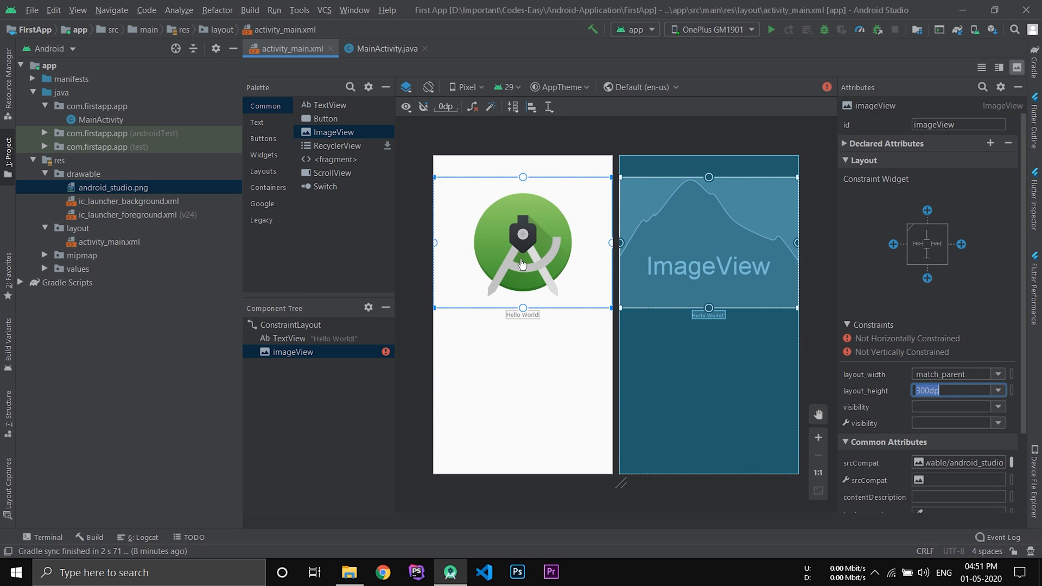
mouse_move(541, 343)
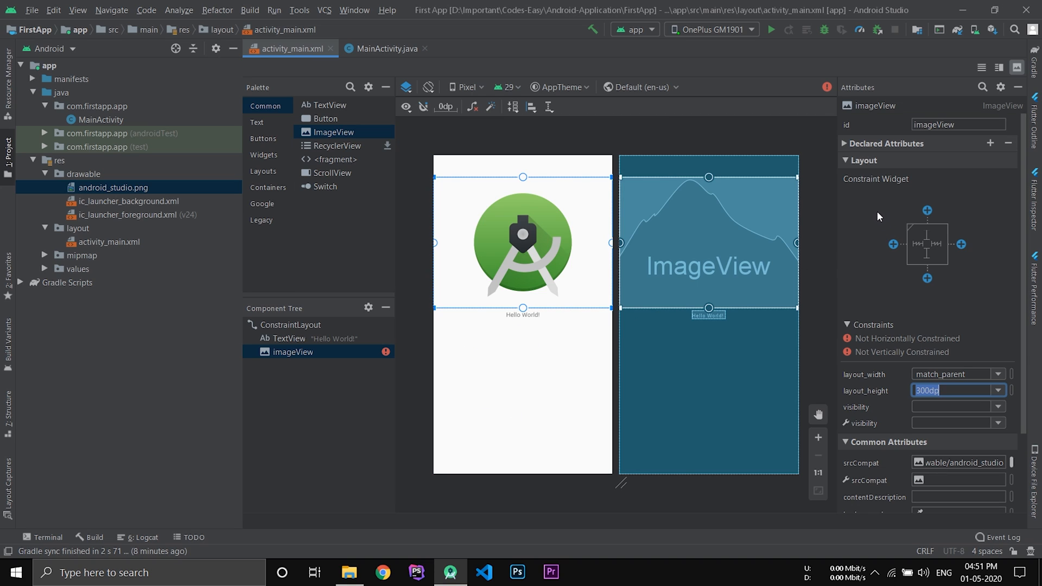
mouse_move(327, 327)
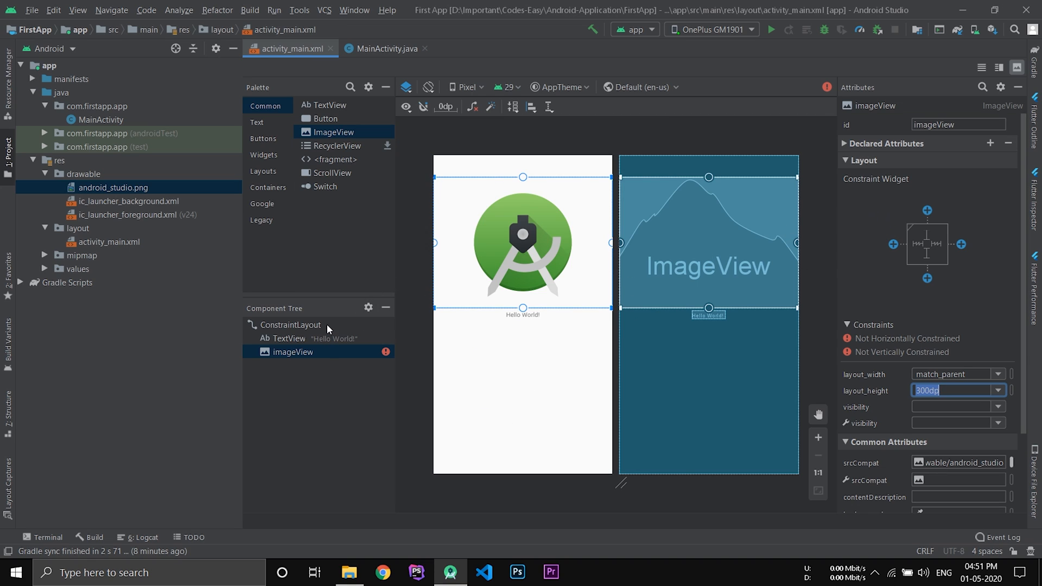
mouse_move(325, 328)
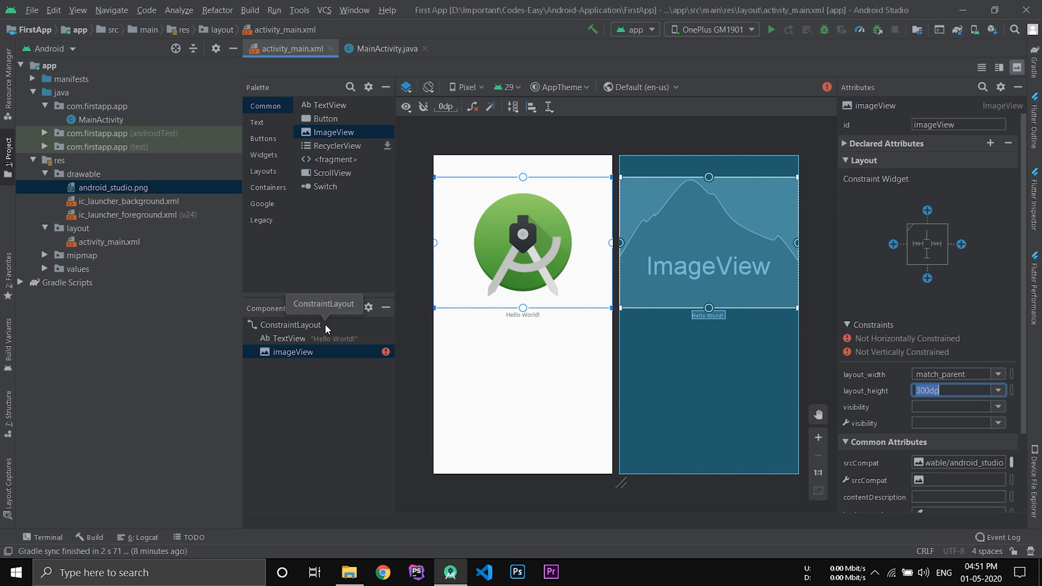
- Select the root ConstraintLayout, then the logo ImageView on the design surface
left_click(290, 324)
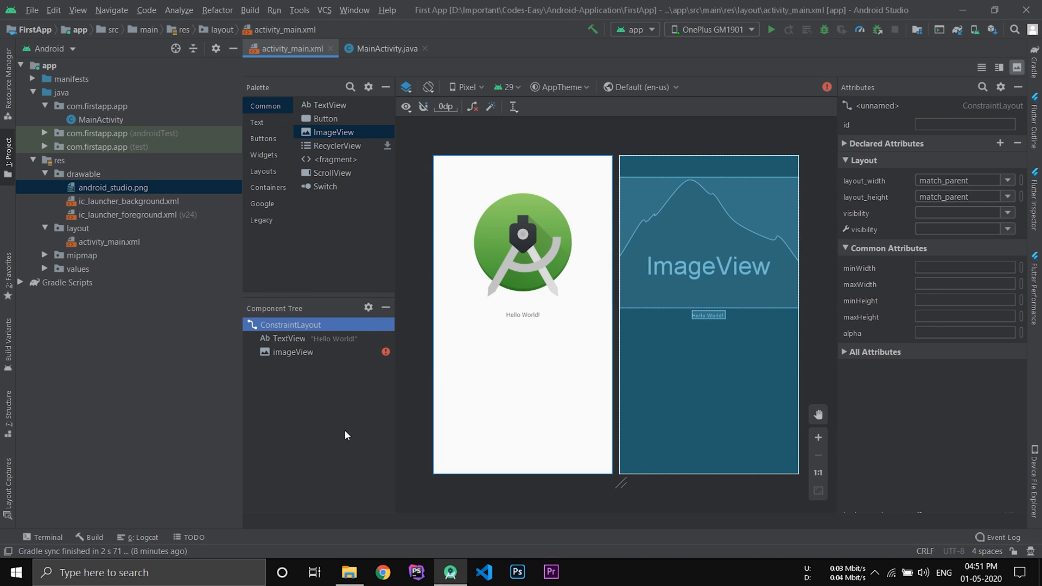
mouse_move(342, 430)
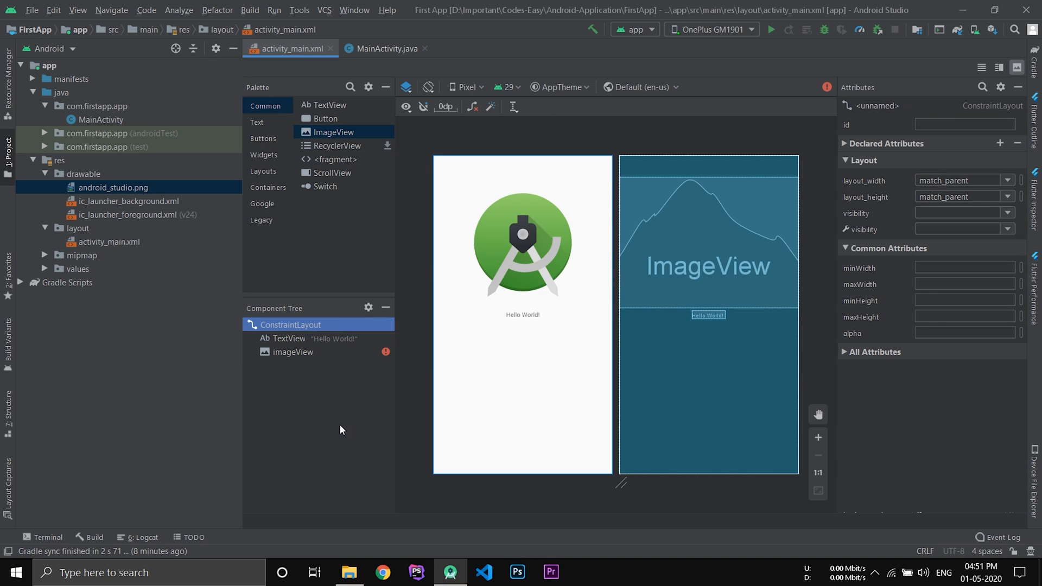
mouse_move(339, 399)
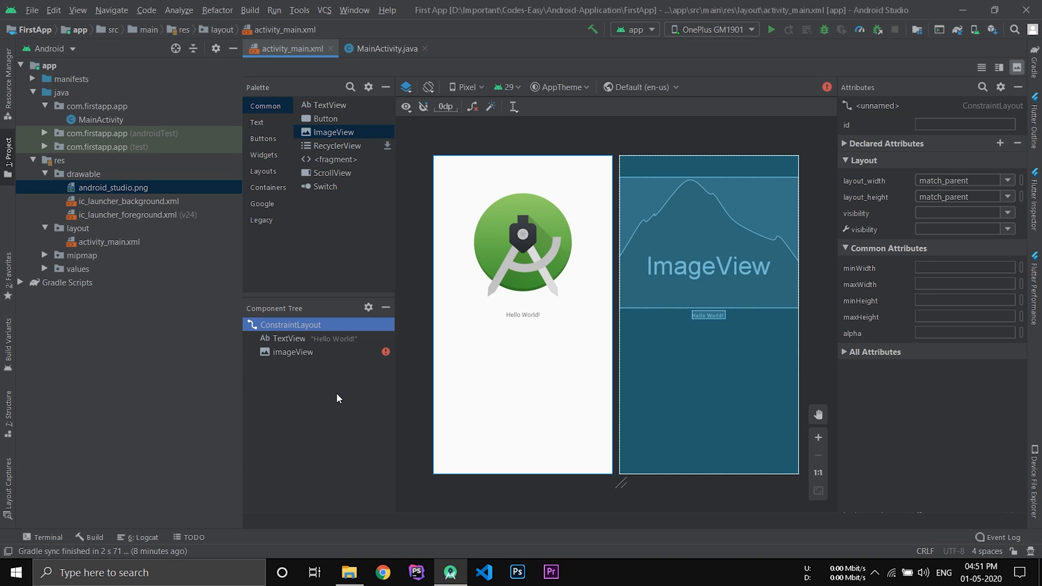
mouse_move(293, 324)
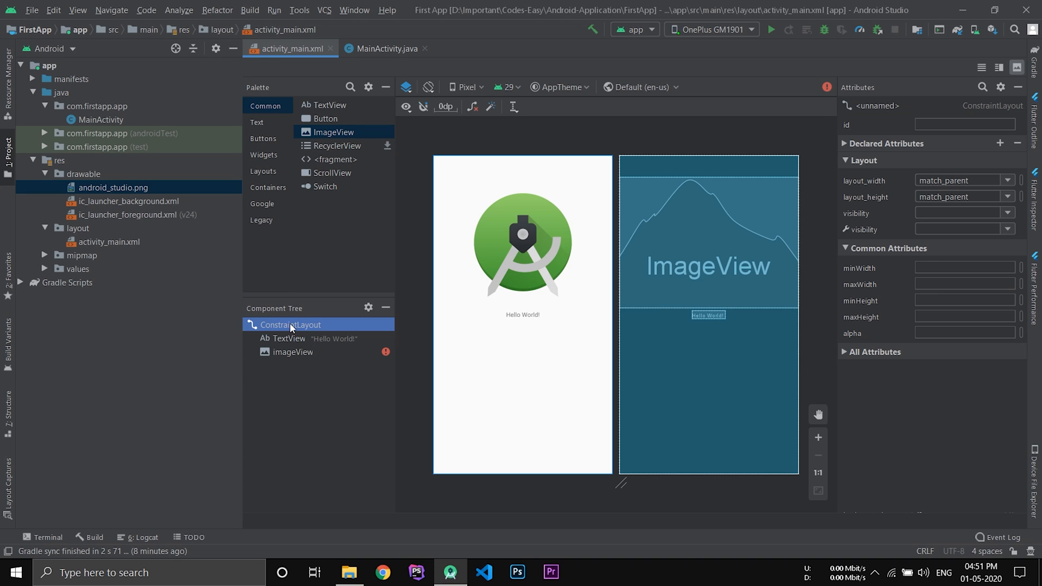
mouse_move(359, 434)
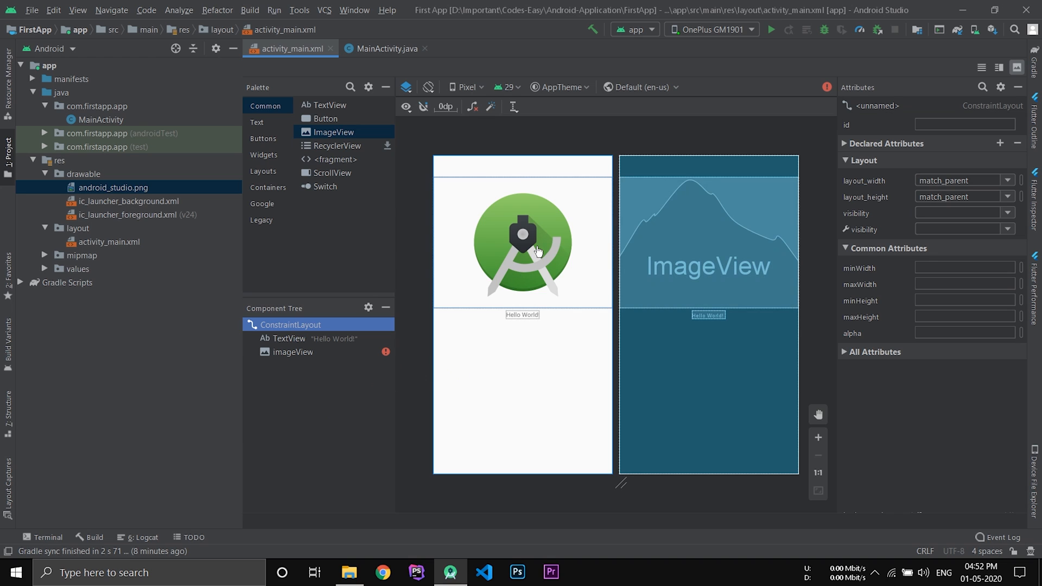
left_click(522, 247)
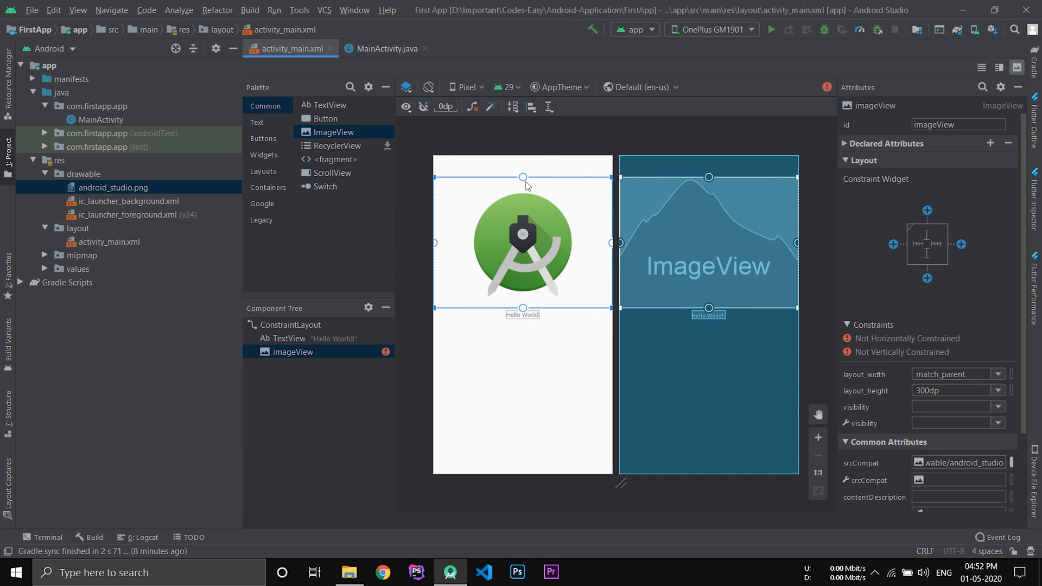
mouse_move(525, 178)
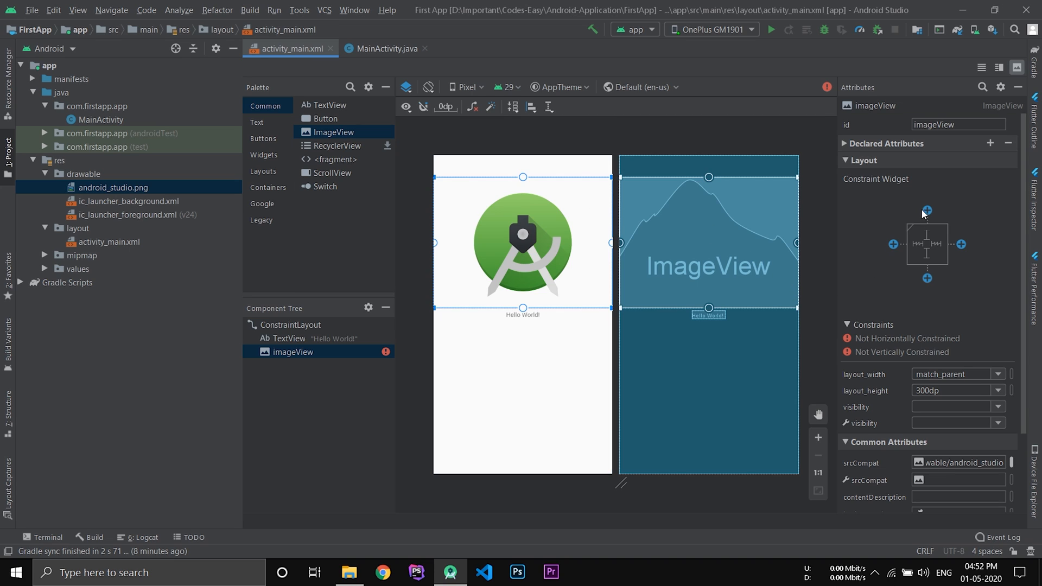
mouse_move(927, 210)
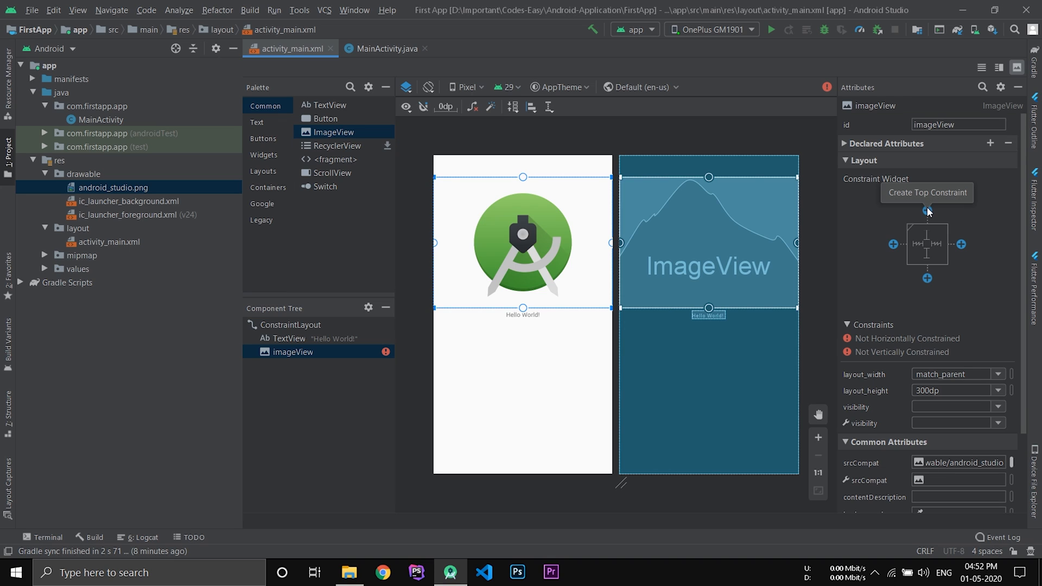
- Constrain the ImageView to the parent's top (50dp margin), start and end edges
left_click(927, 211)
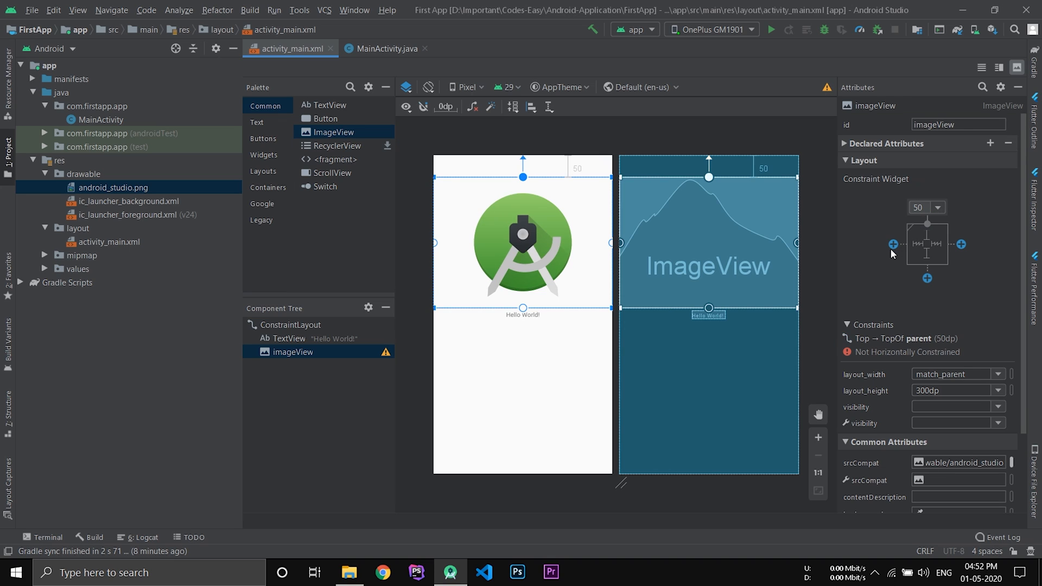
left_click(891, 244)
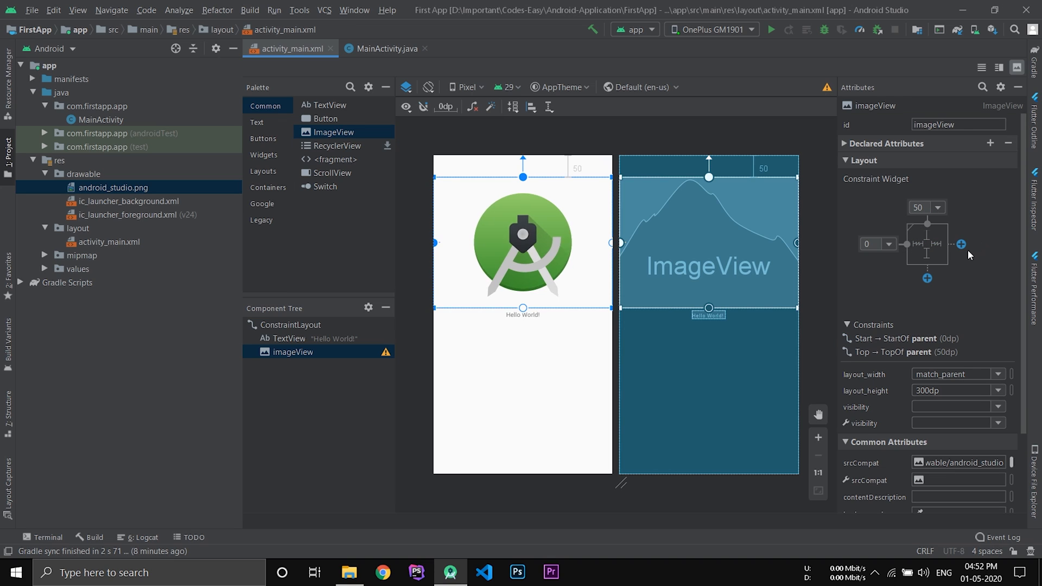
left_click(961, 243)
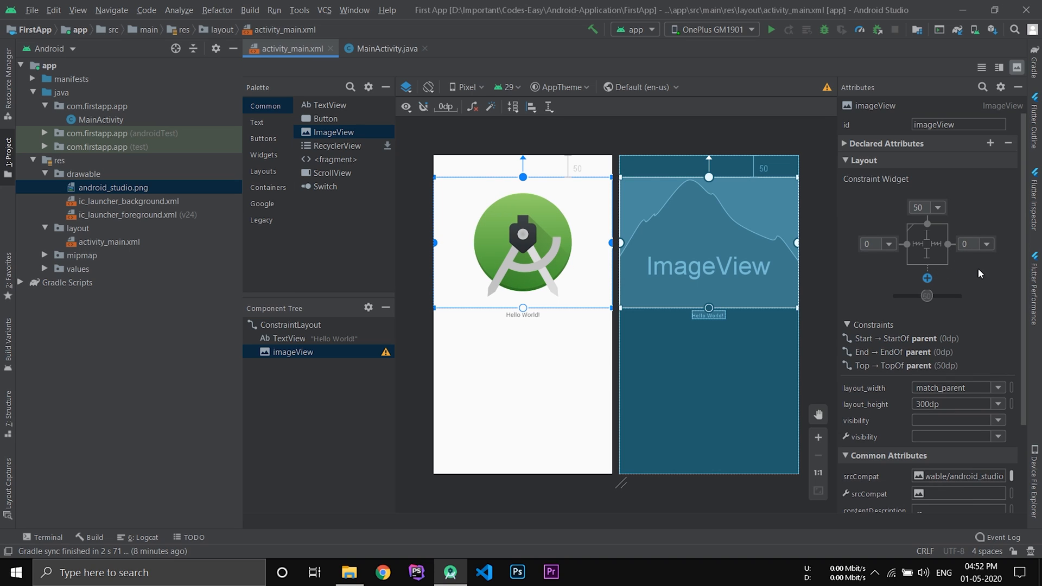
mouse_move(961, 284)
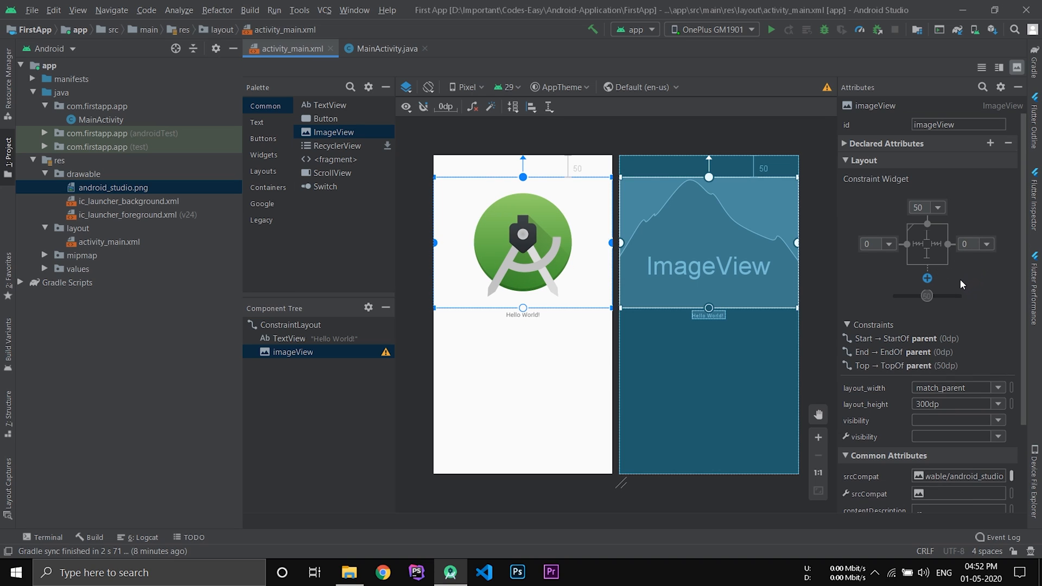
mouse_move(424, 450)
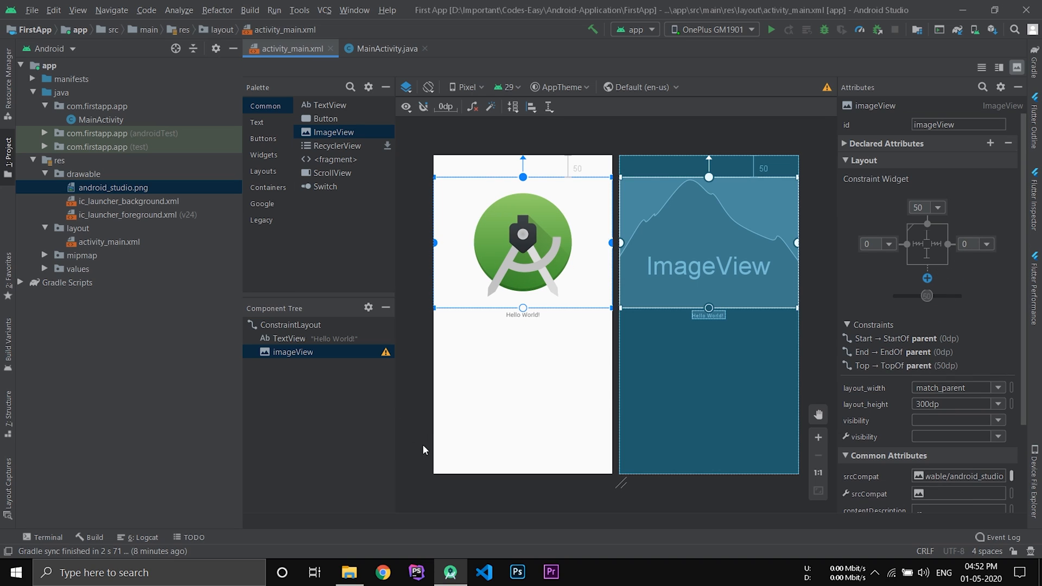
mouse_move(416, 446)
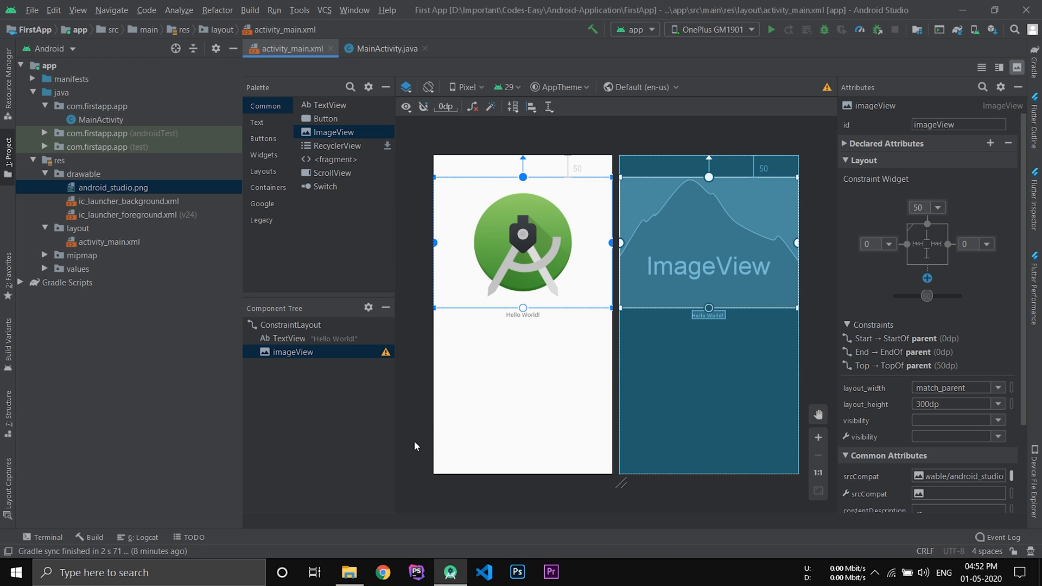
- Change the TextView's text from Hello World! to My First App
left_click(521, 315)
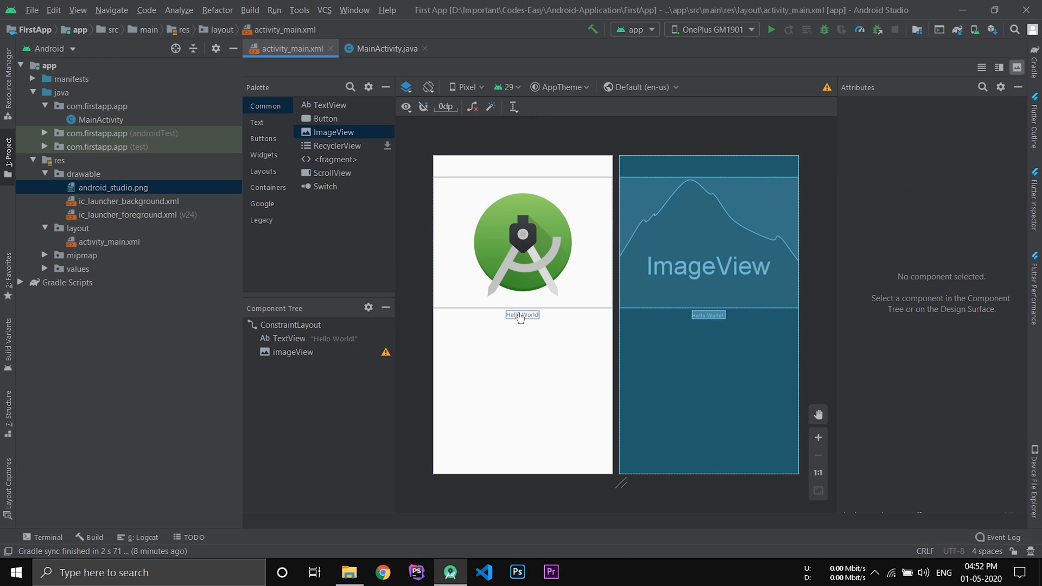
left_click(522, 315)
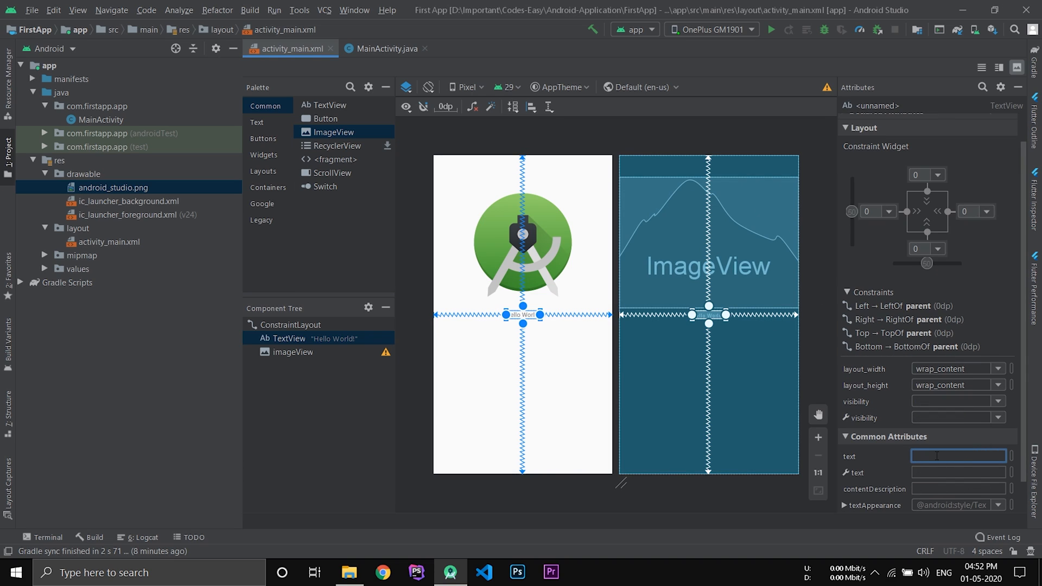
type("My First App")
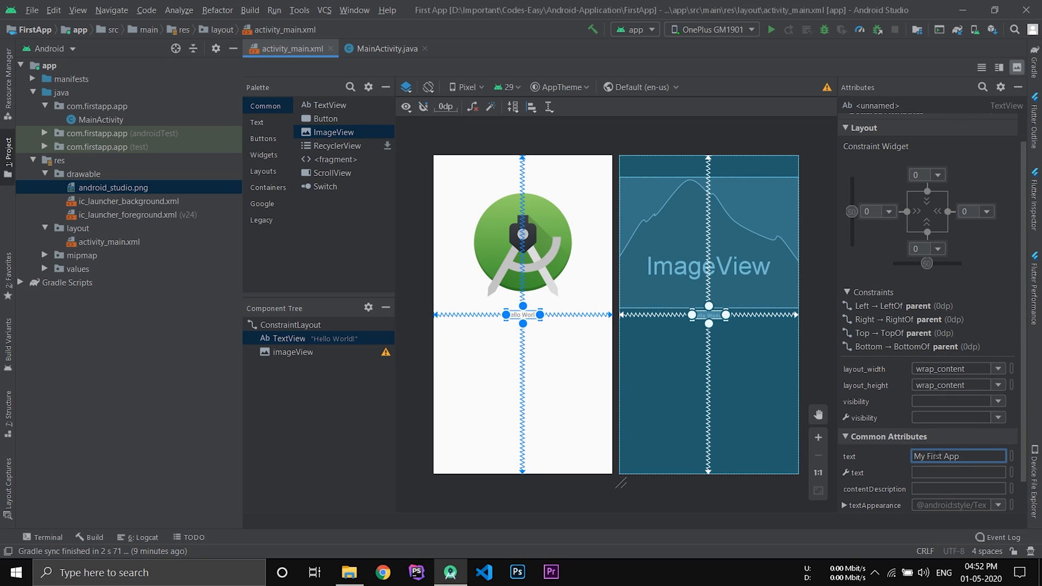
mouse_move(784, 496)
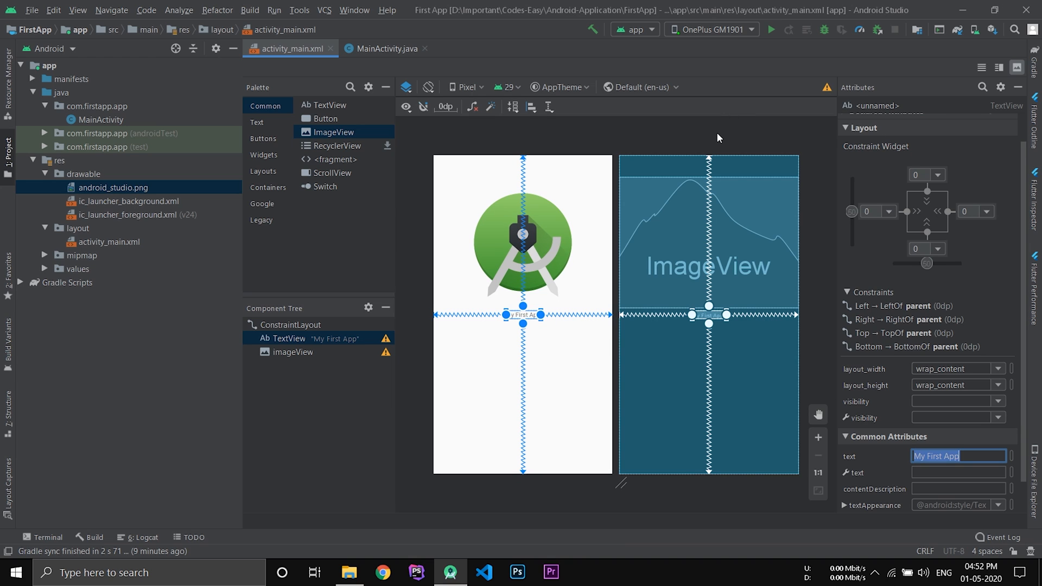
left_click(517, 319)
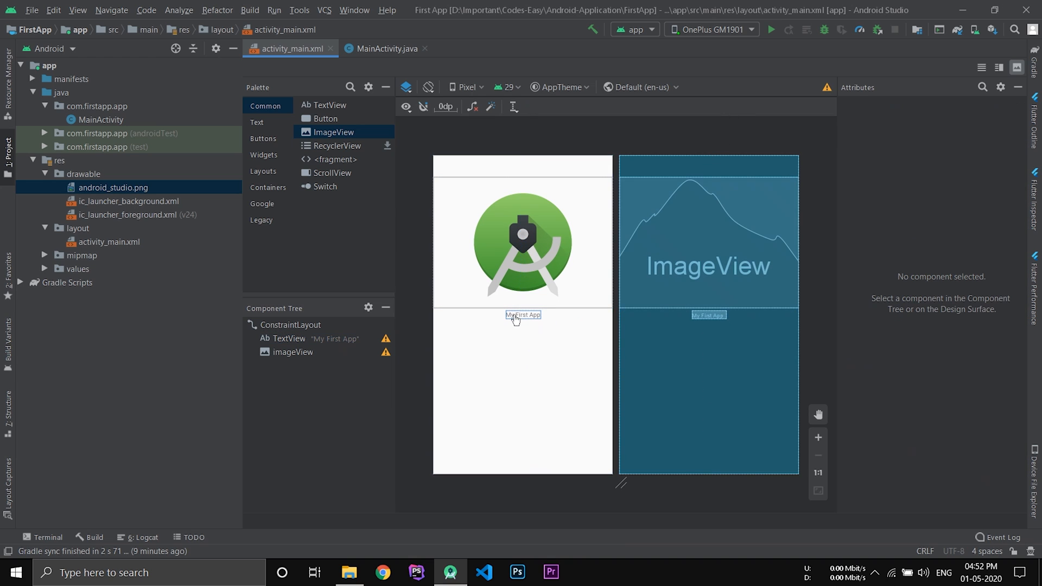
left_click(522, 315)
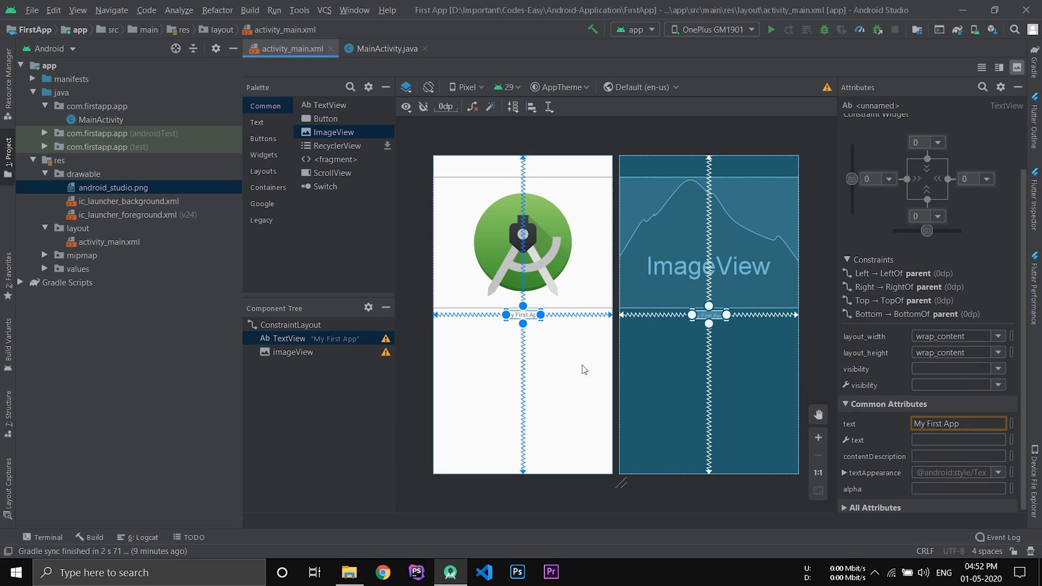
mouse_move(573, 368)
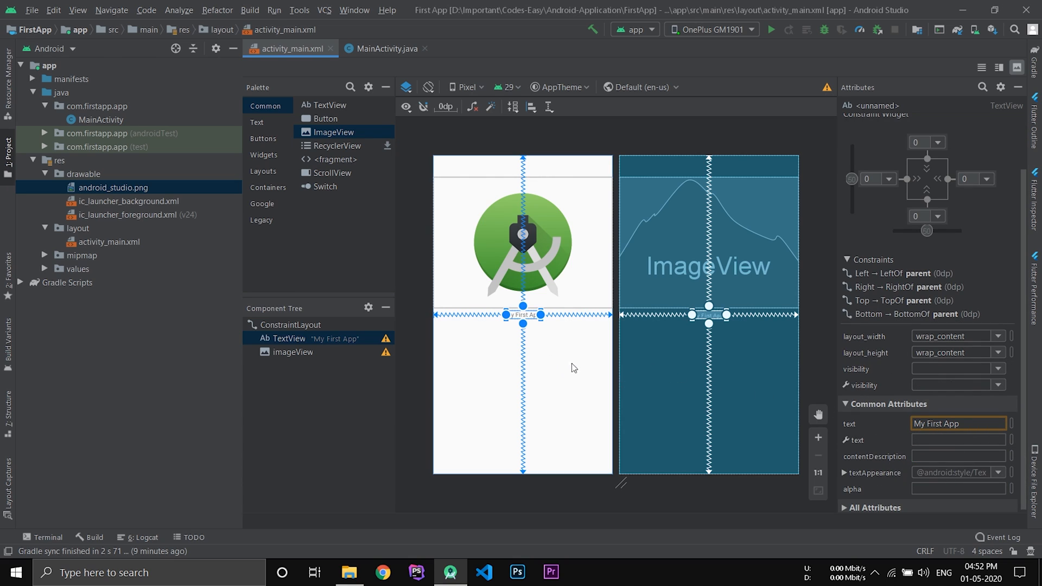
- In Split view, add android:textSize="20dp" and android:textStyle="bold" to the TextView XML
left_click(999, 67)
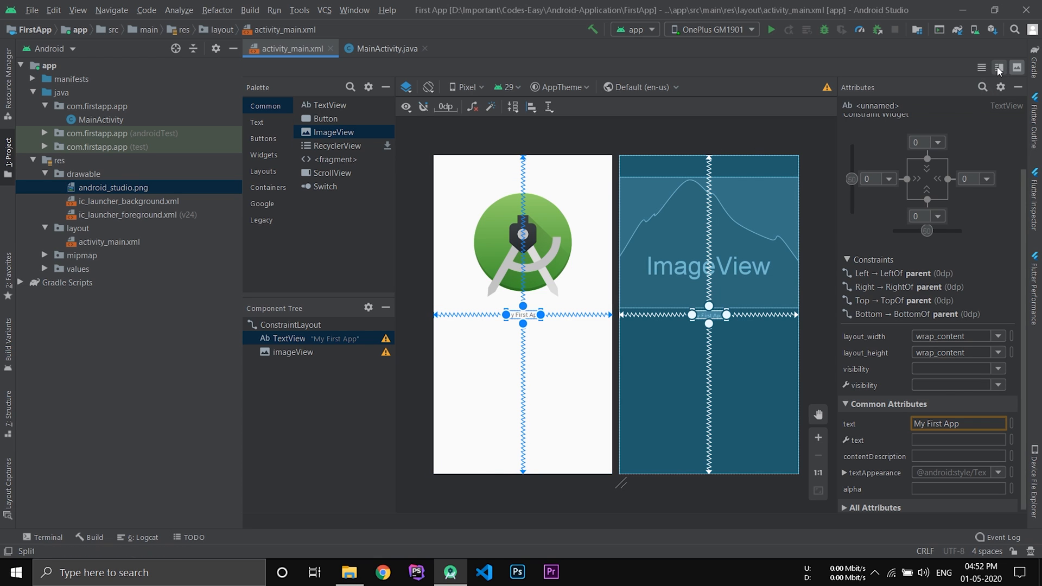
left_click(999, 67)
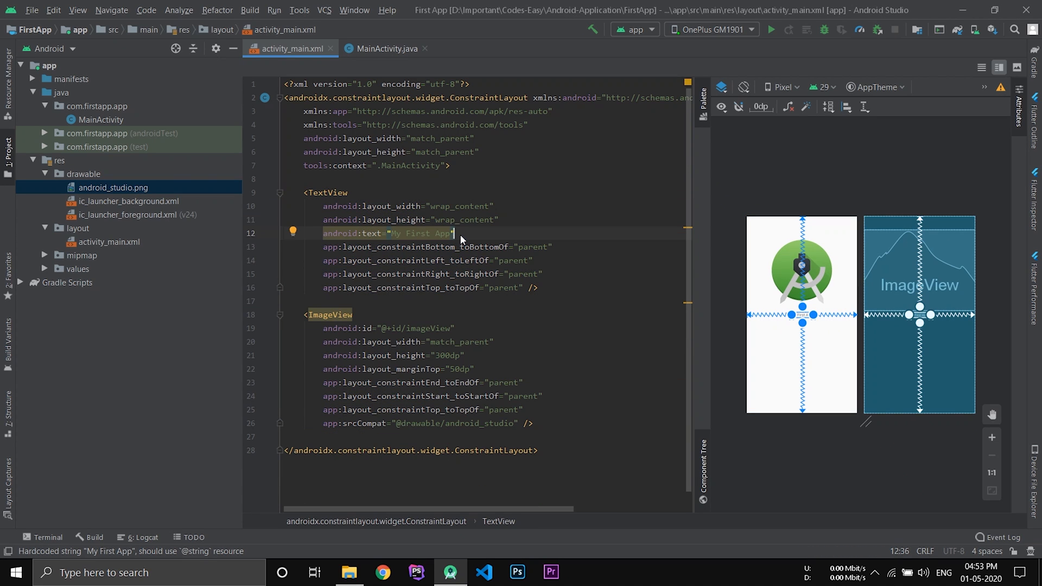
key("Enter")
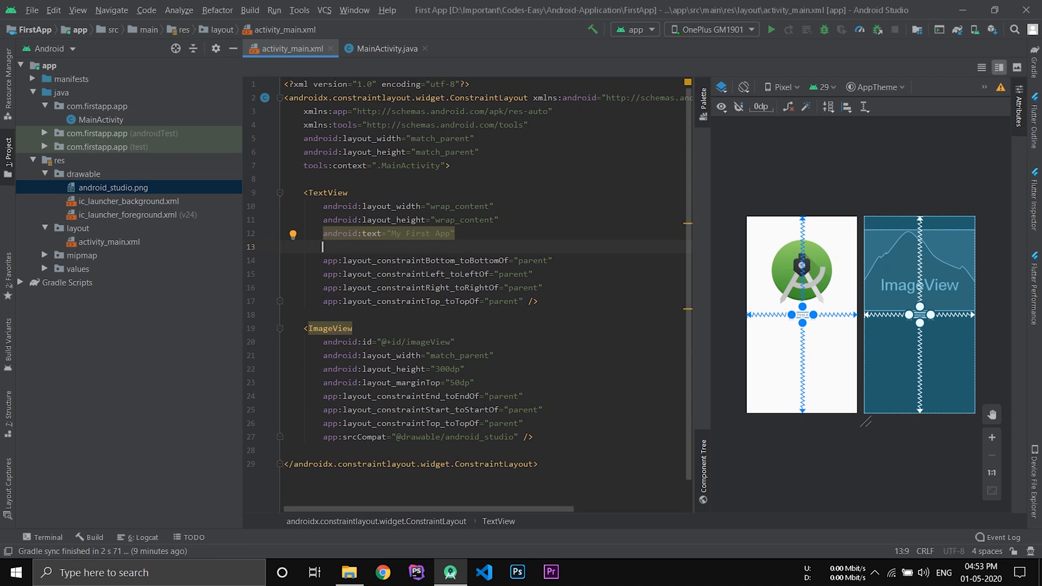
type("te")
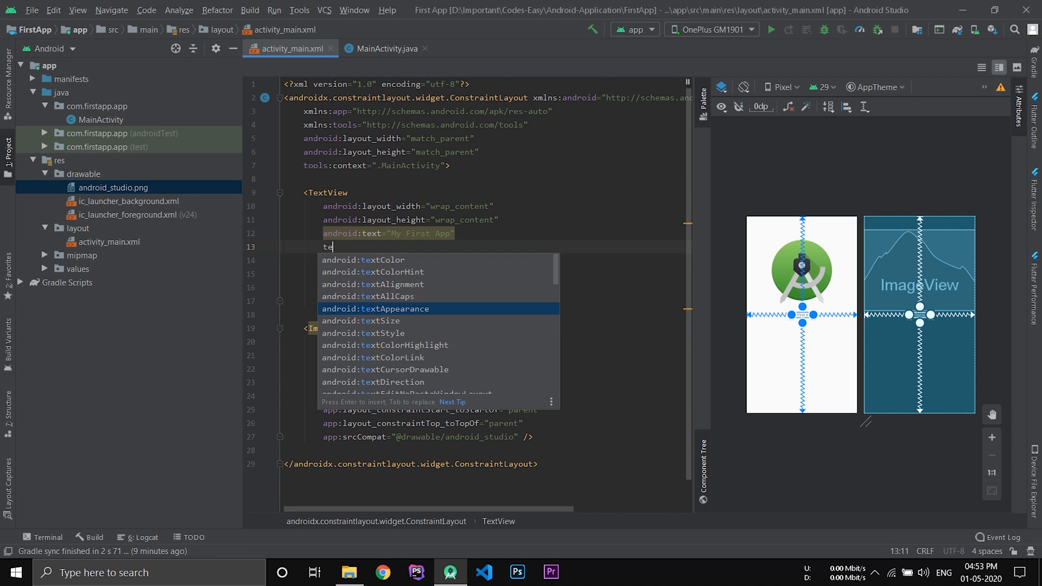
key("Down")
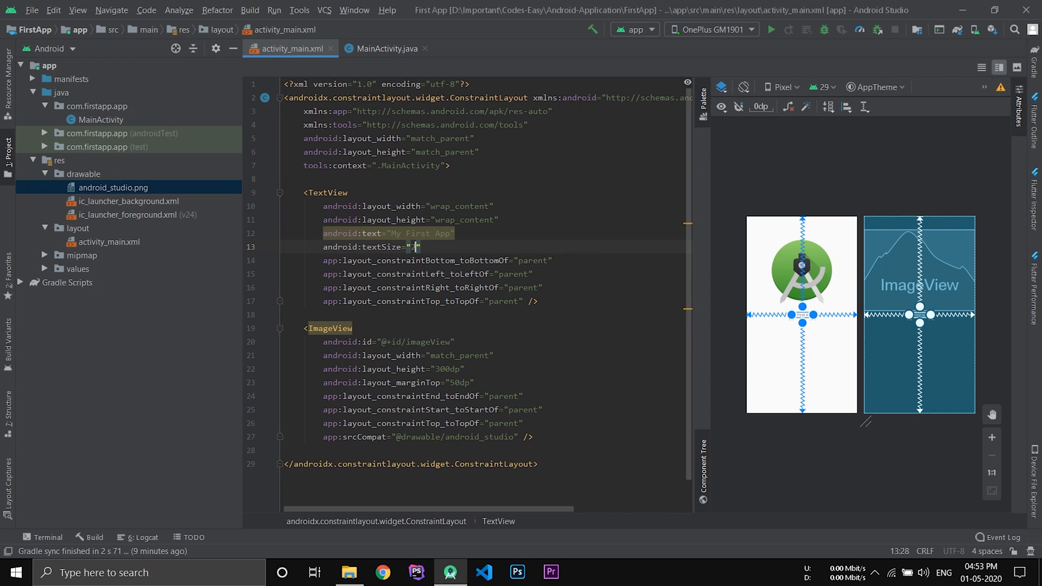
type("20dp")
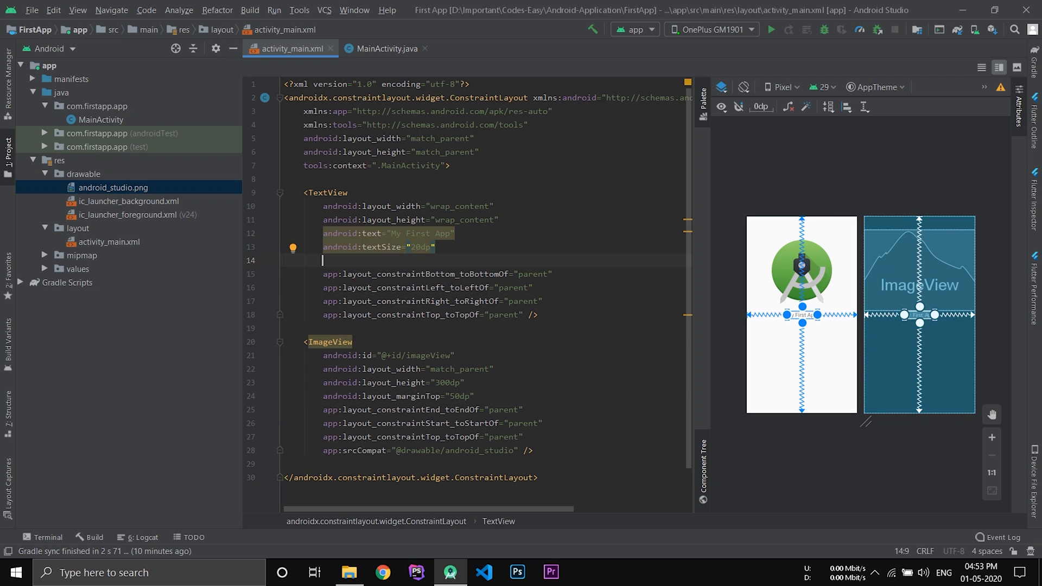
type("t")
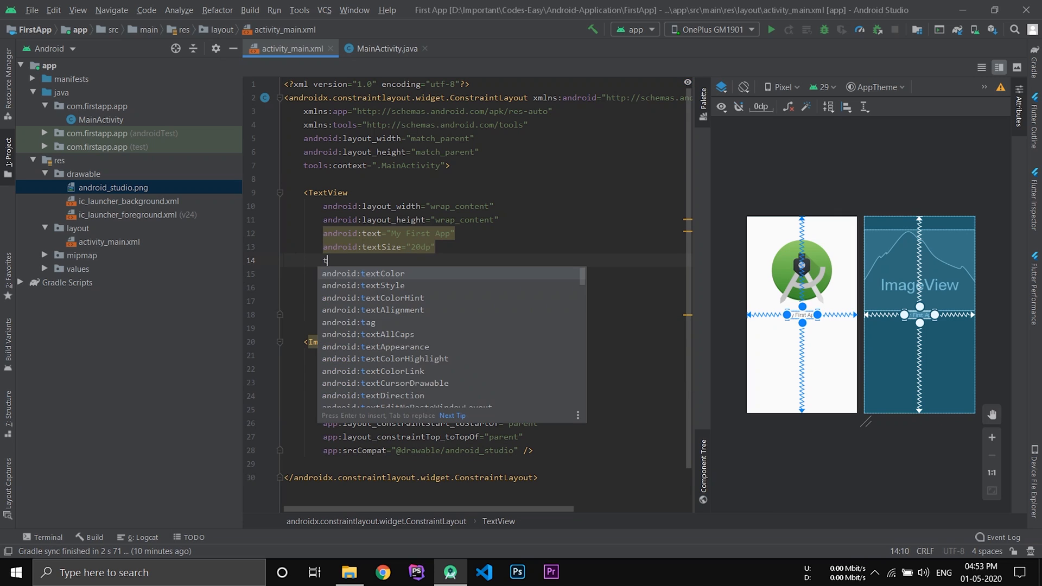
type("extStyle=\"bold")
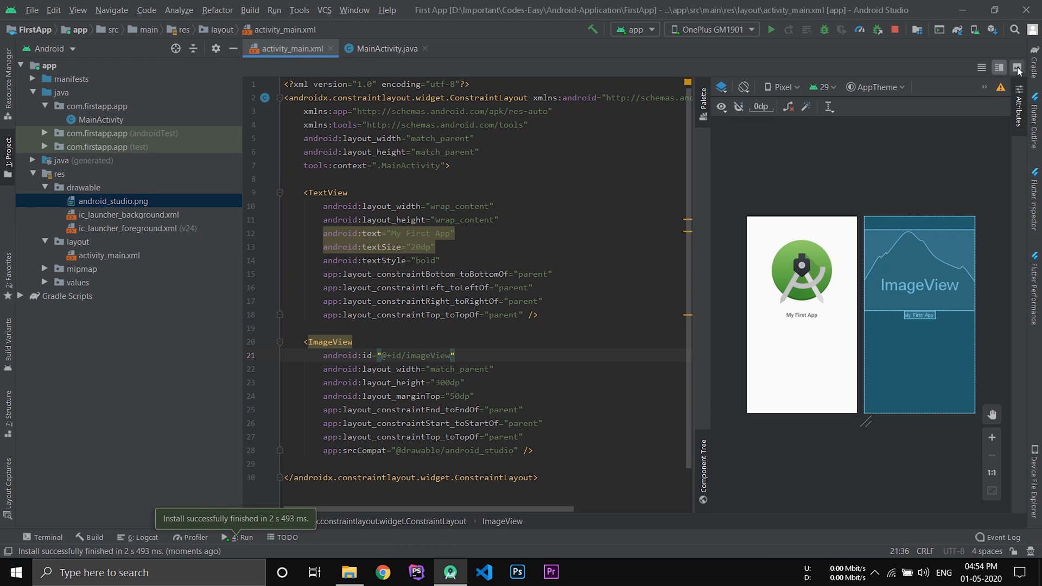
- Switch the layout editor back to Design view
left_click(1018, 67)
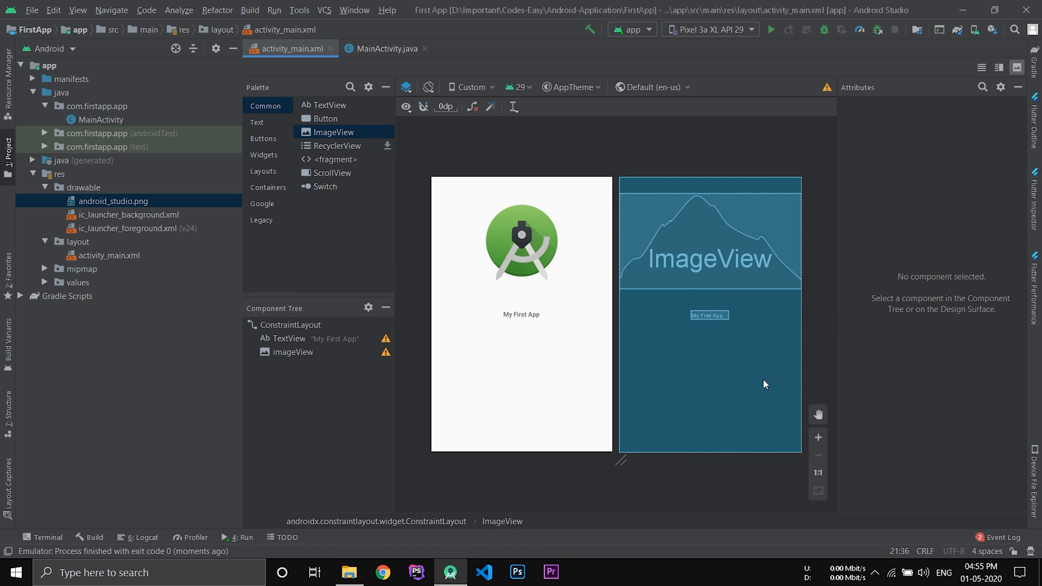
mouse_move(677, 115)
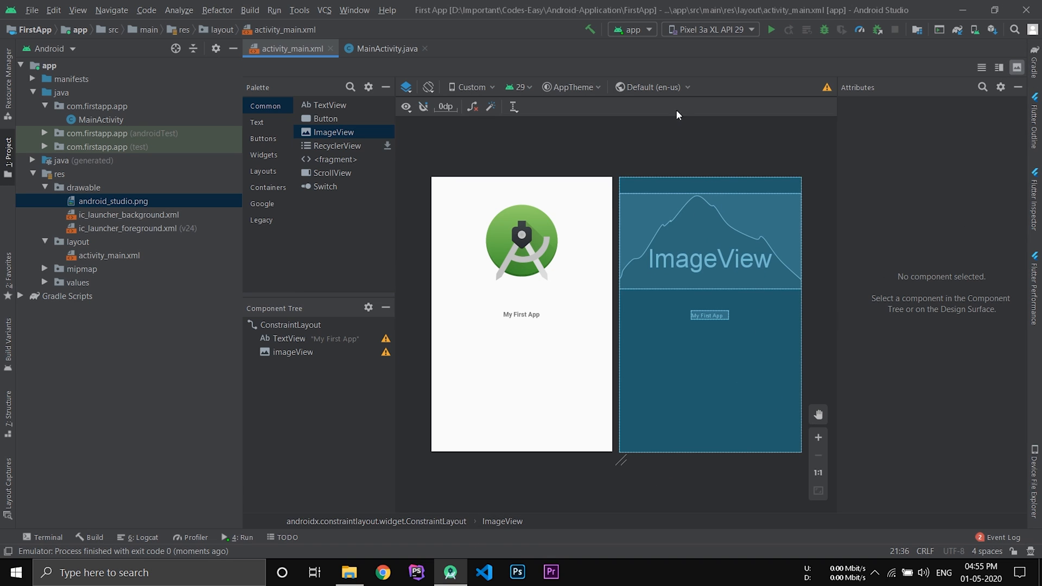
mouse_move(712, 36)
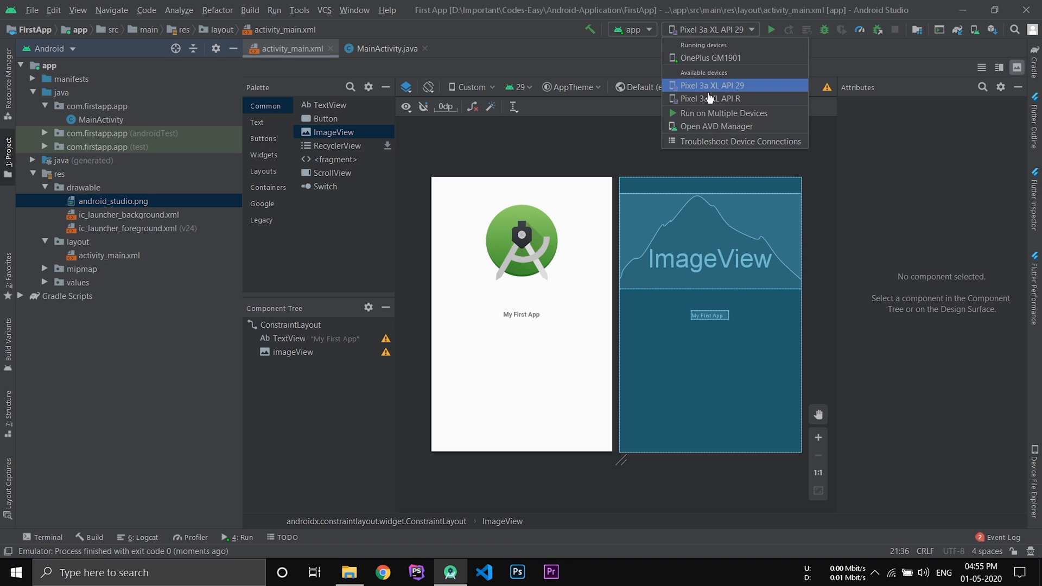
mouse_move(721, 130)
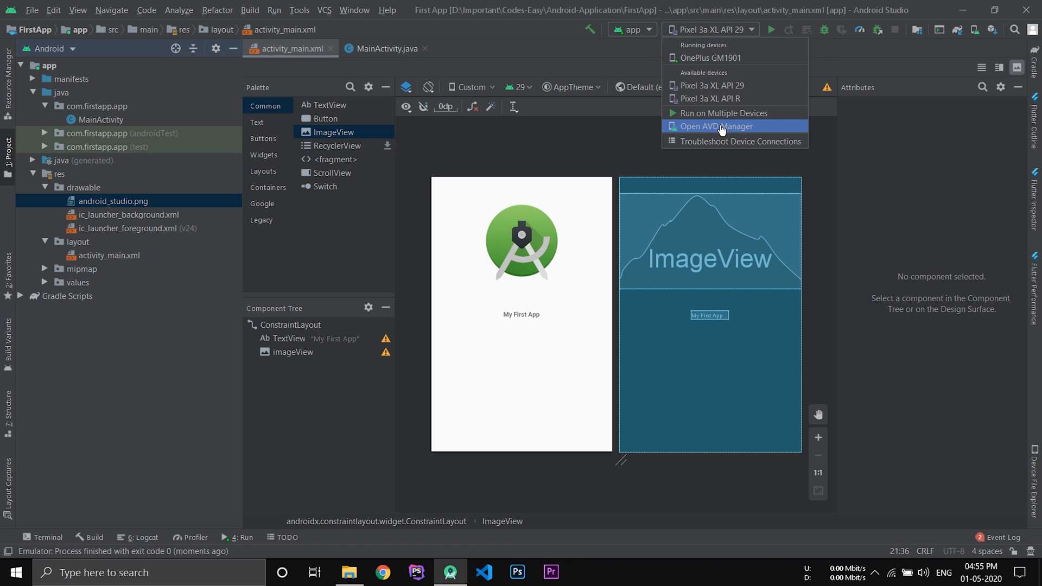
mouse_move(709, 131)
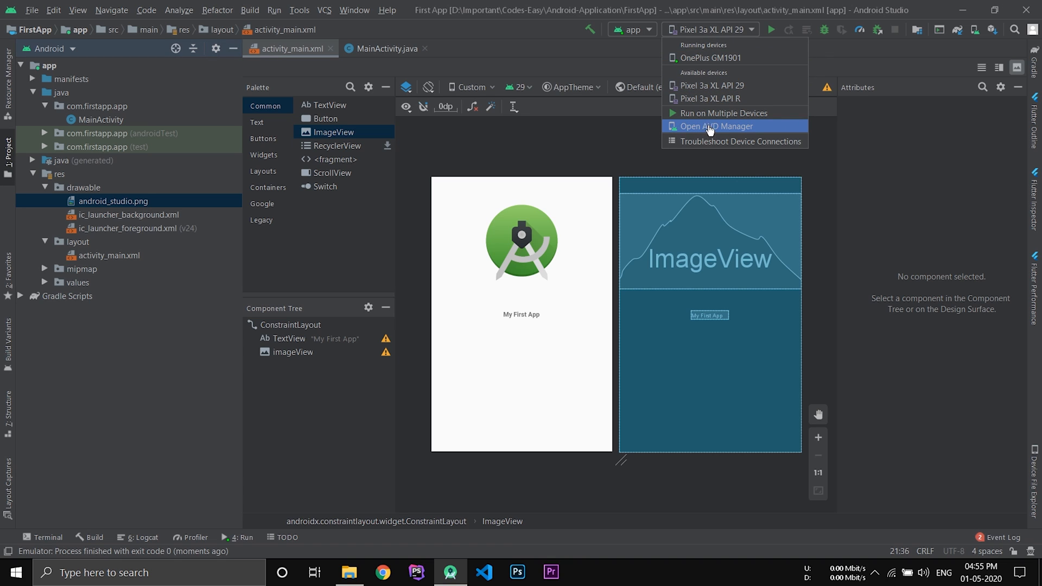
- In AVD Manager, configure a Pixel 3 XL with the Q API 29 image, then cancel it
left_click(717, 126)
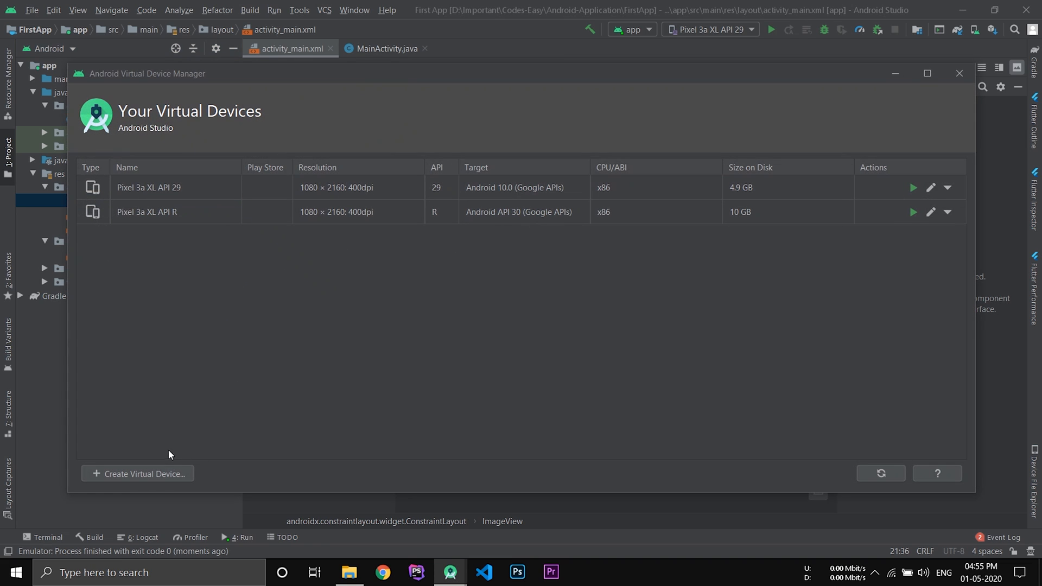
left_click(137, 473)
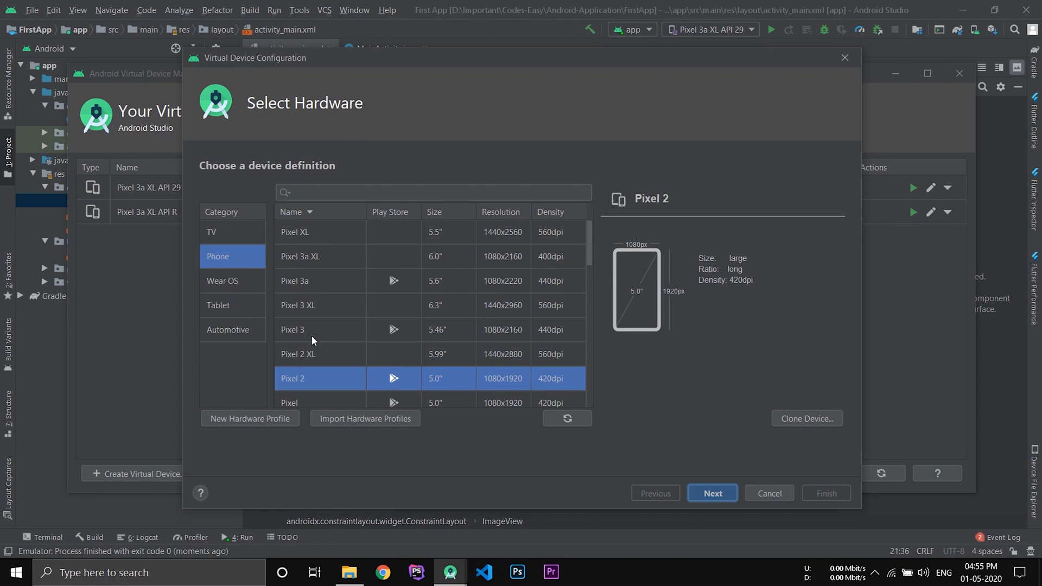
left_click(297, 305)
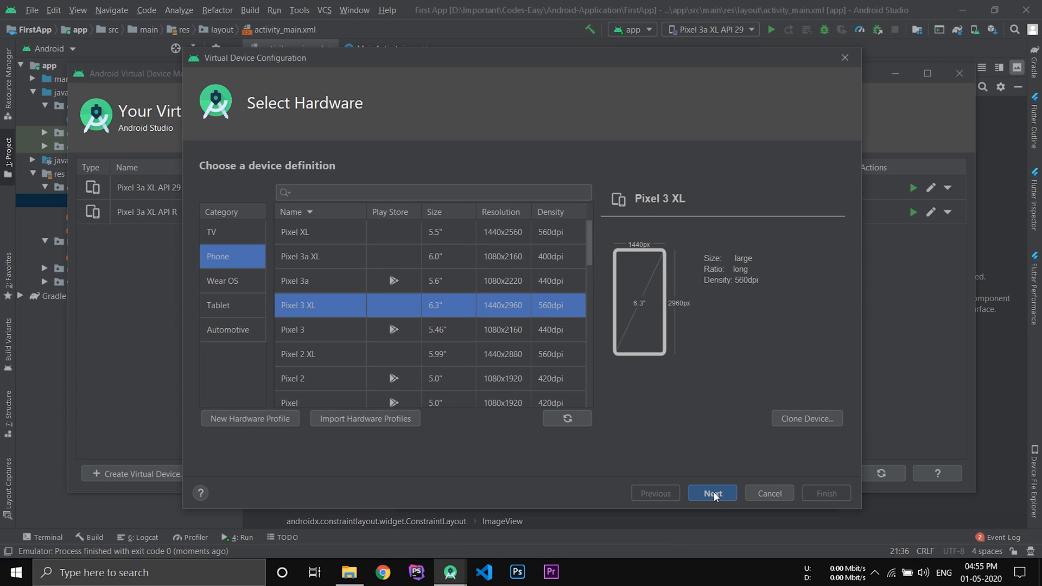
left_click(712, 493)
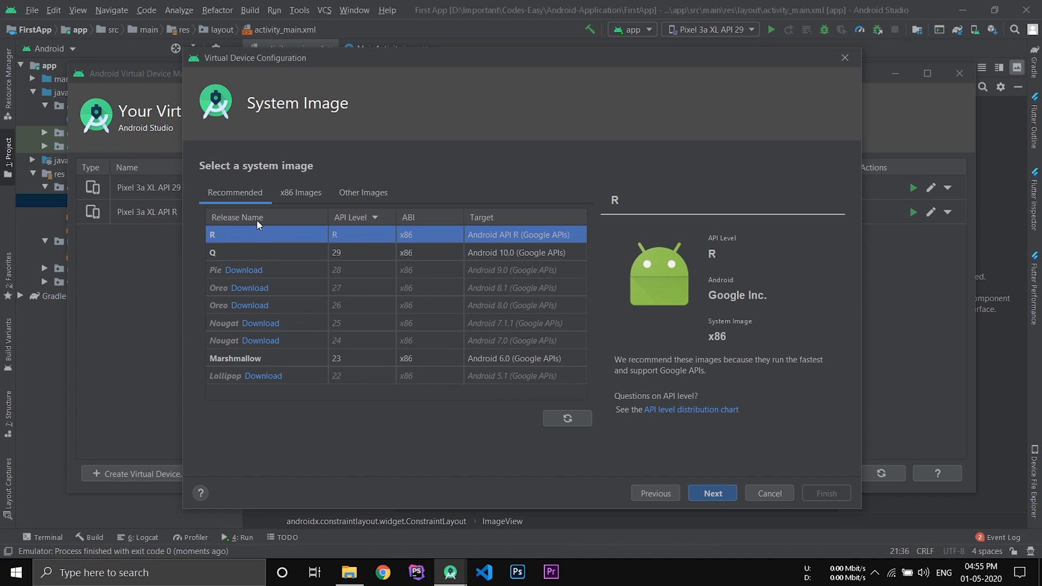
left_click(267, 252)
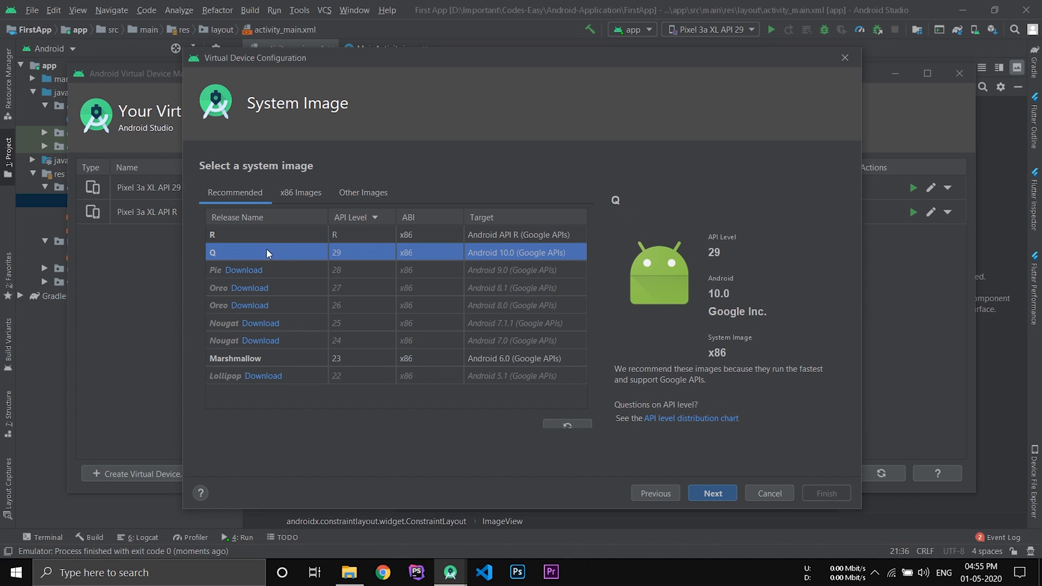
left_click(712, 492)
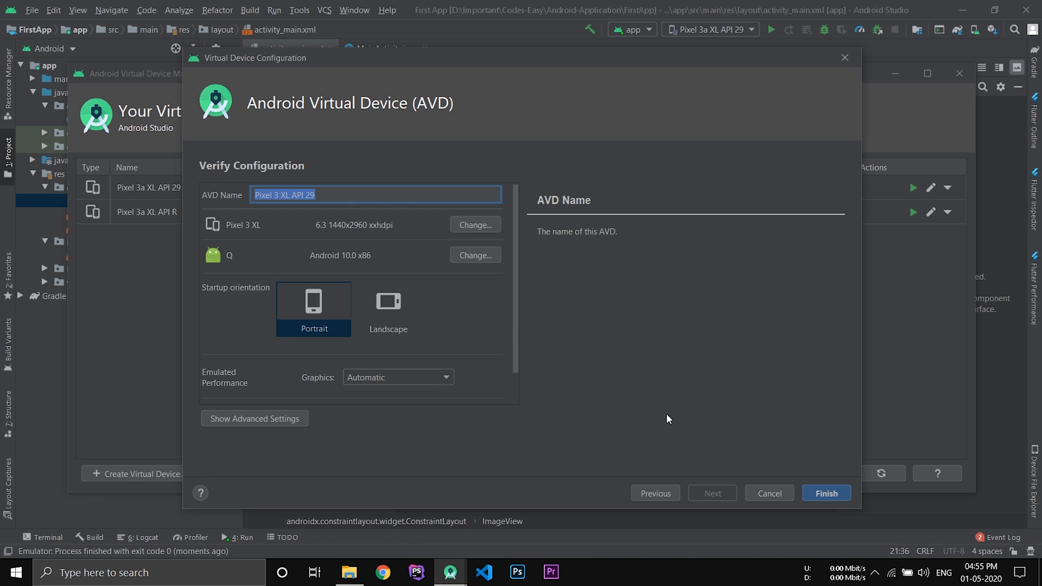
mouse_move(765, 473)
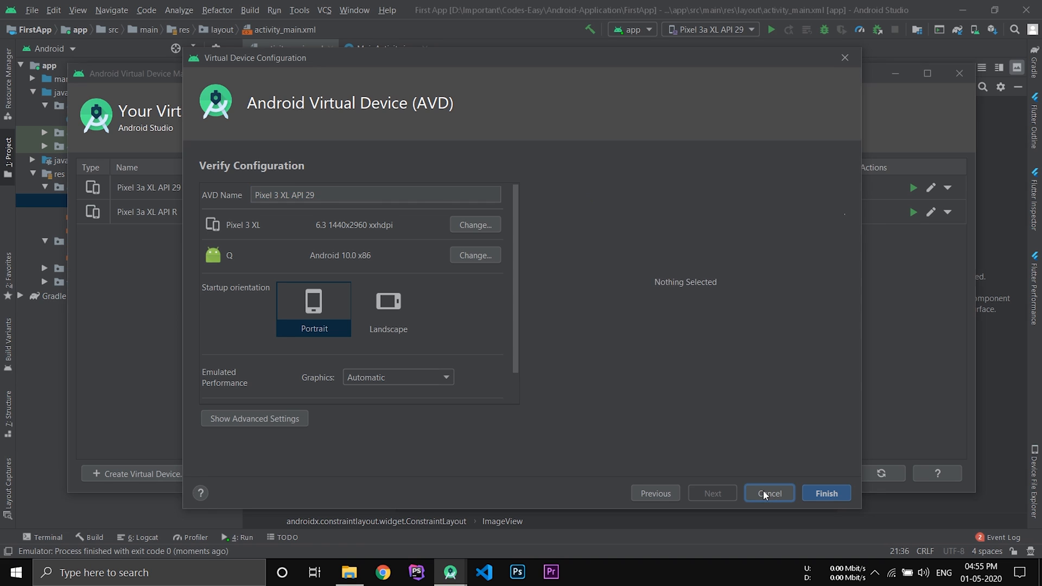
left_click(769, 493)
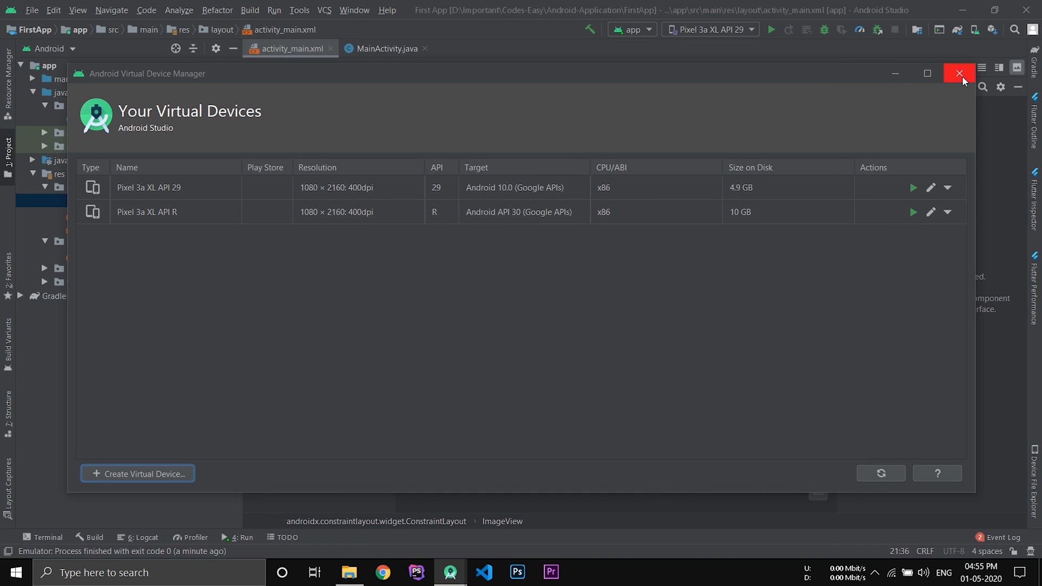
- Run the app on the Pixel 3a XL API 29 emulator
left_click(959, 74)
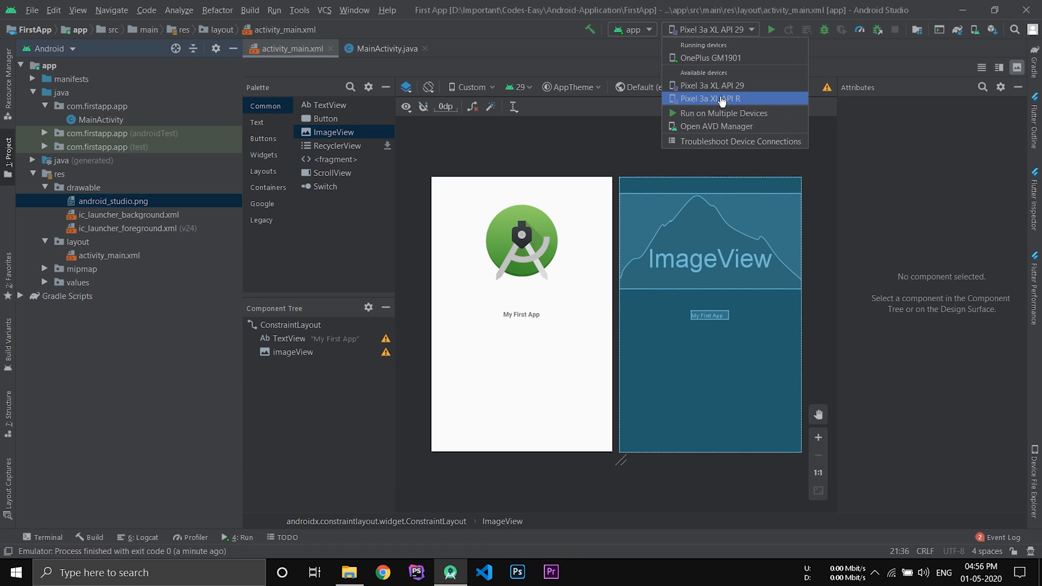
mouse_move(712, 84)
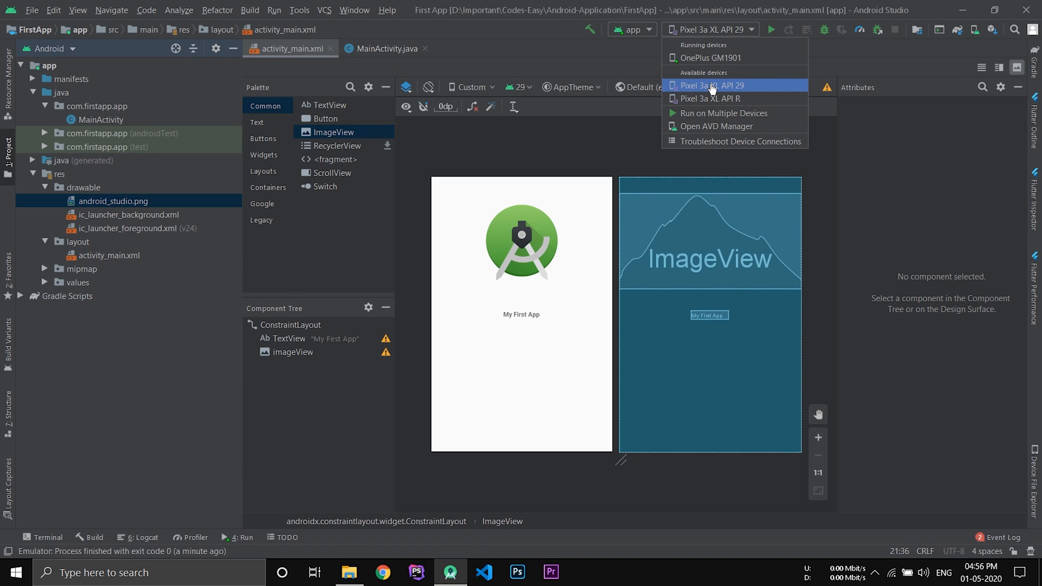
left_click(712, 85)
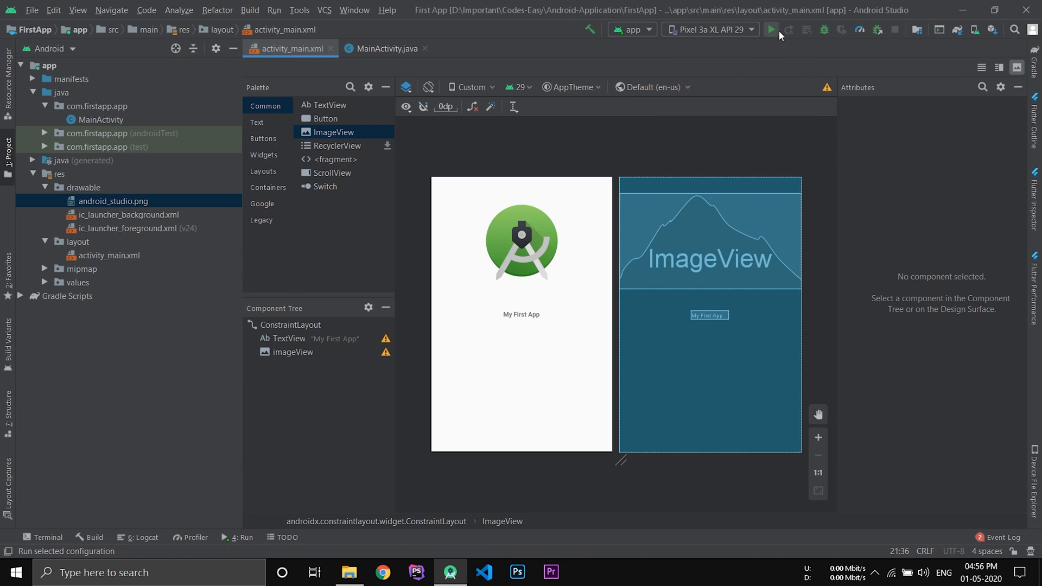
mouse_move(773, 34)
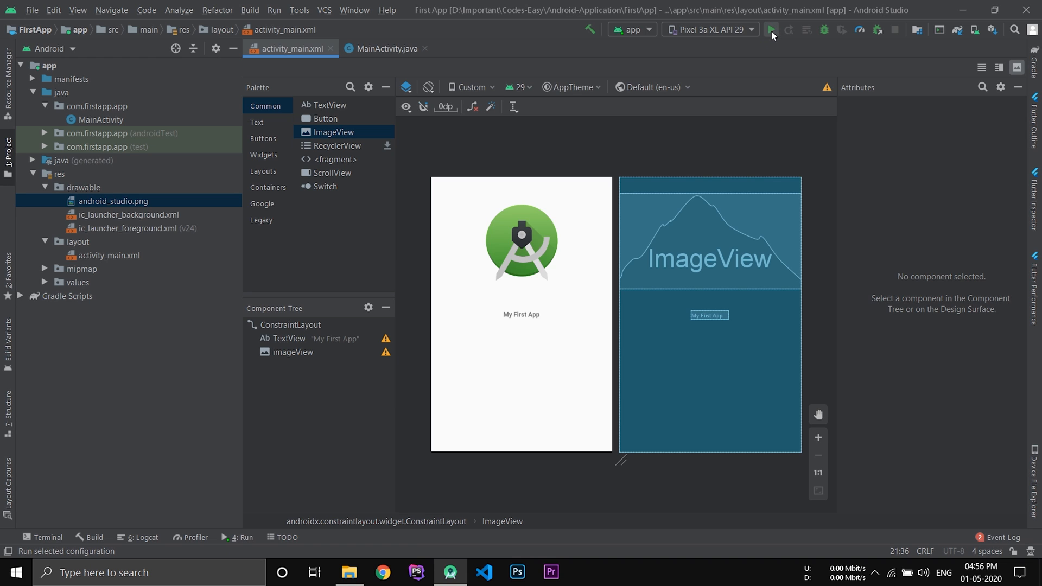
left_click(773, 30)
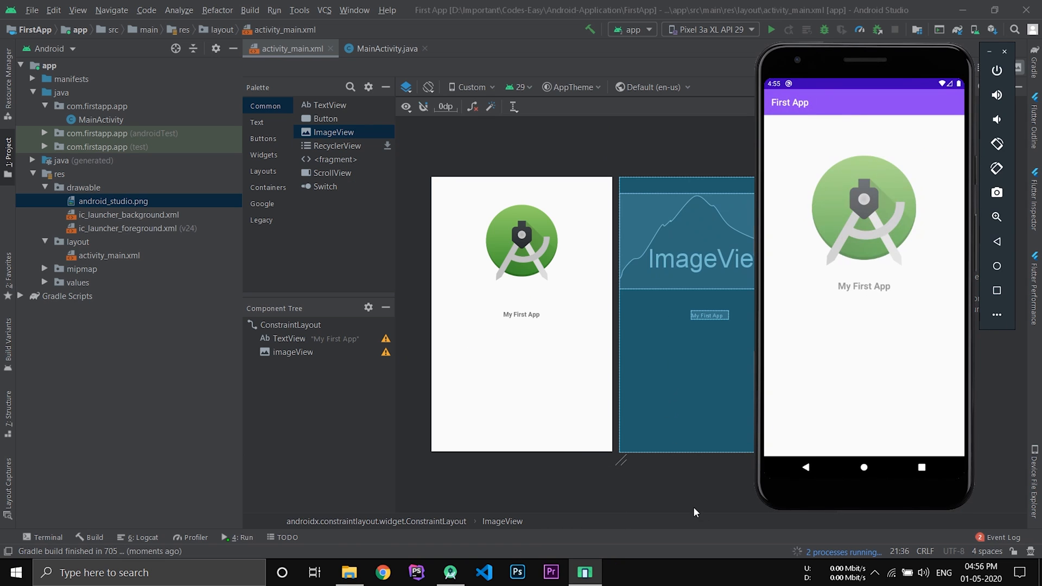
left_click(773, 29)
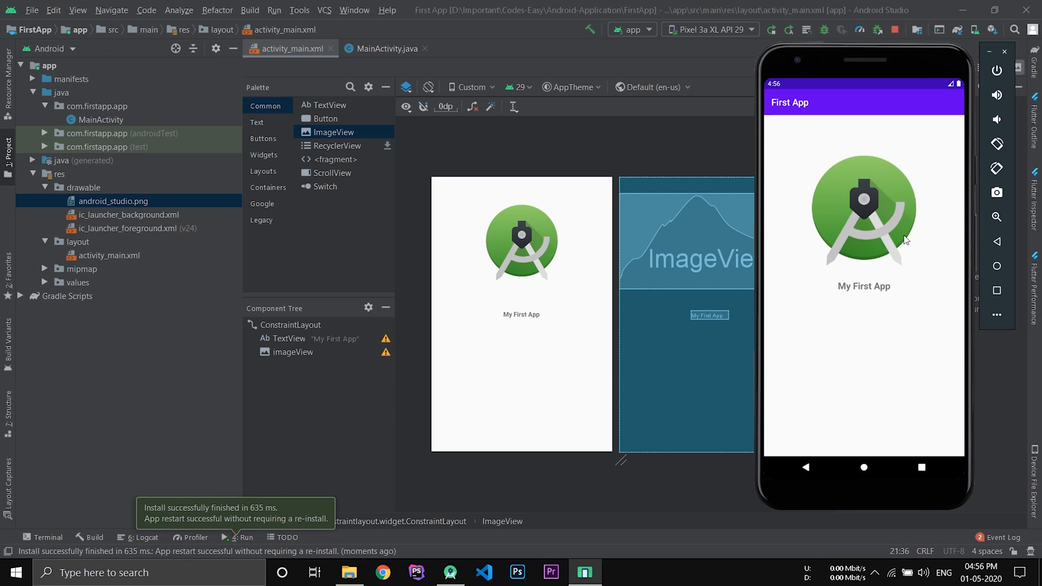
mouse_move(848, 226)
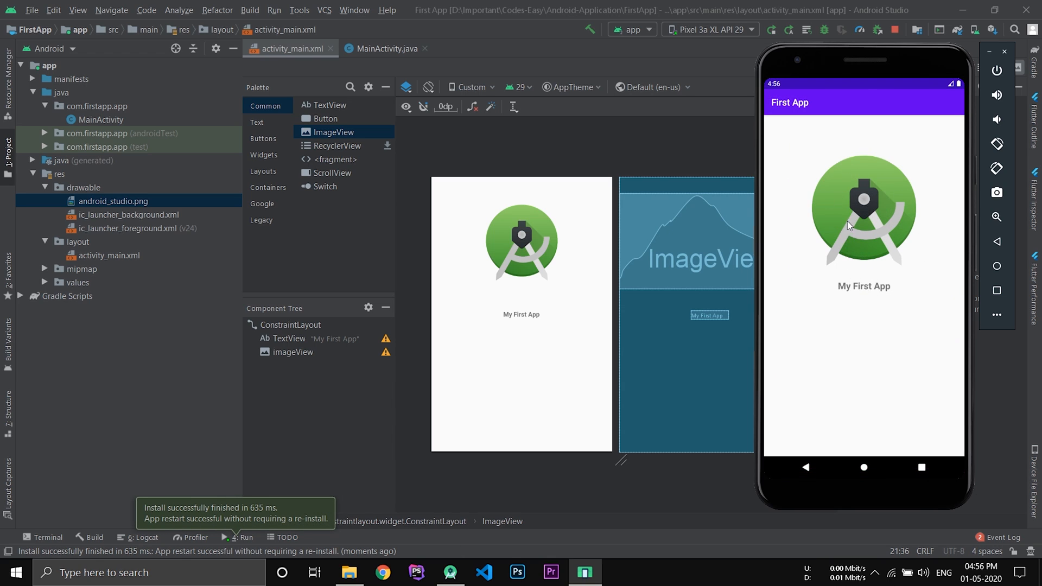
mouse_move(894, 265)
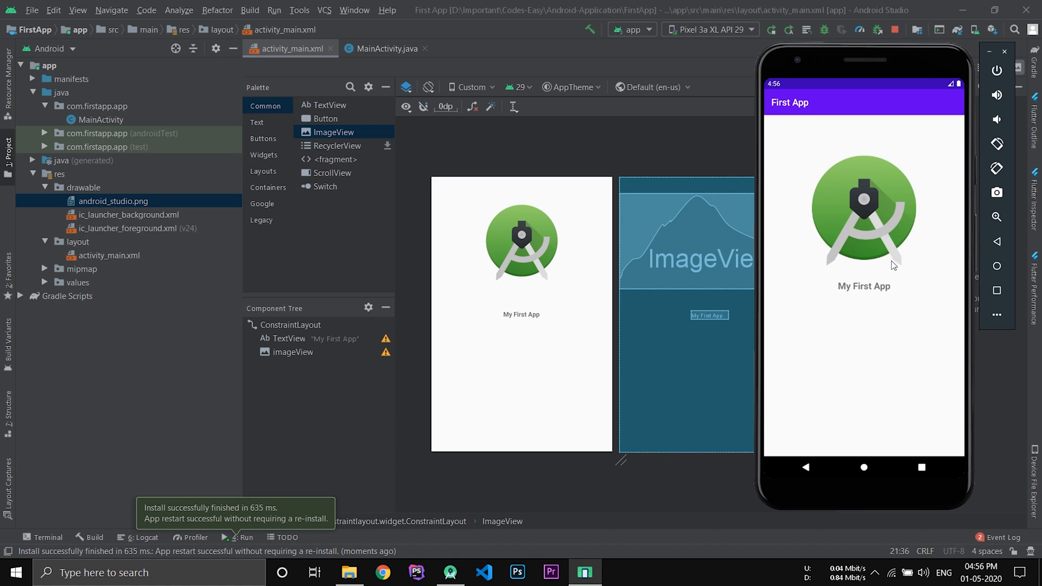
mouse_move(913, 288)
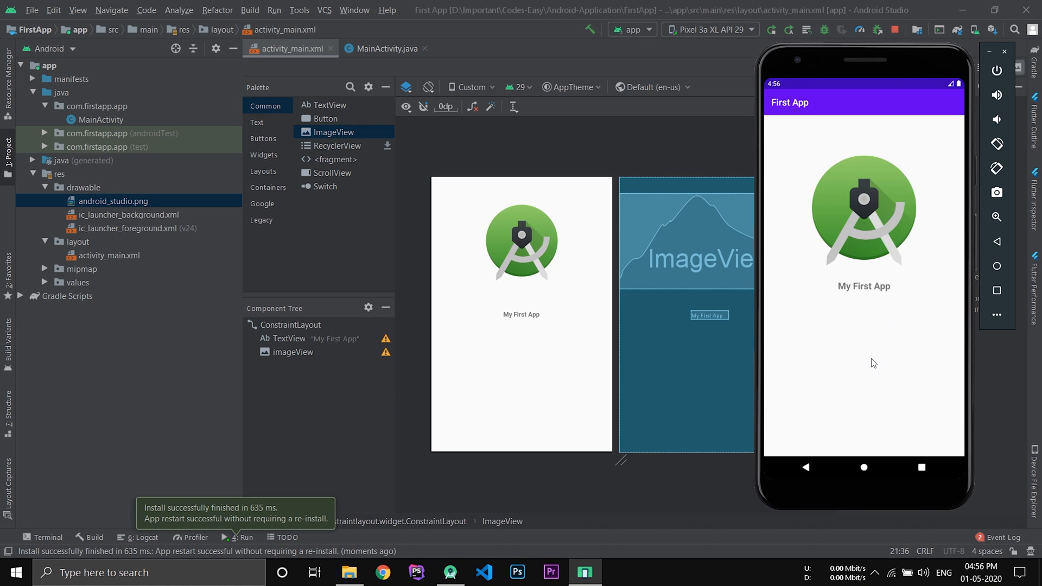
mouse_move(869, 300)
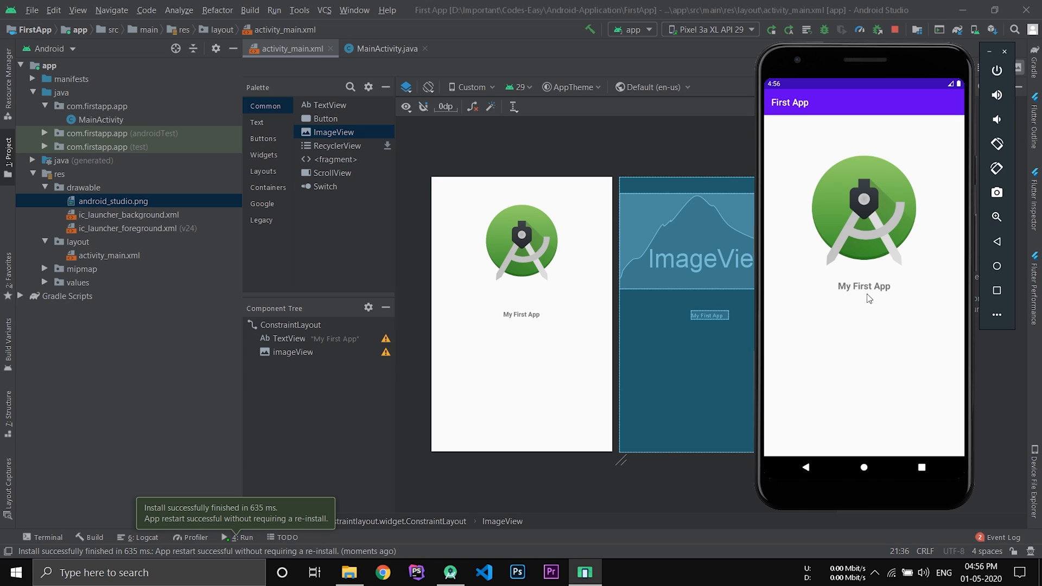
mouse_move(859, 299)
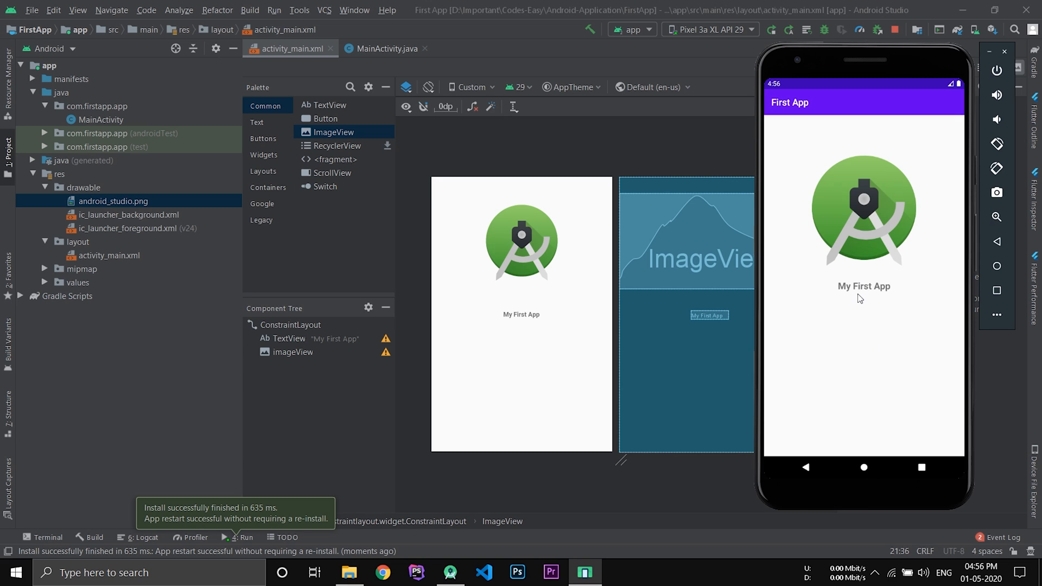
mouse_move(850, 298)
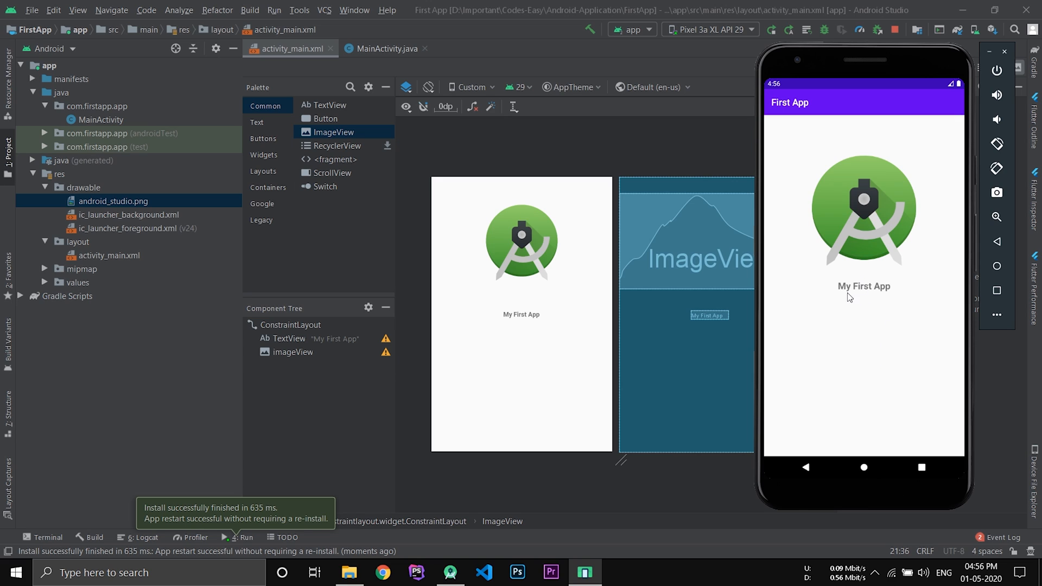
mouse_move(876, 297)
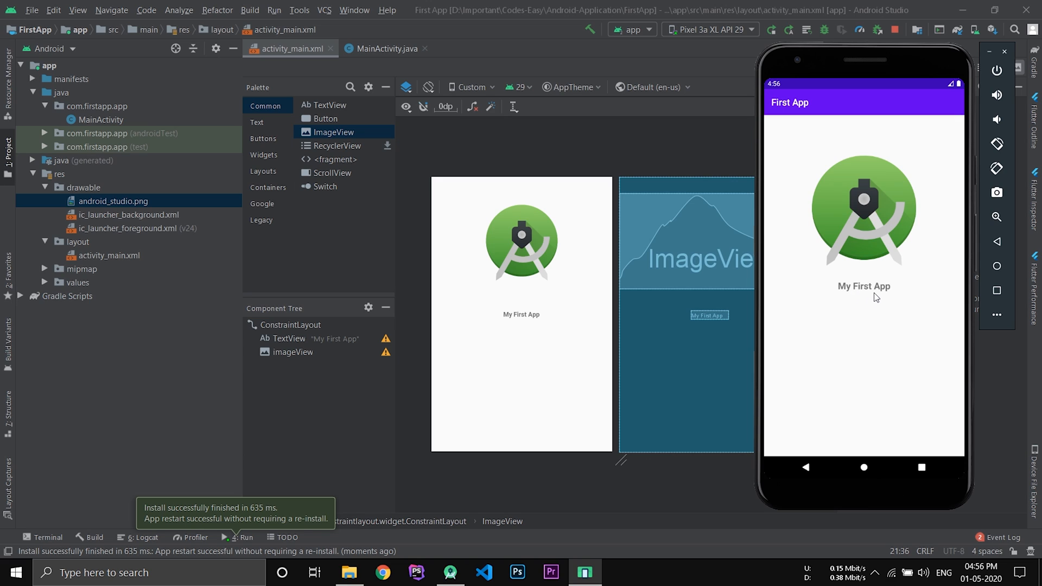
mouse_move(892, 300)
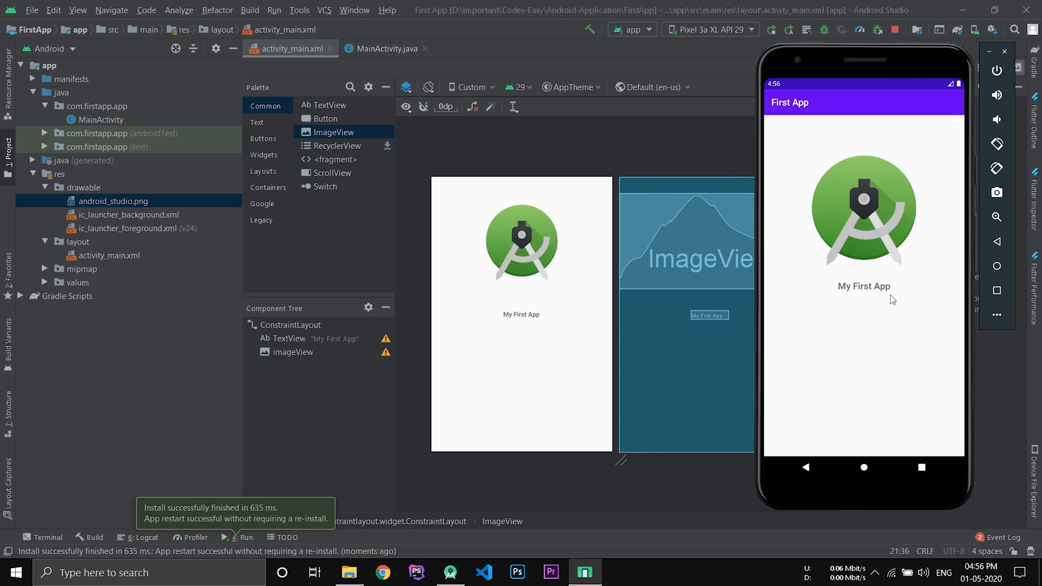
mouse_move(892, 319)
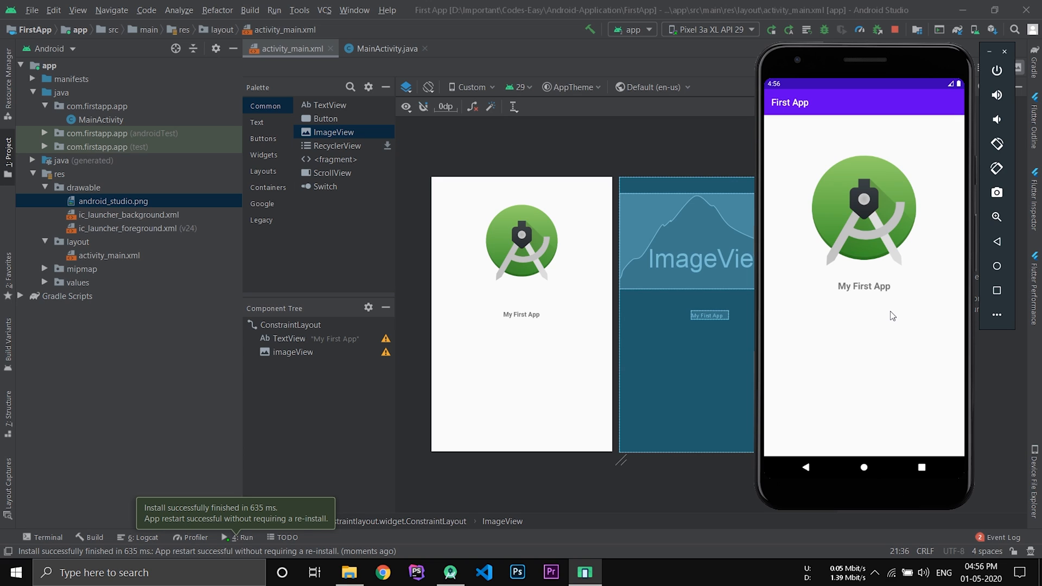
mouse_move(888, 306)
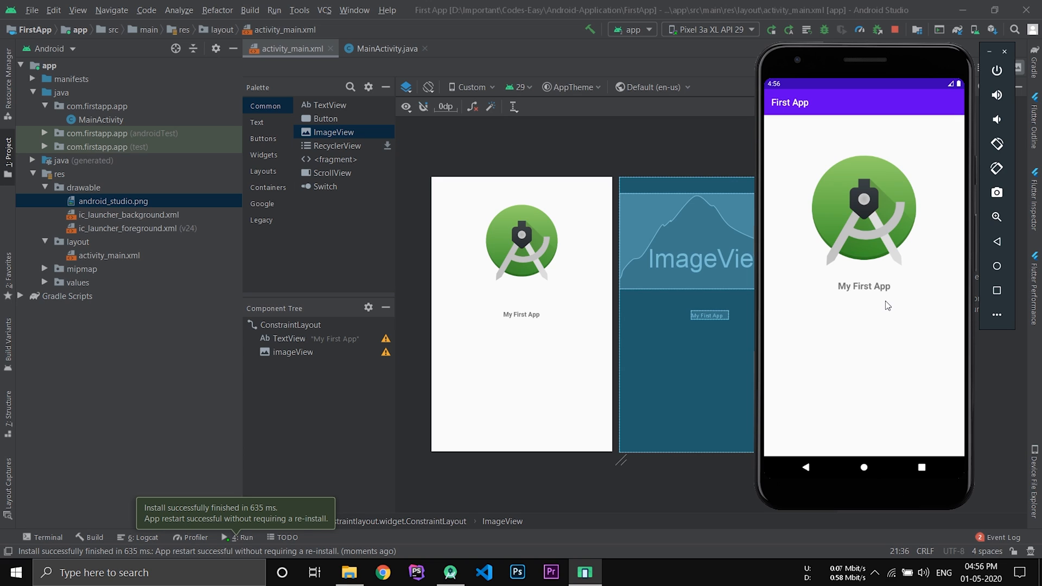
mouse_move(885, 301)
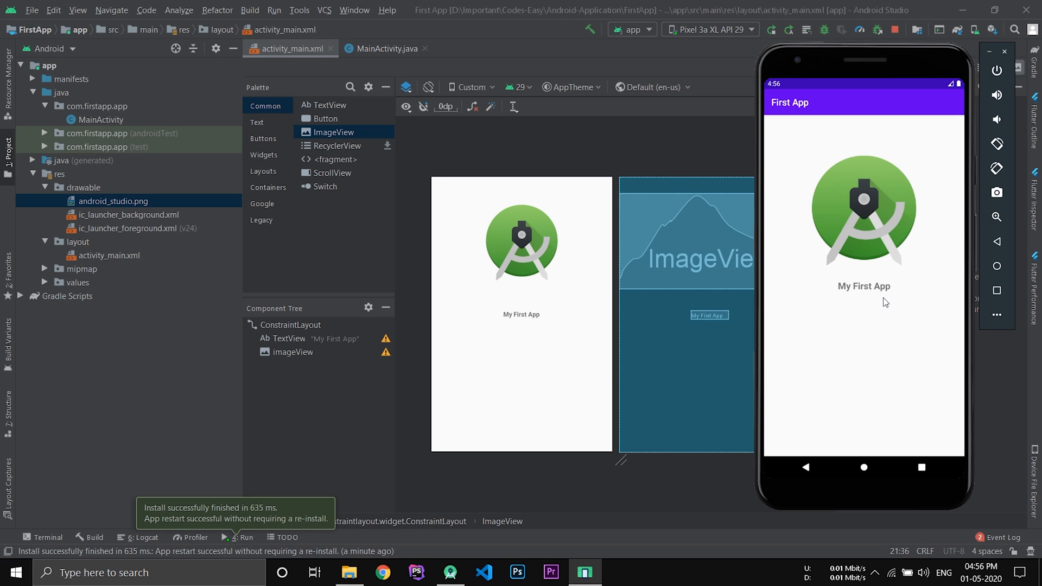
mouse_move(883, 301)
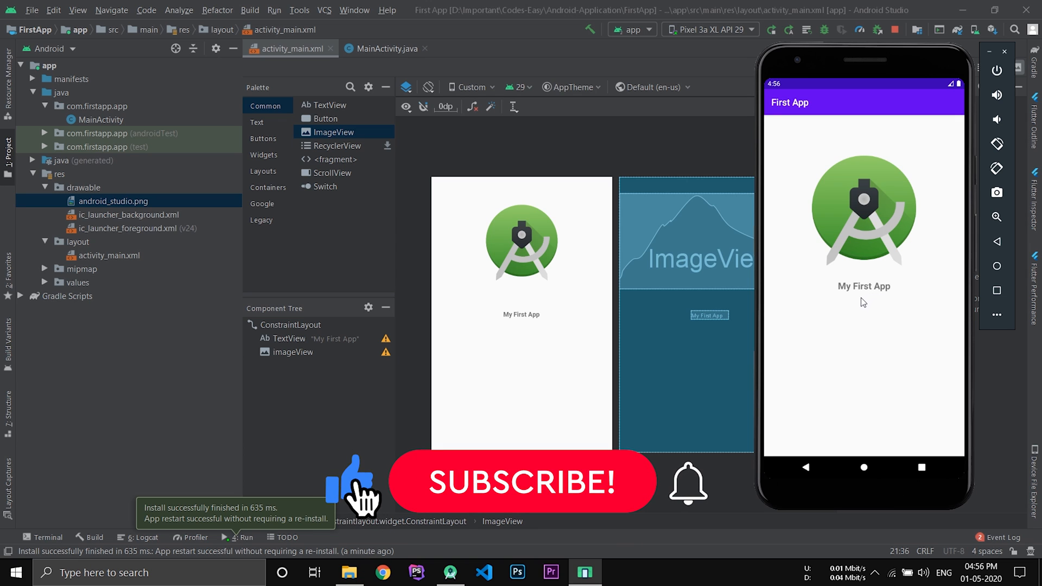
left_click(521, 482)
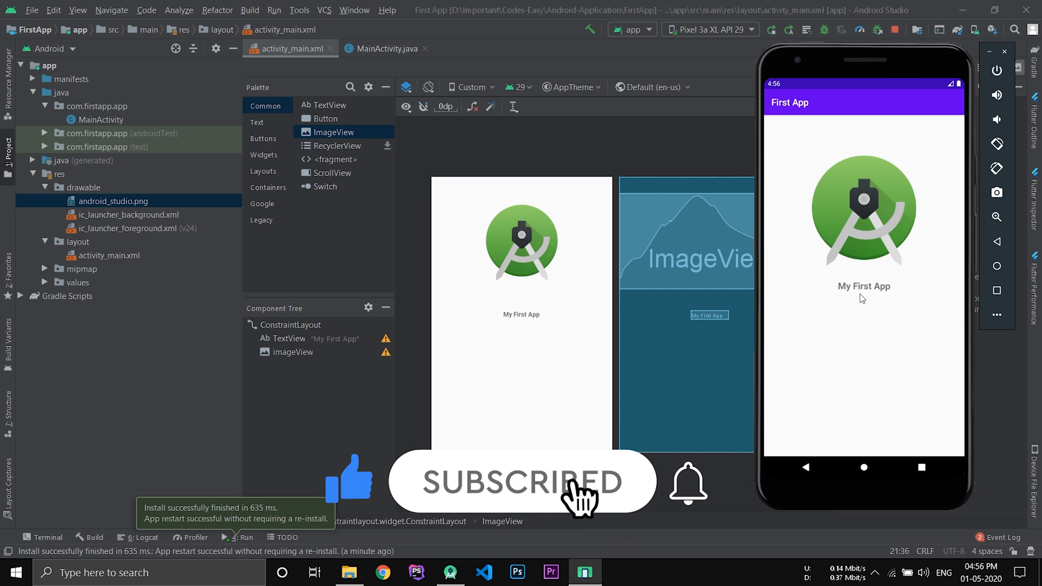